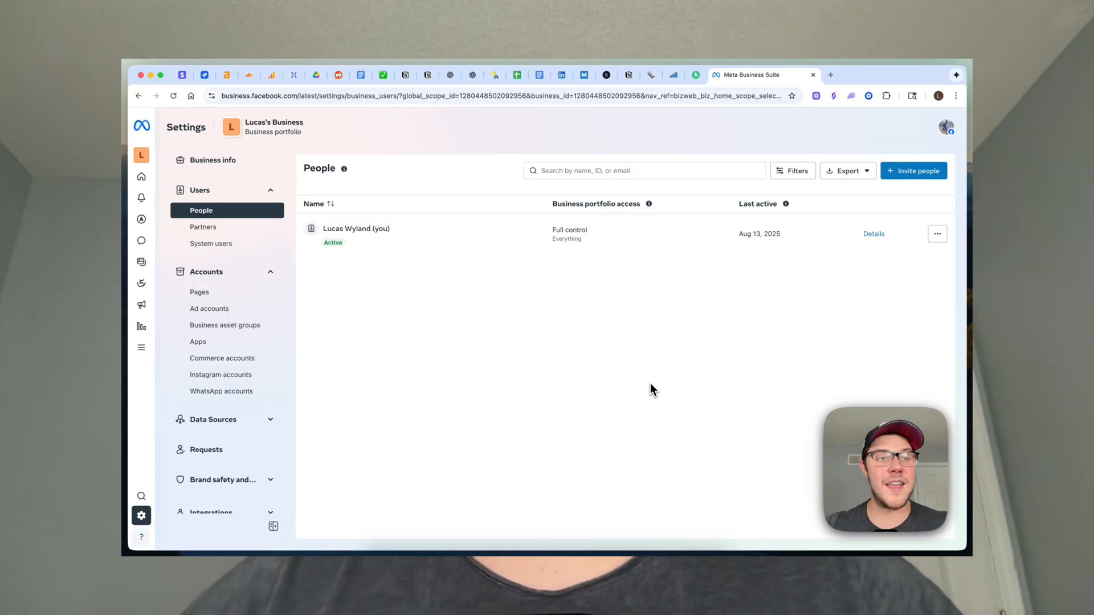
# - Review the AI Agent node and the WhatsApp message trigger's settings, returning to the canvas
pyautogui.click(398, 67)
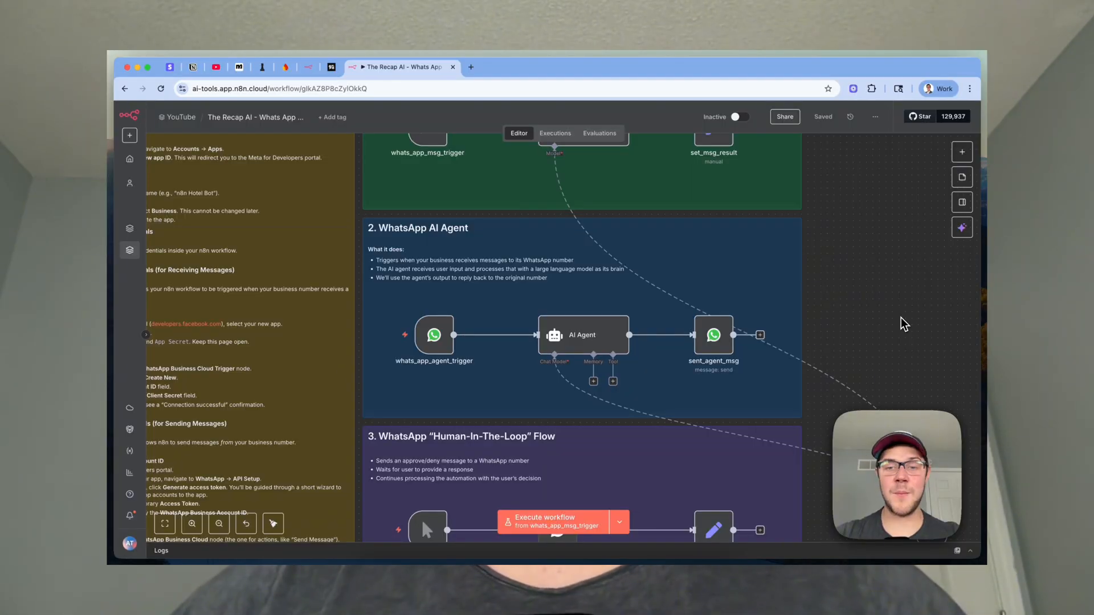
pyautogui.doubleClick(582, 335)
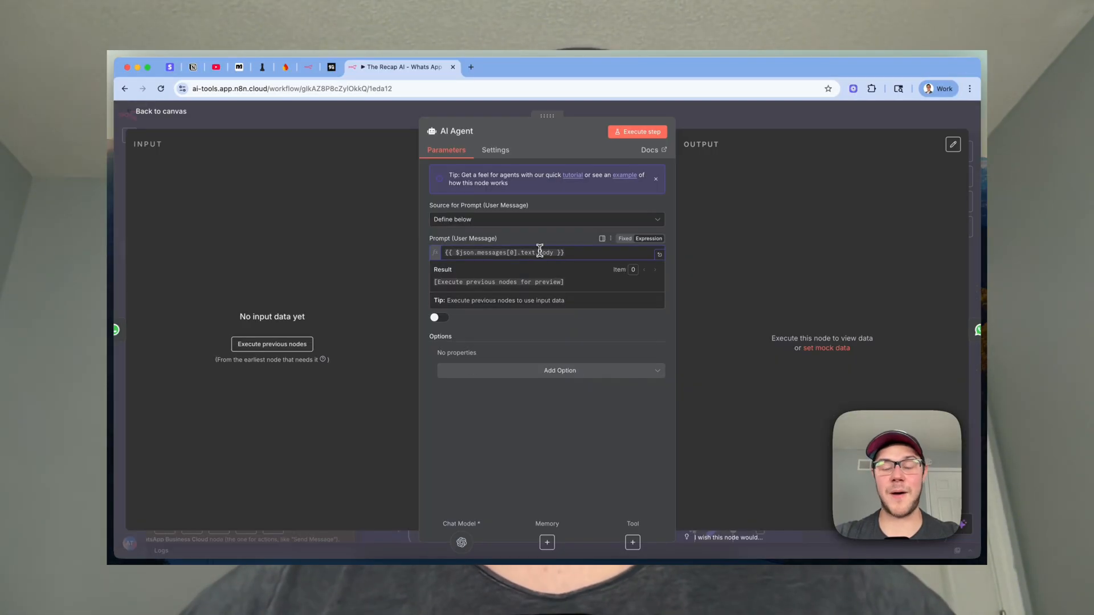
pyautogui.click(161, 110)
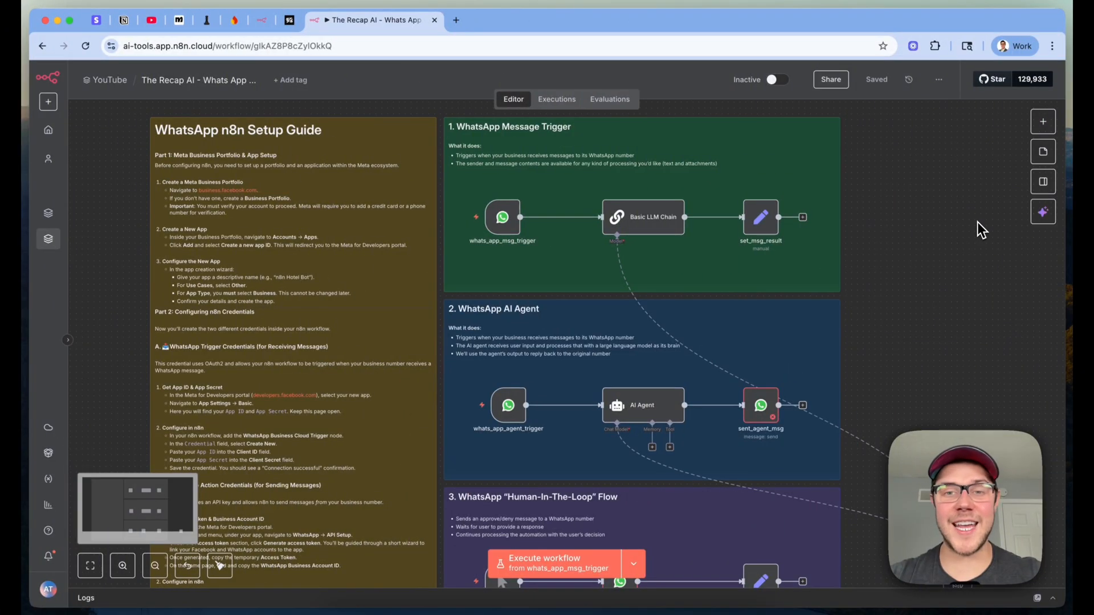
pyautogui.moveTo(437, 113)
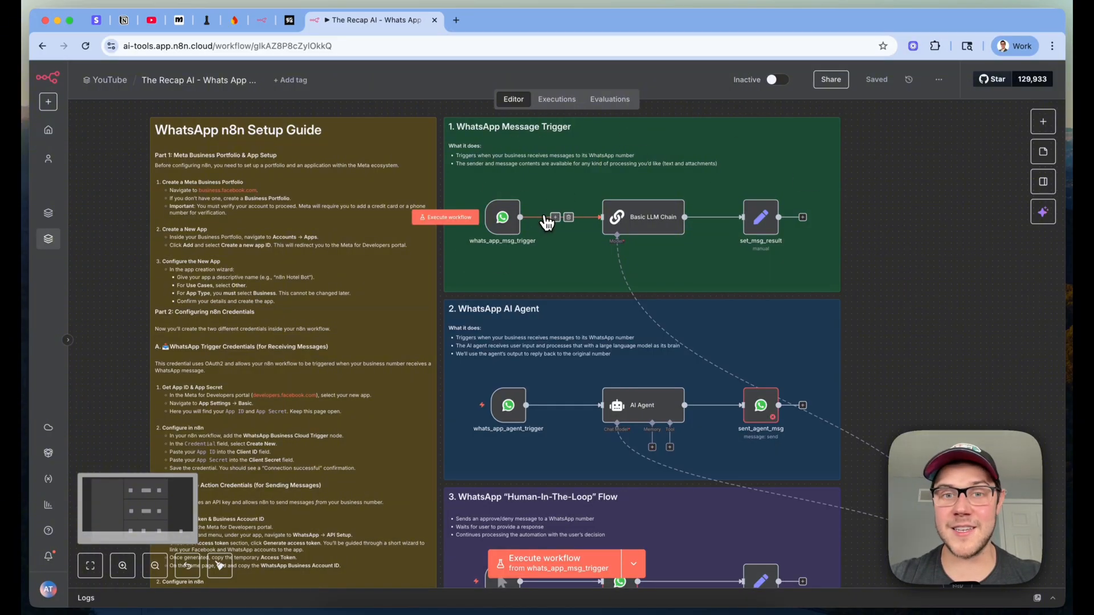
pyautogui.doubleClick(501, 217)
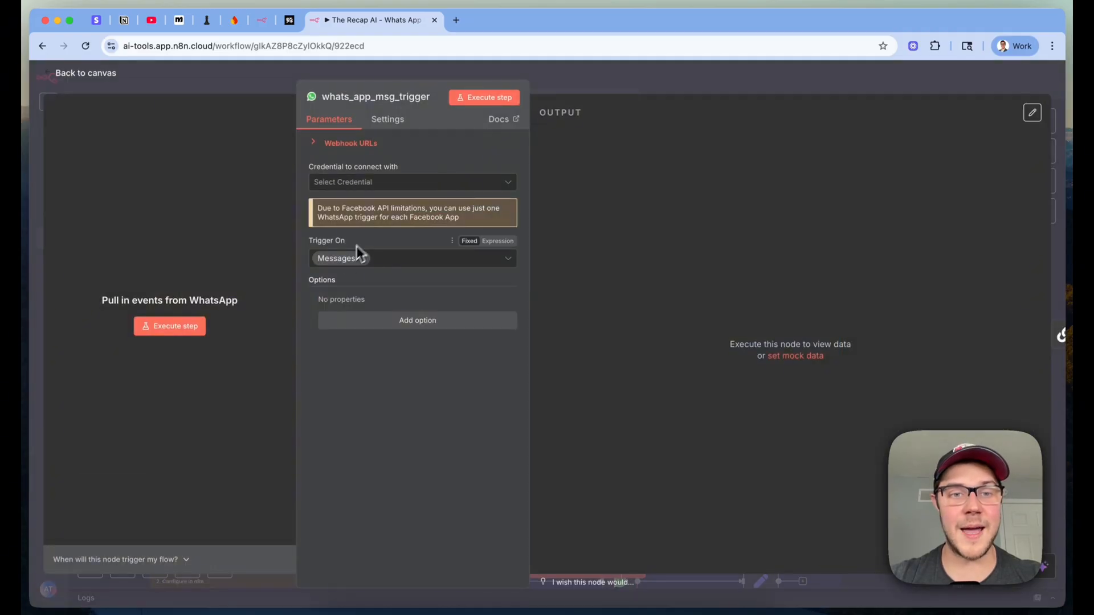
pyautogui.click(85, 73)
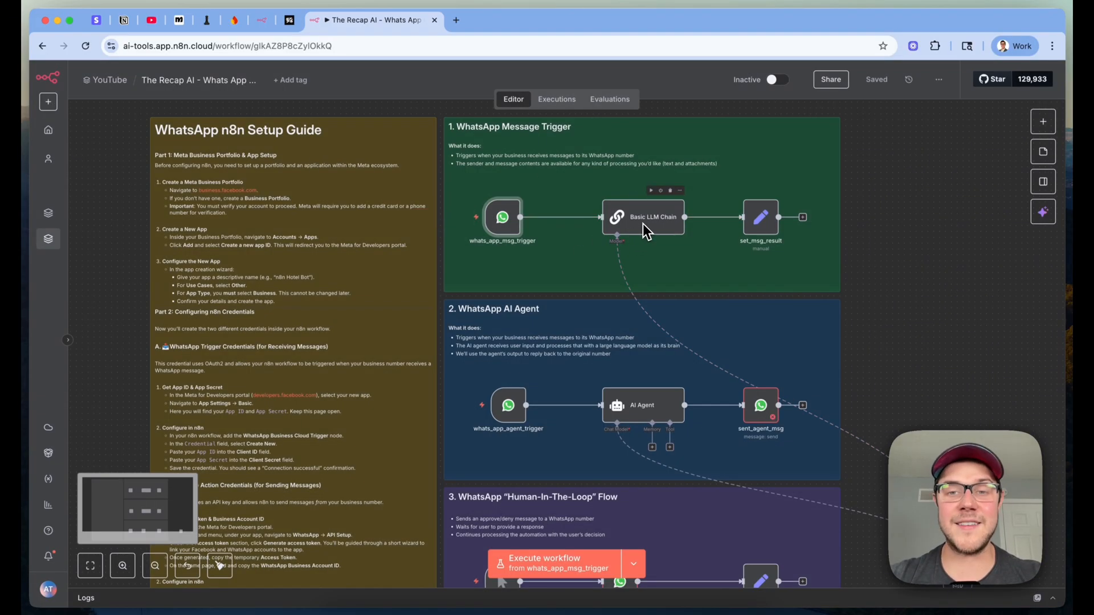
pyautogui.moveTo(697, 254)
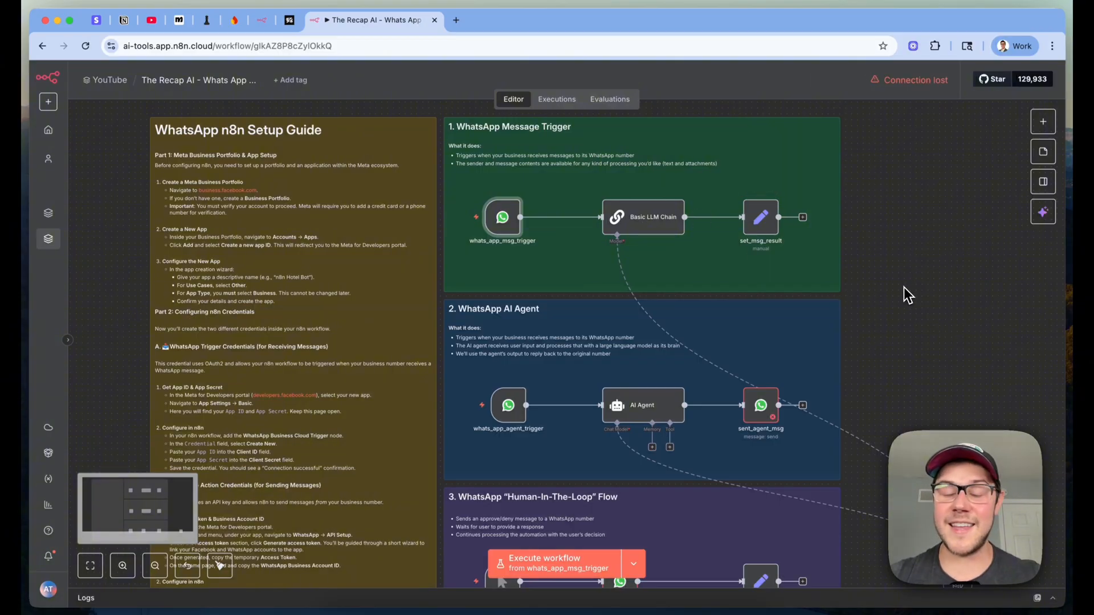
pyautogui.moveTo(502, 216)
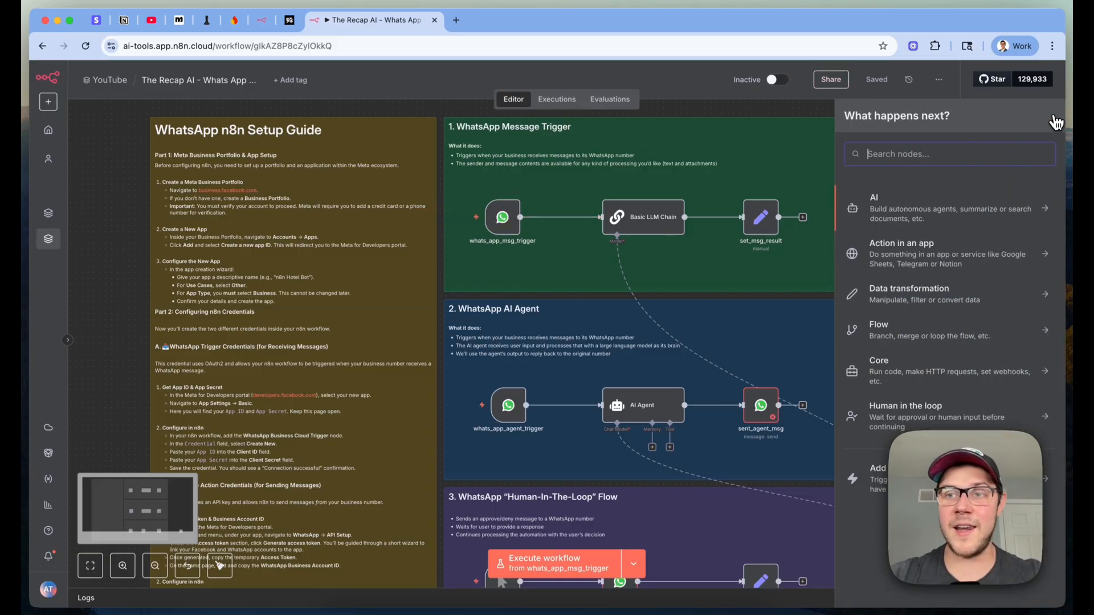
# - Add a WhatsApp Business Cloud trigger, then reopen the message trigger and list its credential choices
pyautogui.write('whatsapp')
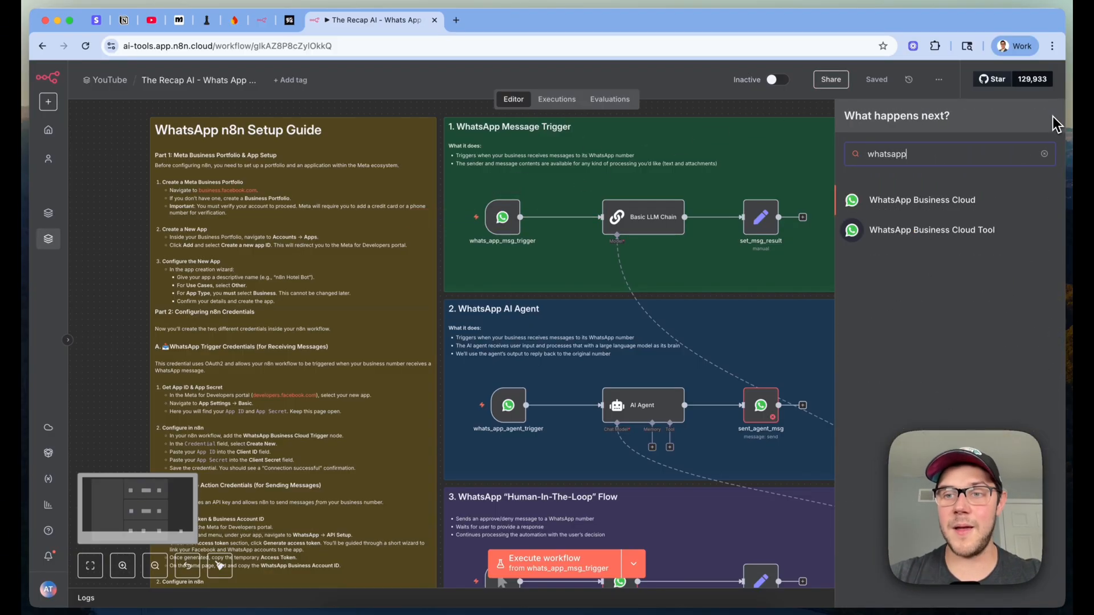
pyautogui.click(921, 200)
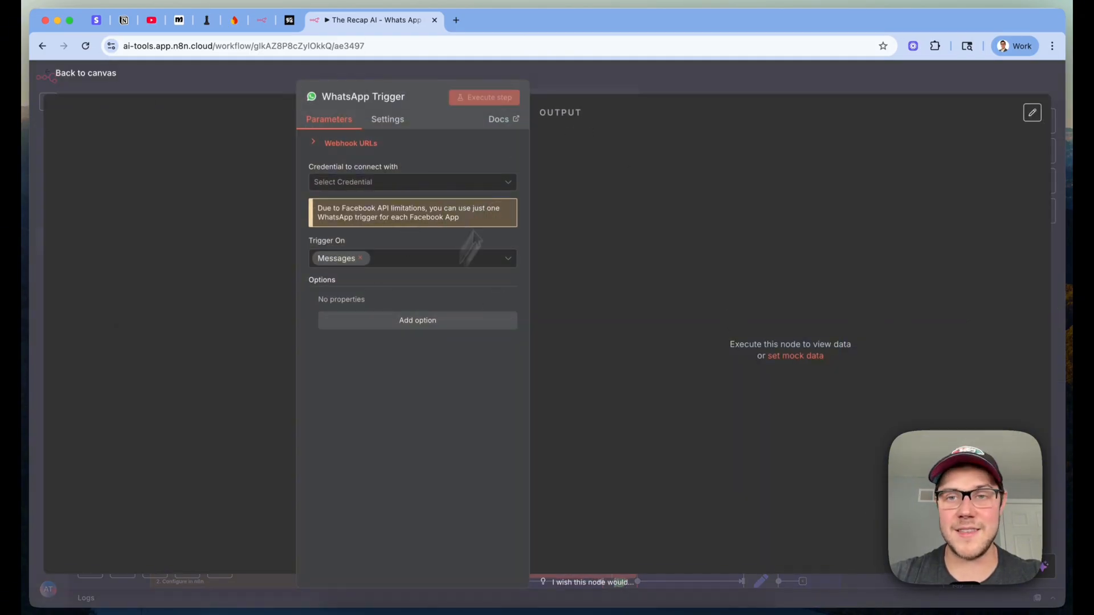
pyautogui.click(86, 72)
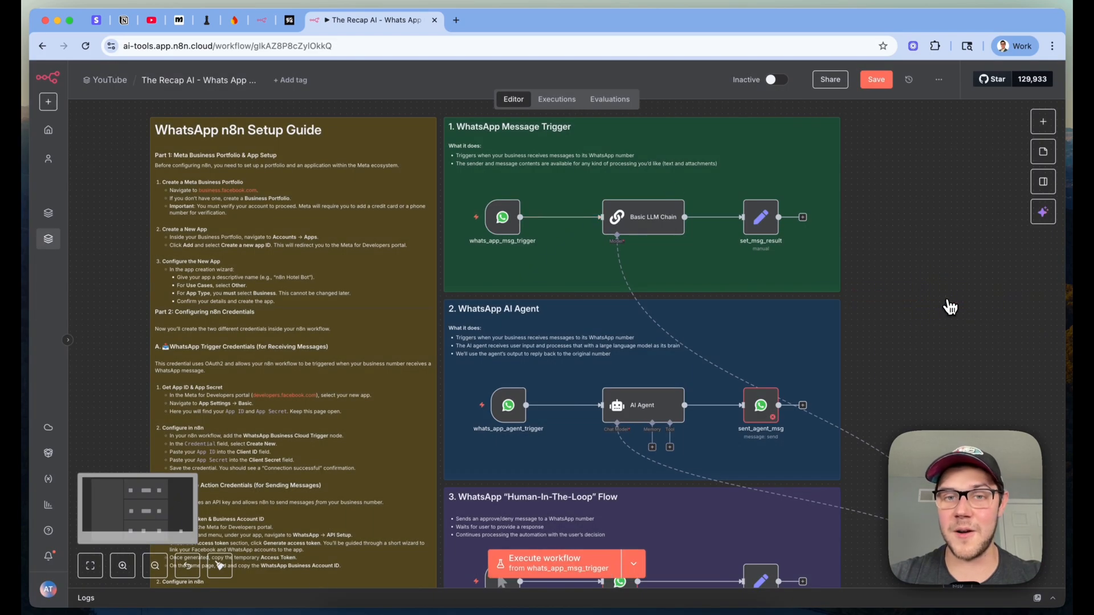
pyautogui.doubleClick(502, 217)
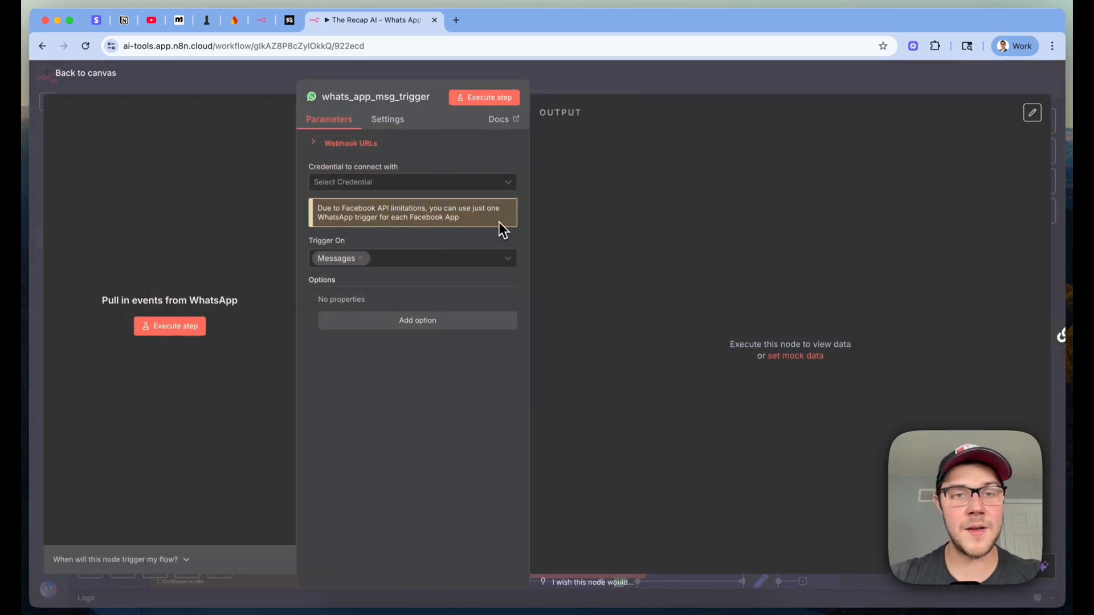
pyautogui.click(411, 183)
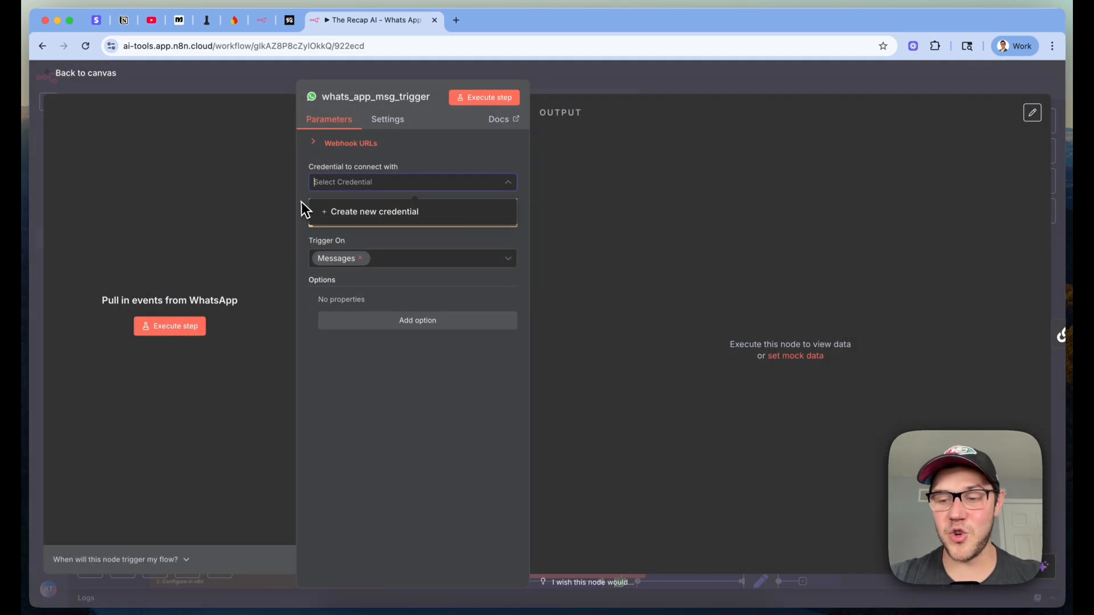
pyautogui.moveTo(387, 184)
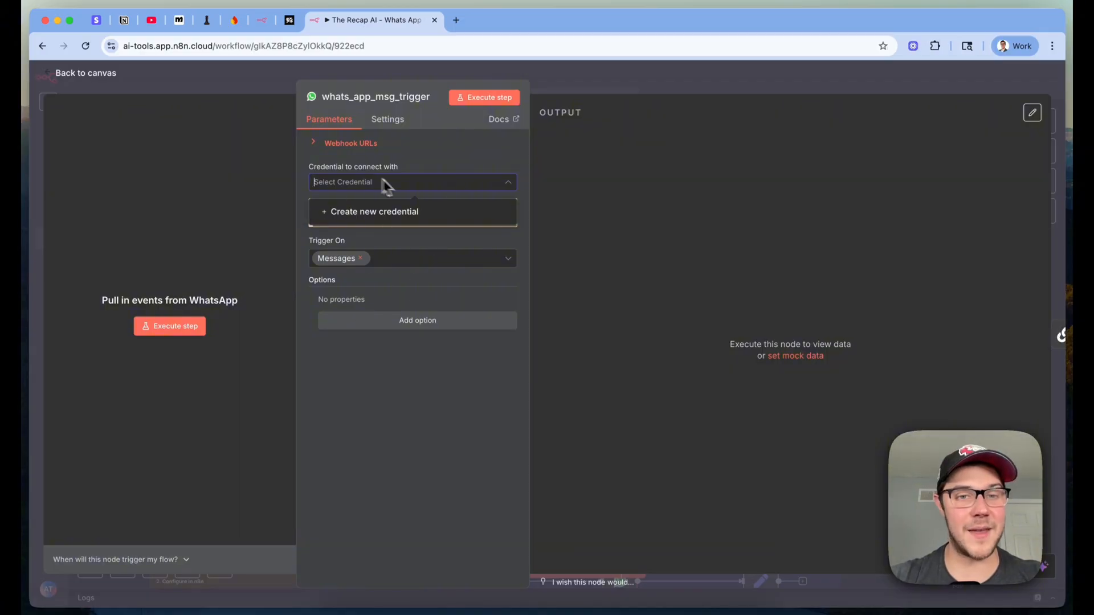
pyautogui.moveTo(420, 181)
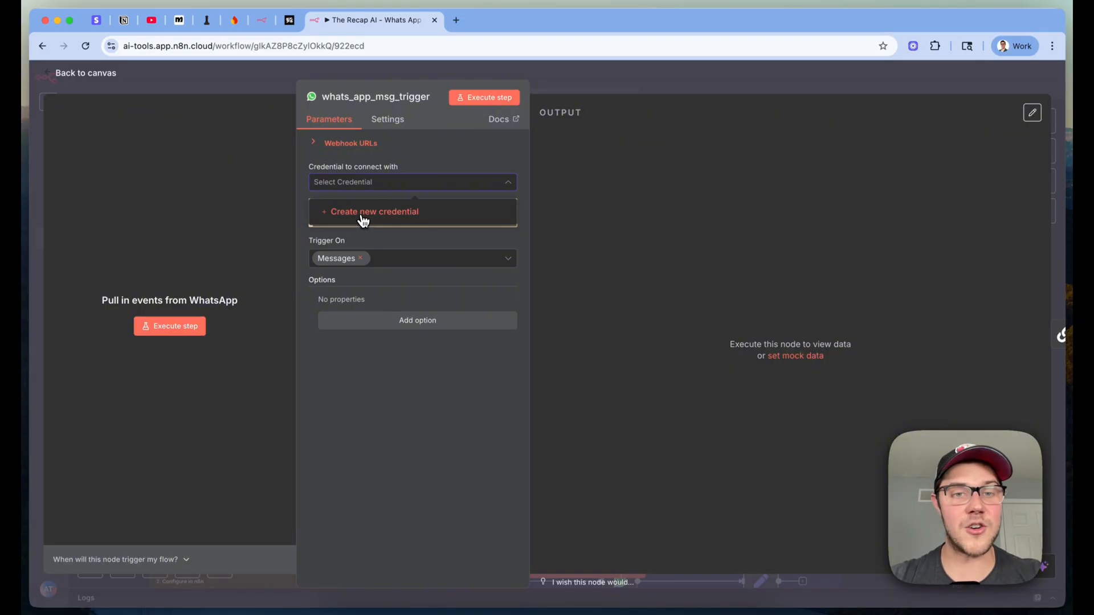
# - Create a new WhatsApp OAuth credential and focus its empty Client ID field
pyautogui.click(374, 212)
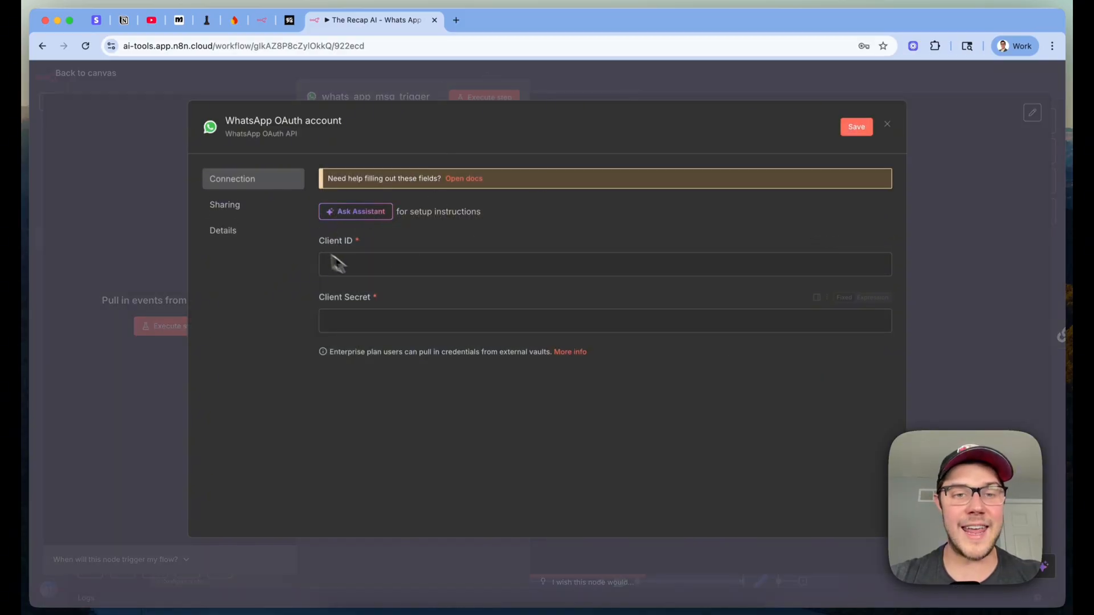
pyautogui.click(604, 321)
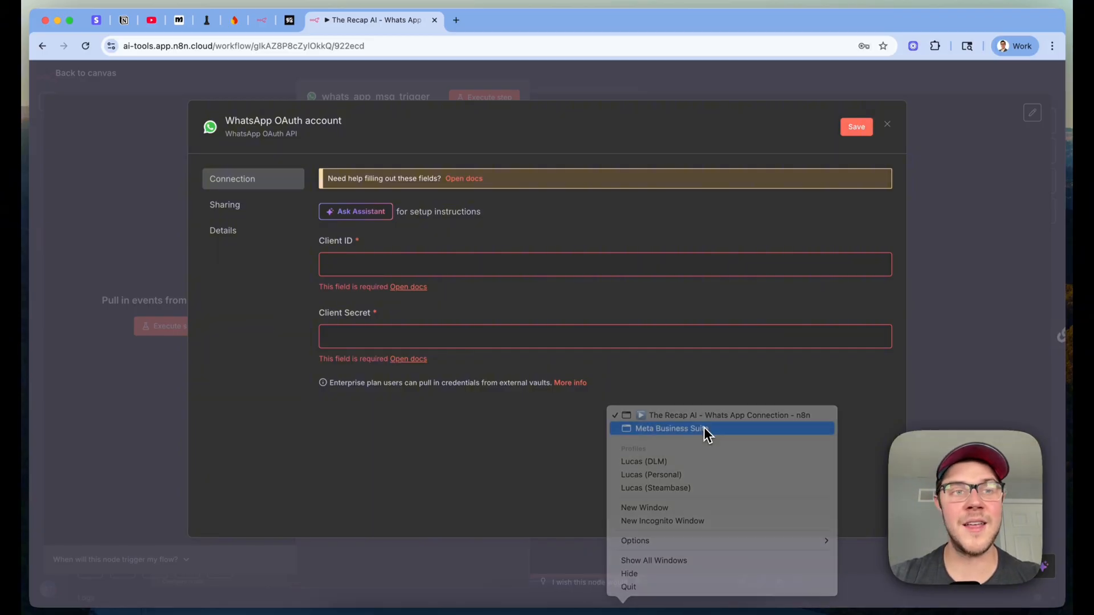
# - Switch to Meta Business Suite, dismiss the create-portfolio form, and view Settings > Users > People
pyautogui.click(673, 428)
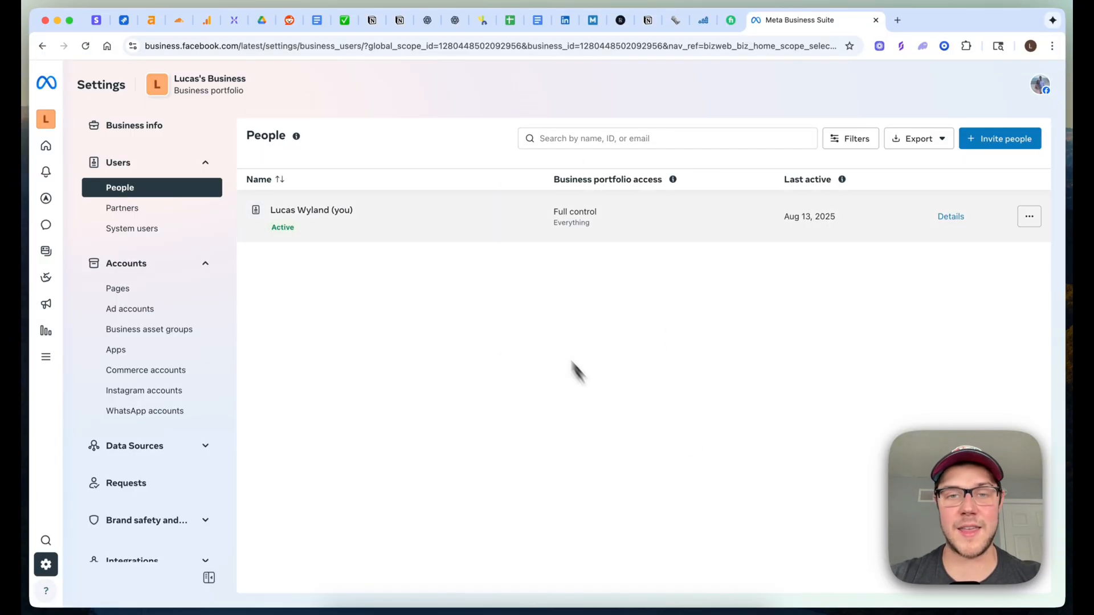
pyautogui.moveTo(660, 359)
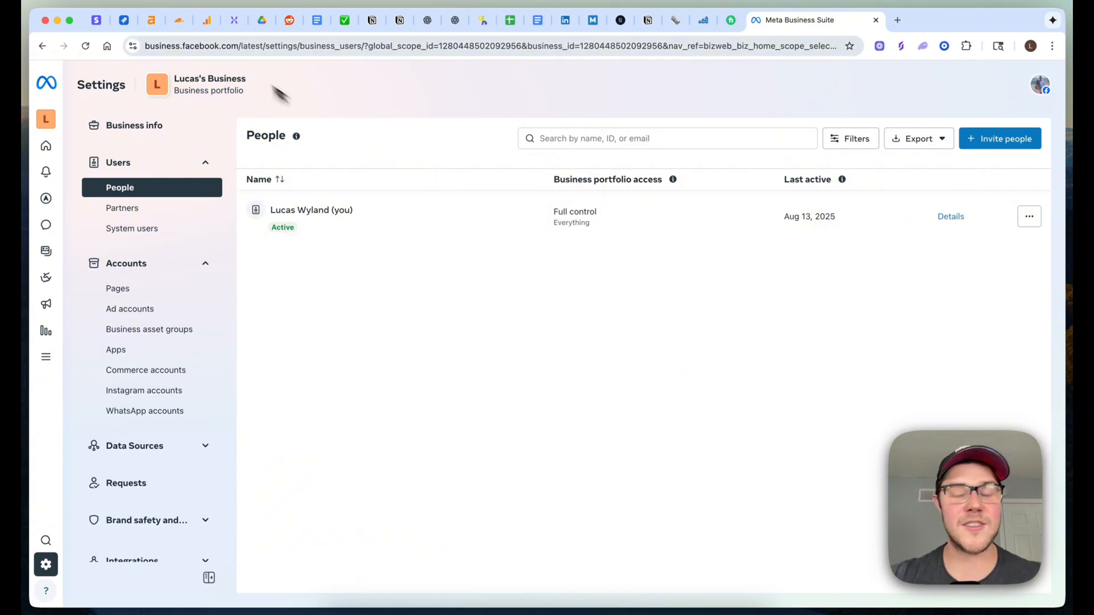
pyautogui.doubleClick(210, 78)
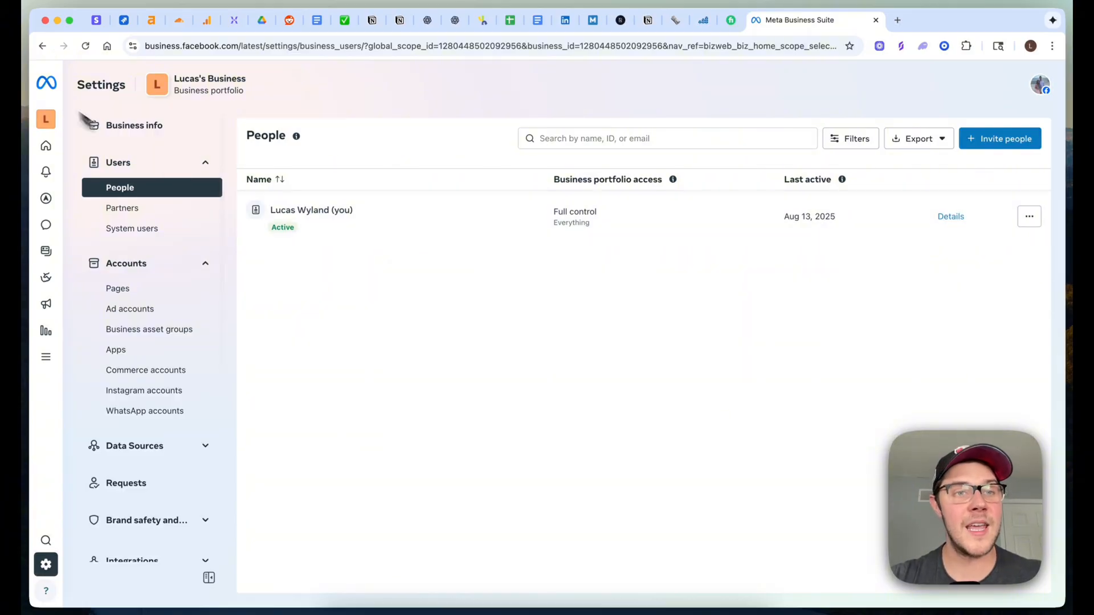
pyautogui.click(46, 83)
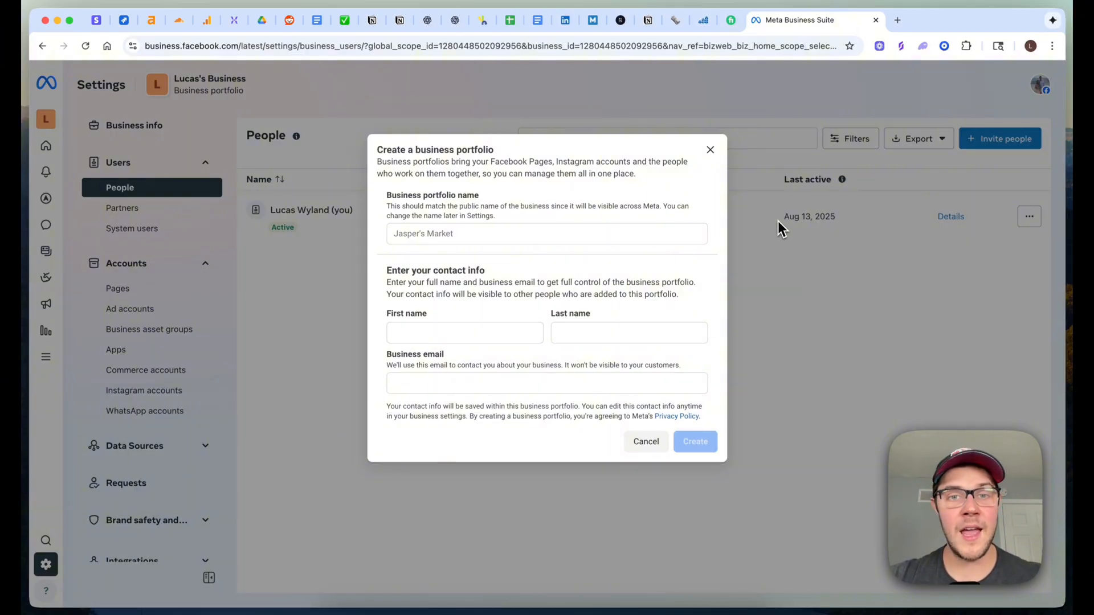
pyautogui.moveTo(823, 306)
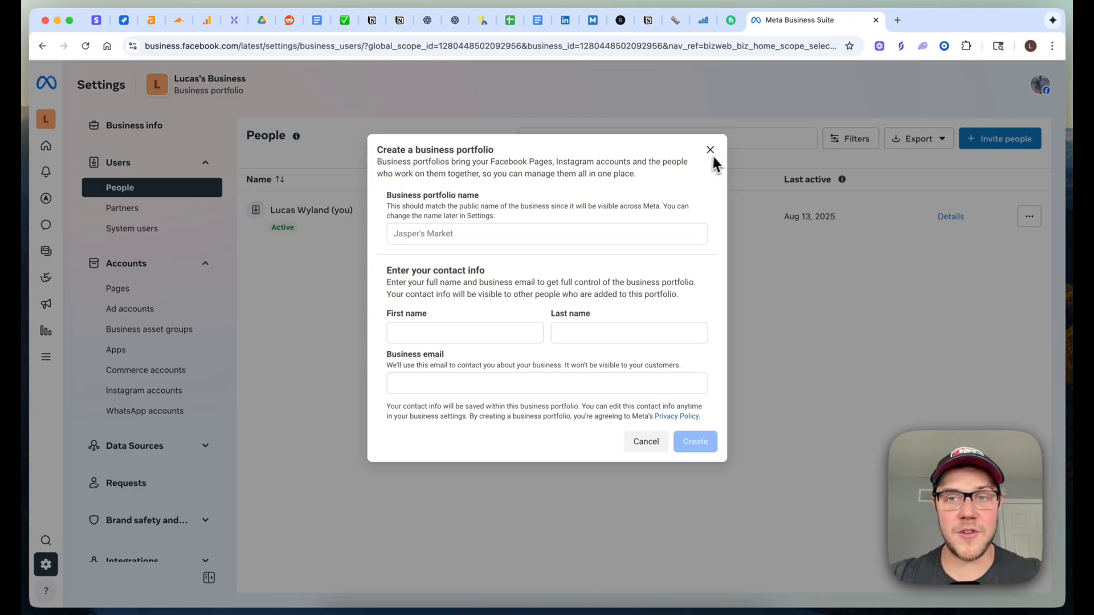
pyautogui.click(710, 150)
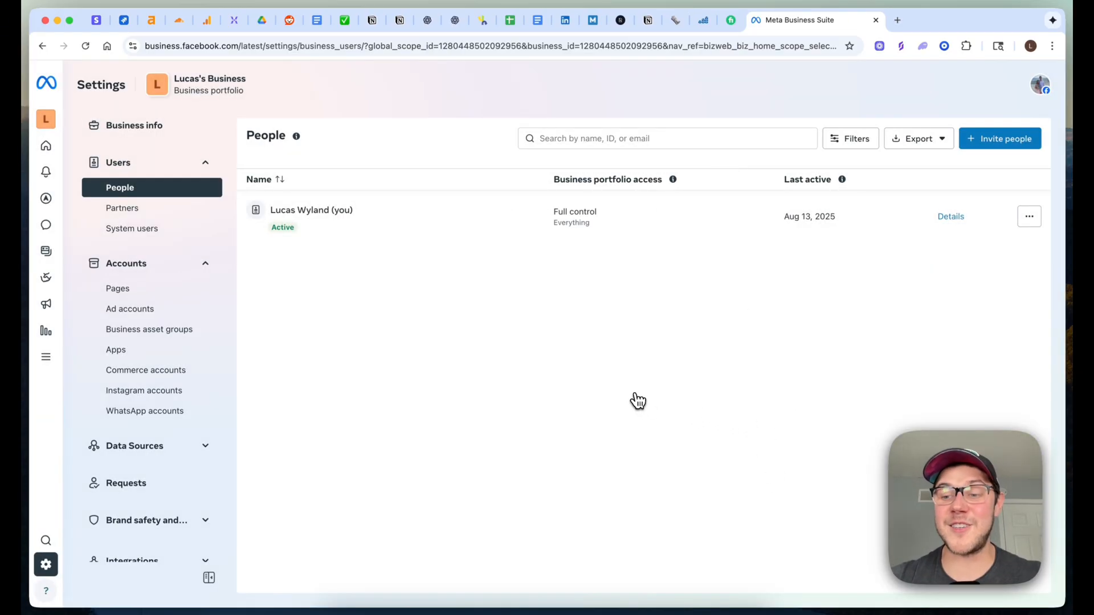
pyautogui.moveTo(568, 341)
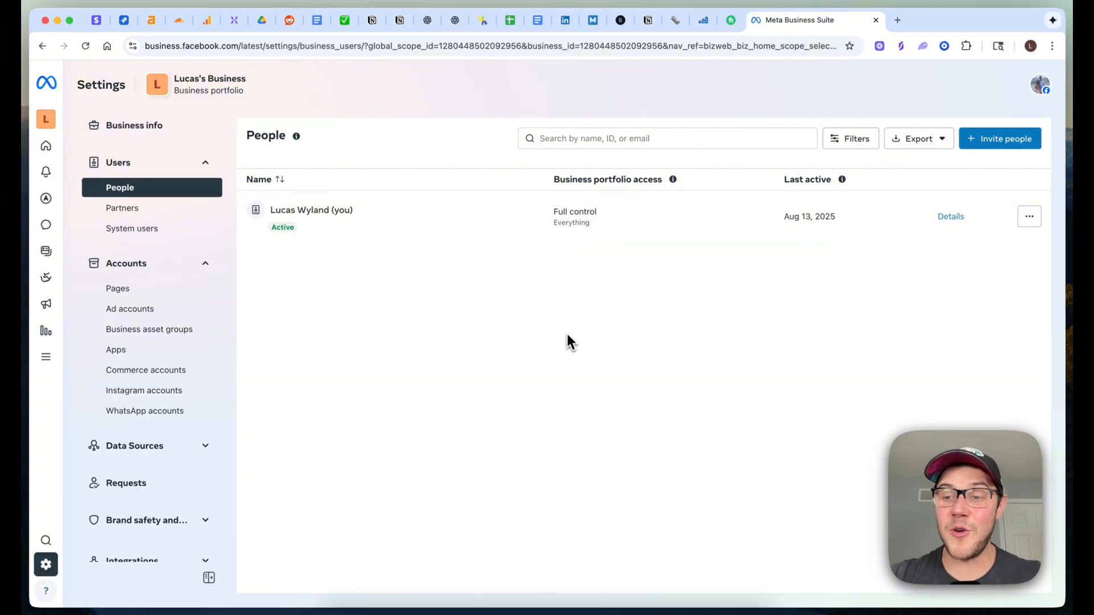
pyautogui.moveTo(627, 389)
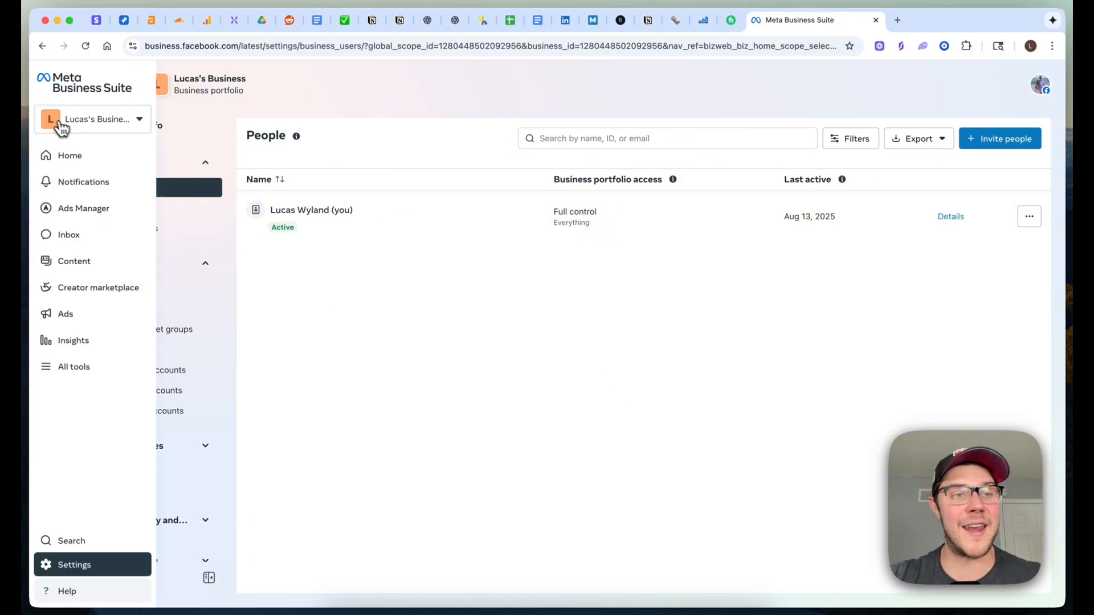
pyautogui.click(74, 564)
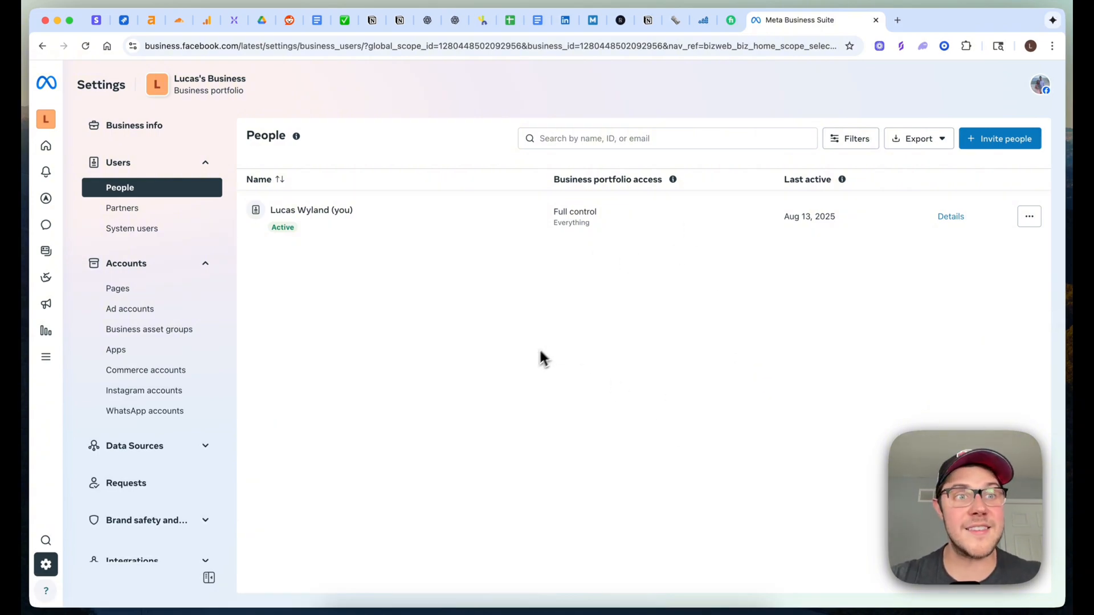
pyautogui.moveTo(669, 408)
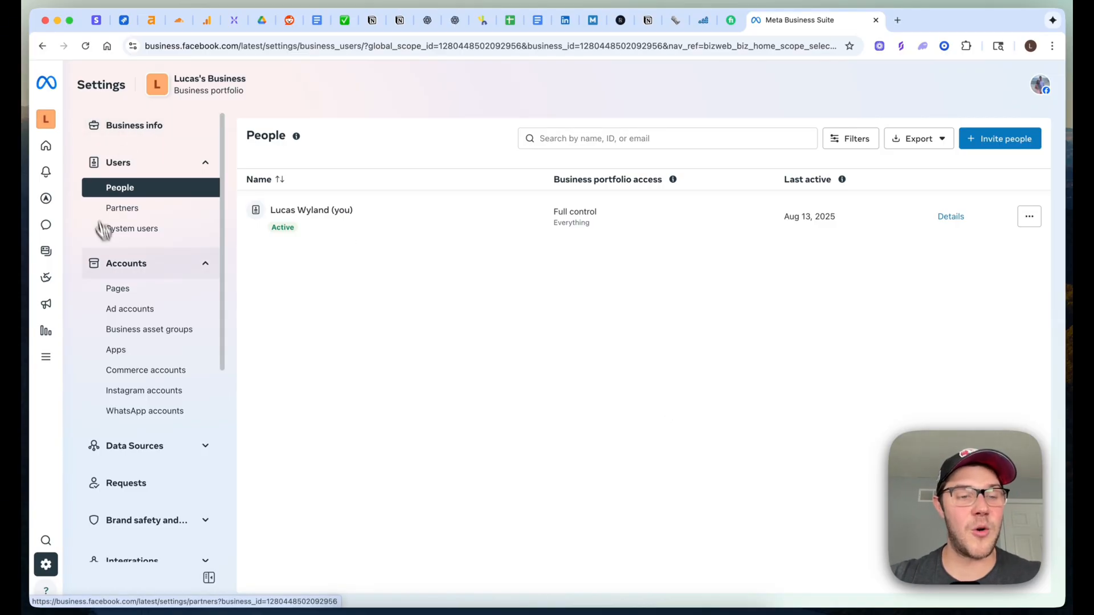
# - Open the Apps settings page to add a new app ID for the business
pyautogui.click(116, 350)
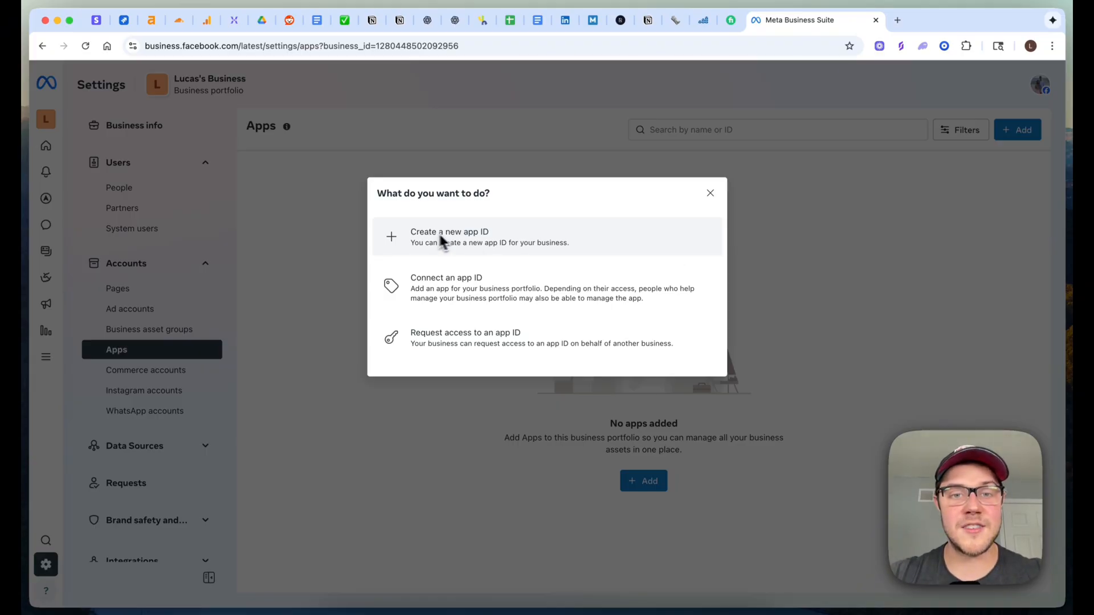
pyautogui.moveTo(465, 244)
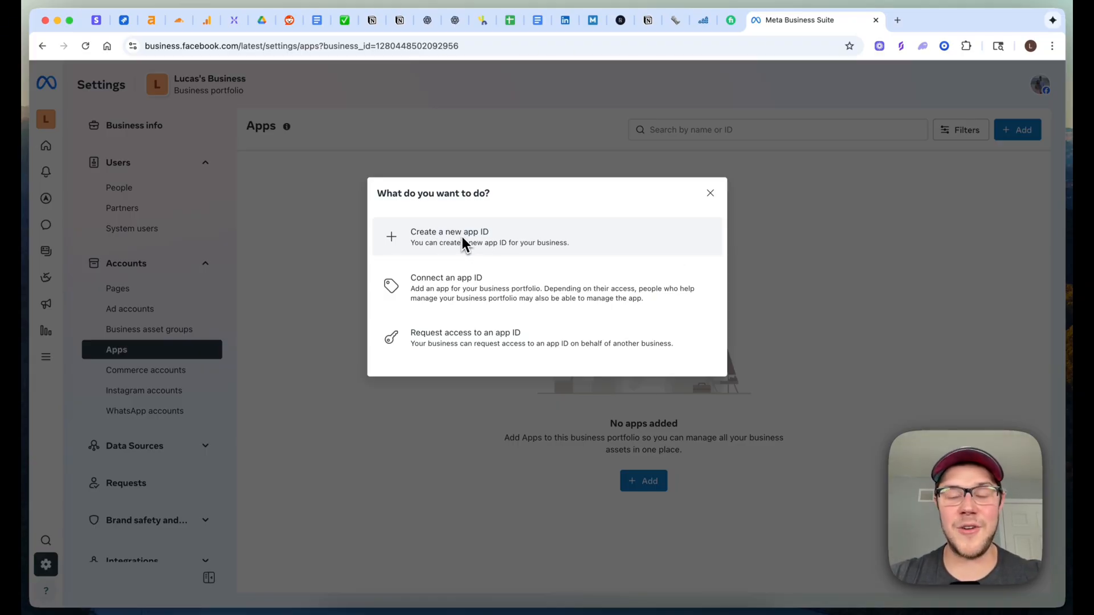
pyautogui.moveTo(681, 233)
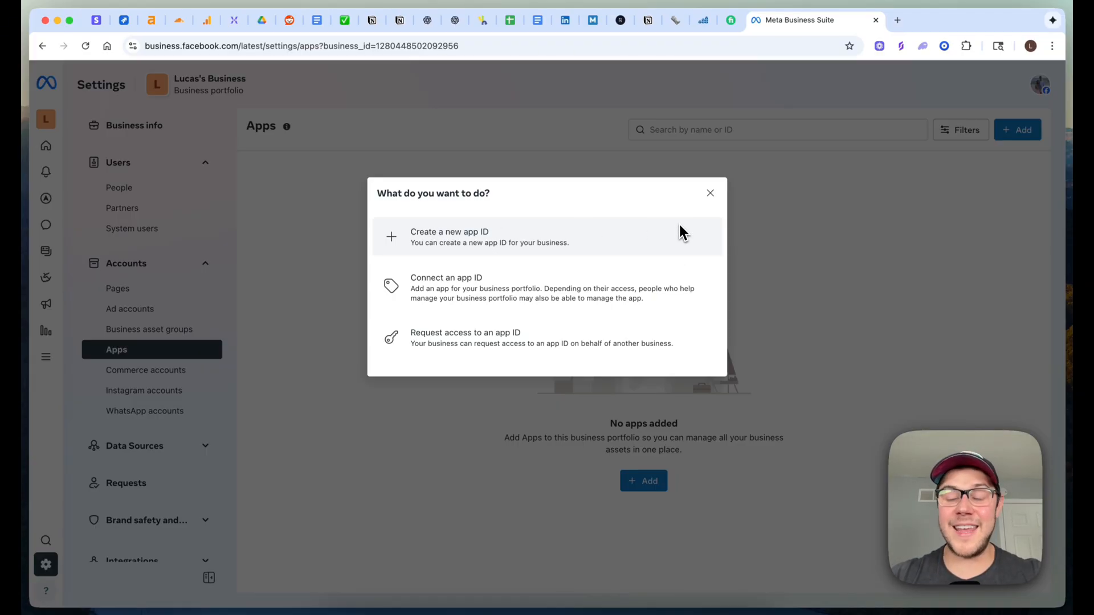
pyautogui.moveTo(619, 239)
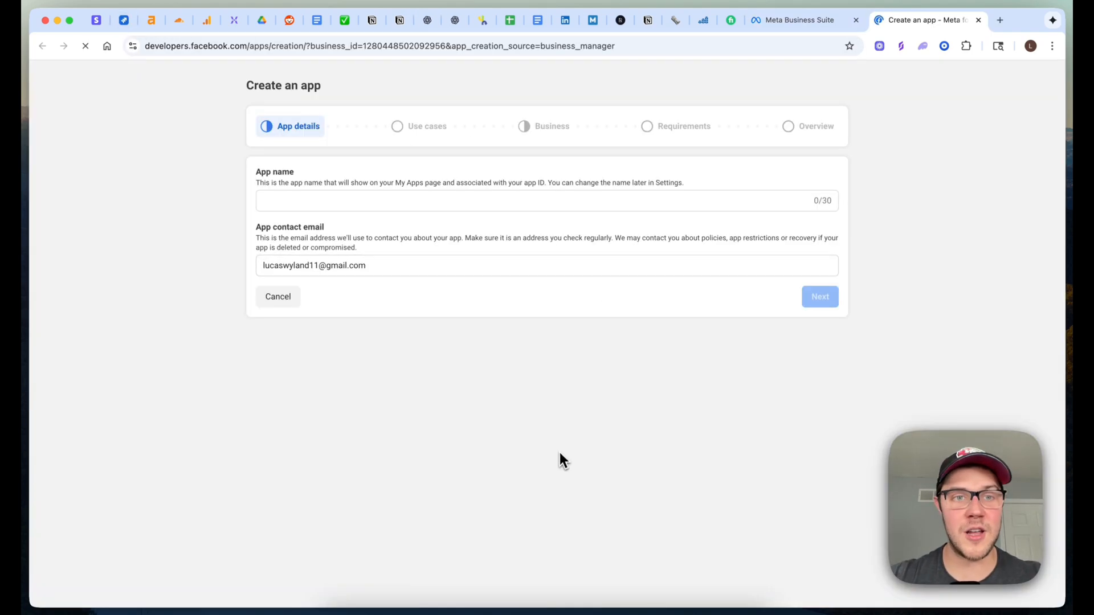
# - Name the app 'Lucas t...', choose Other use case and Business type, and create it
pyautogui.write('Lucas n8n Tes')
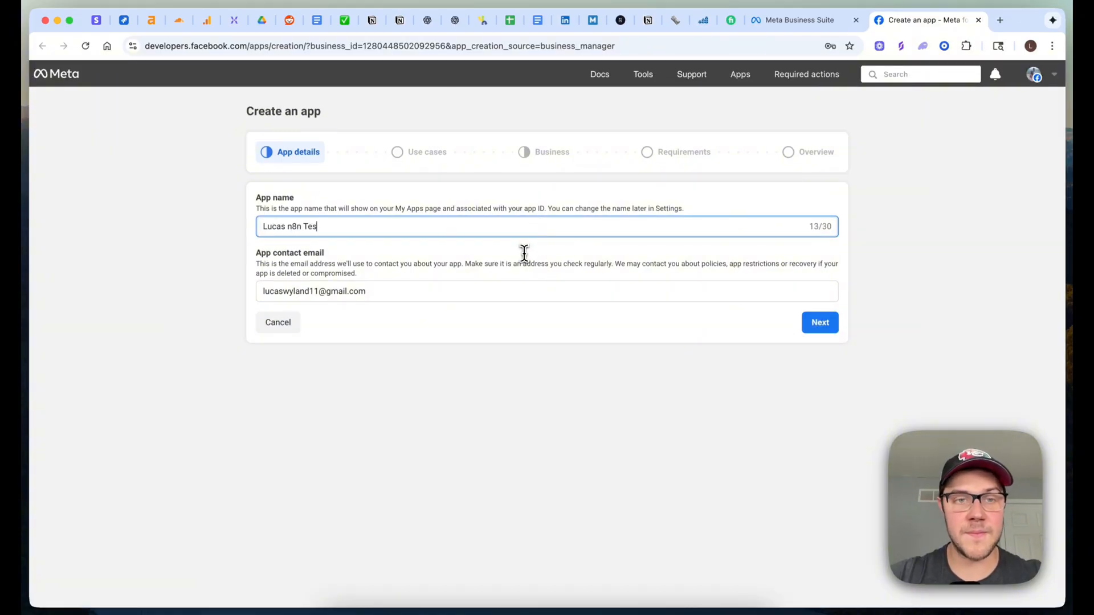
pyautogui.write('t')
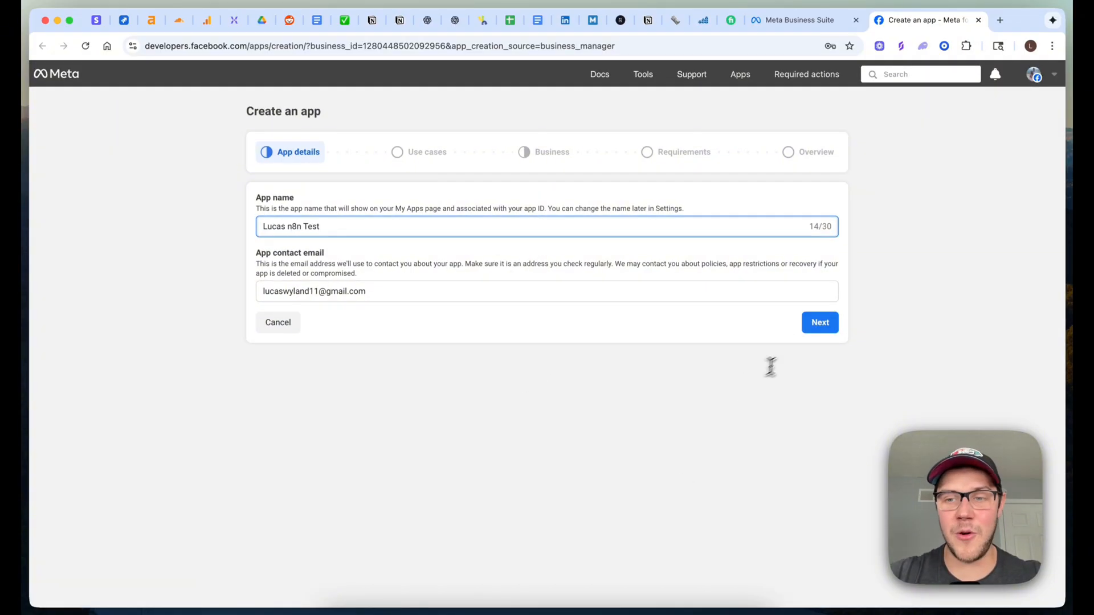
pyautogui.click(819, 323)
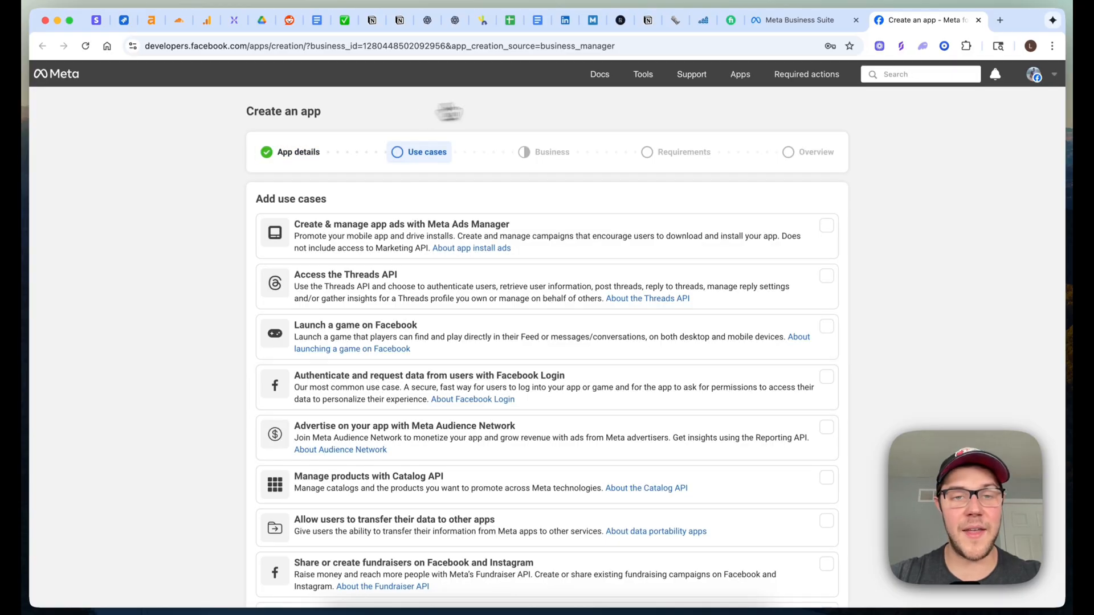
pyautogui.moveTo(500, 192)
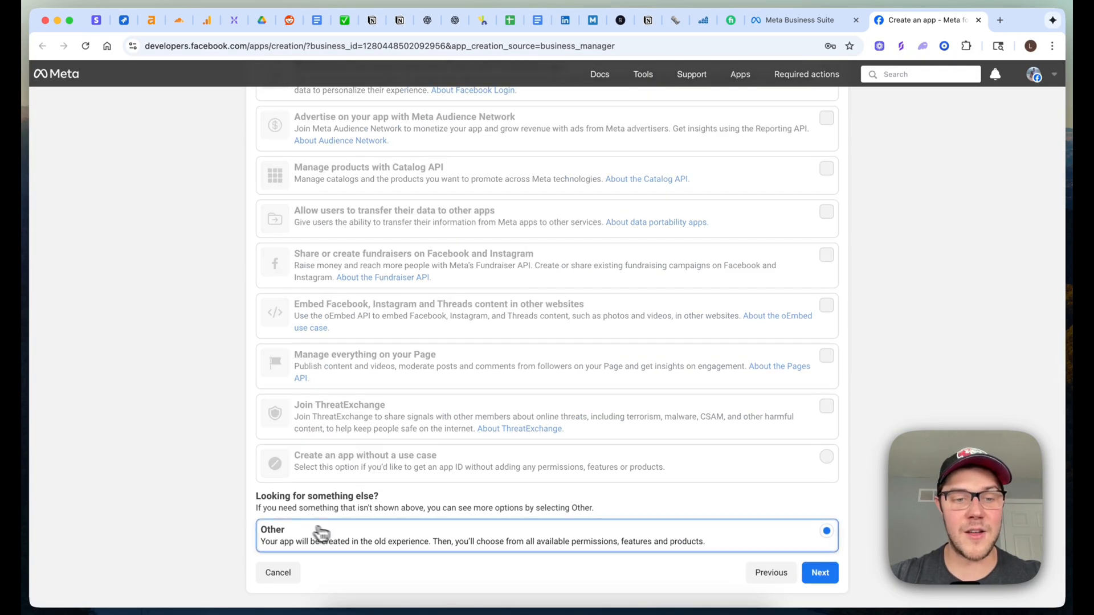
pyautogui.click(819, 573)
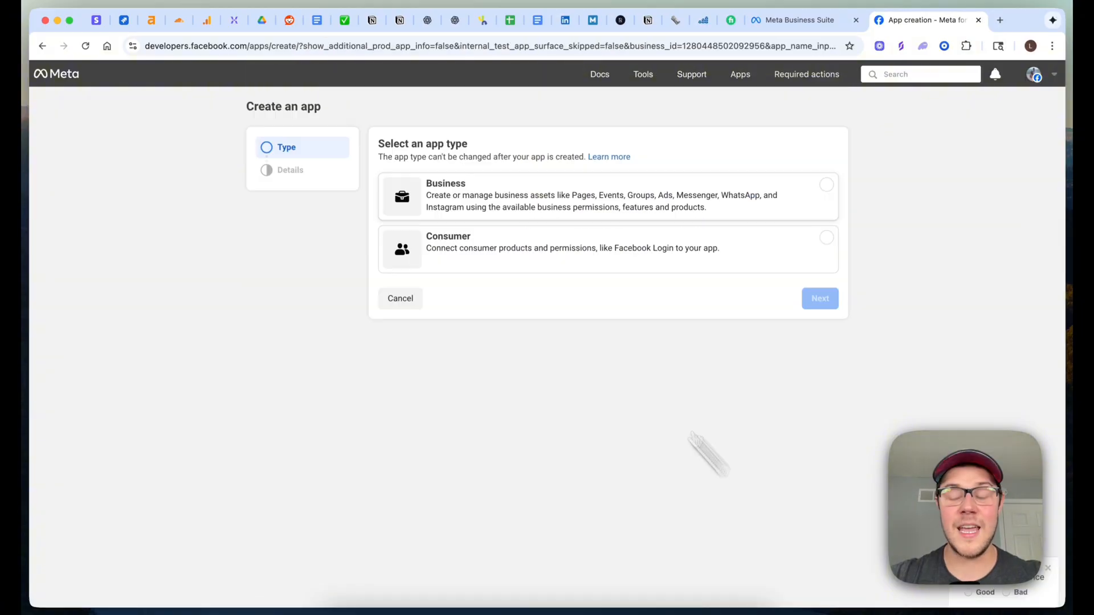
pyautogui.moveTo(489, 201)
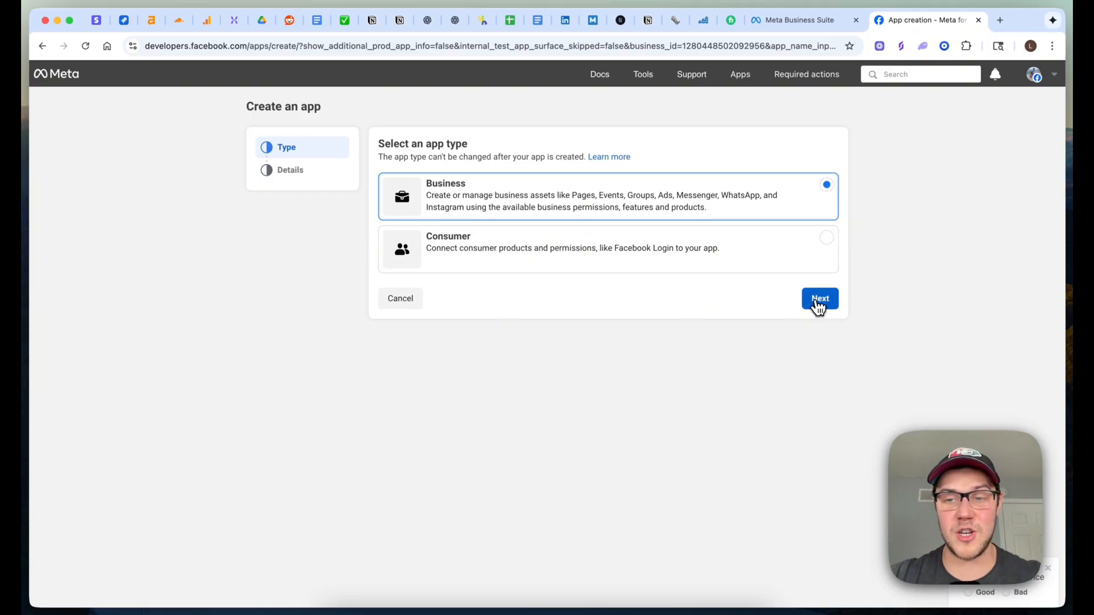
pyautogui.moveTo(817, 306)
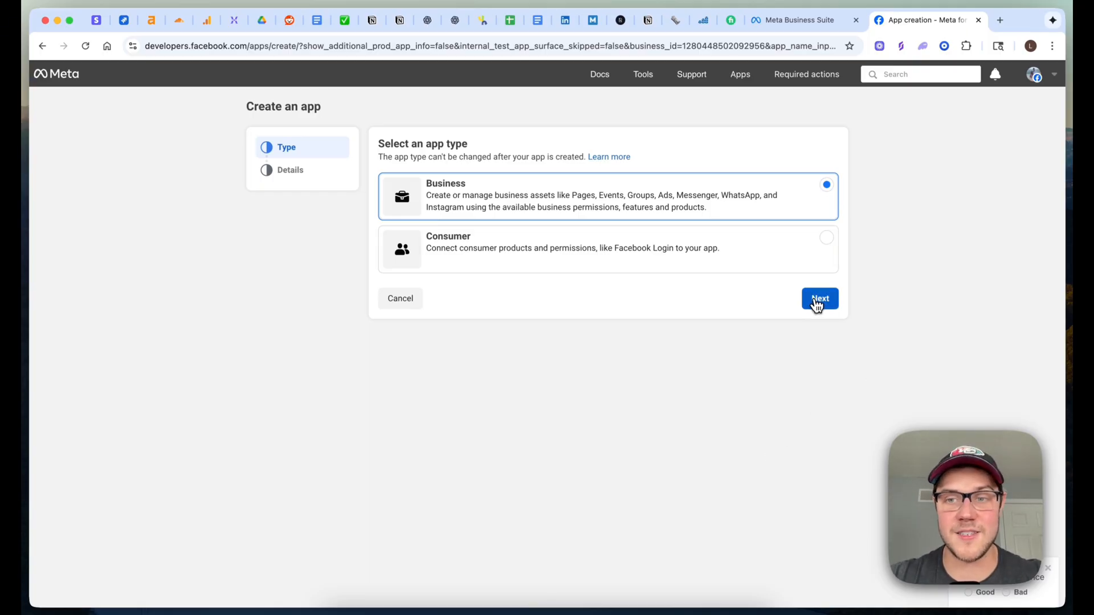
pyautogui.click(819, 299)
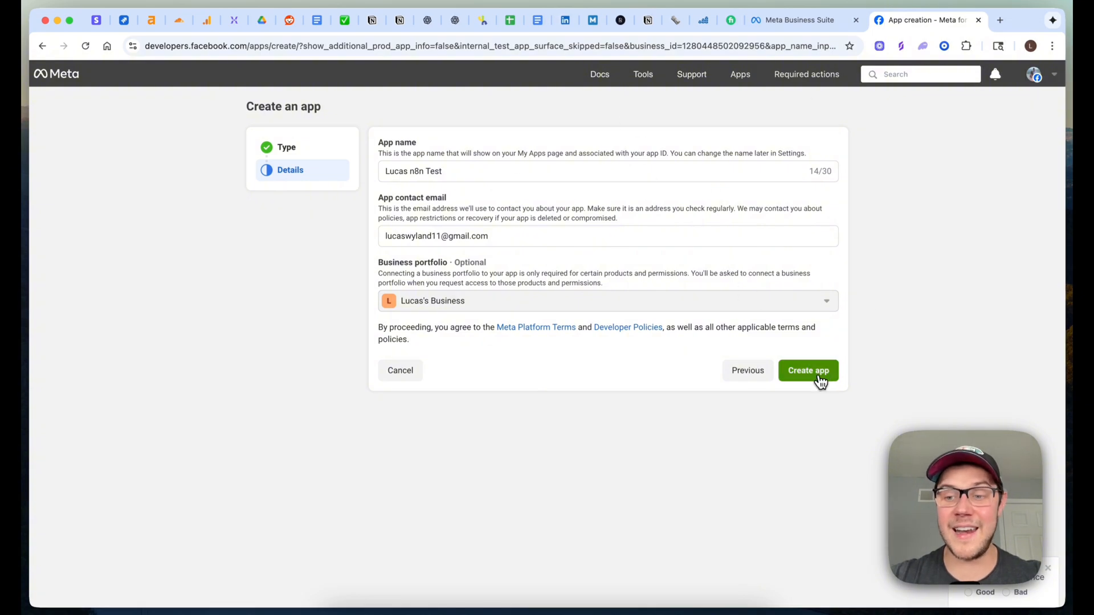
pyautogui.click(808, 370)
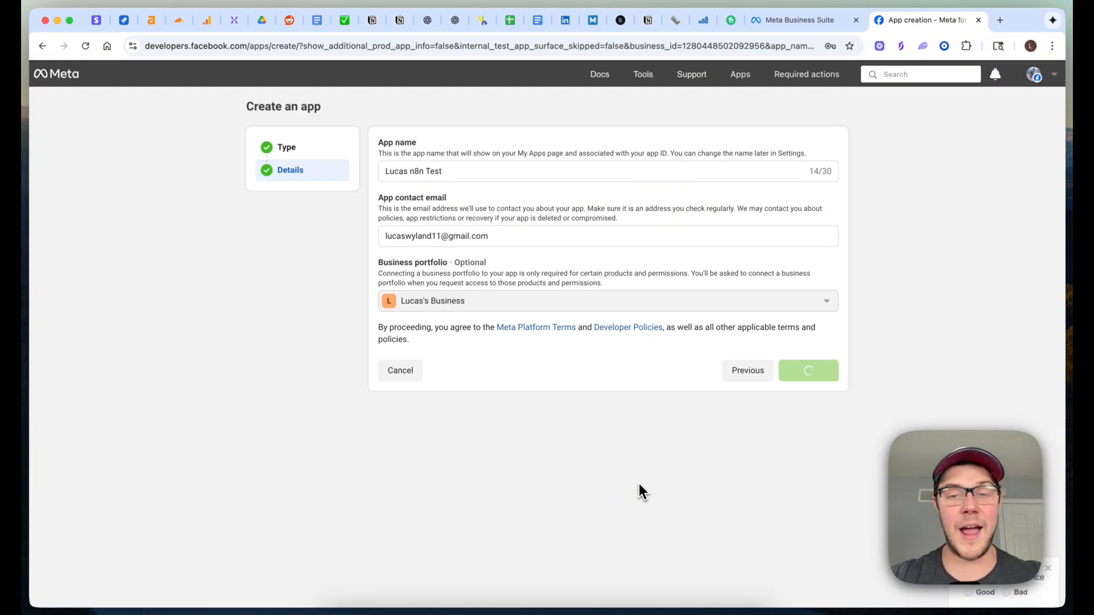
# - Add WhatsApp to the new app and open its Basic settings showing the app ID and secret
pyautogui.click(807, 370)
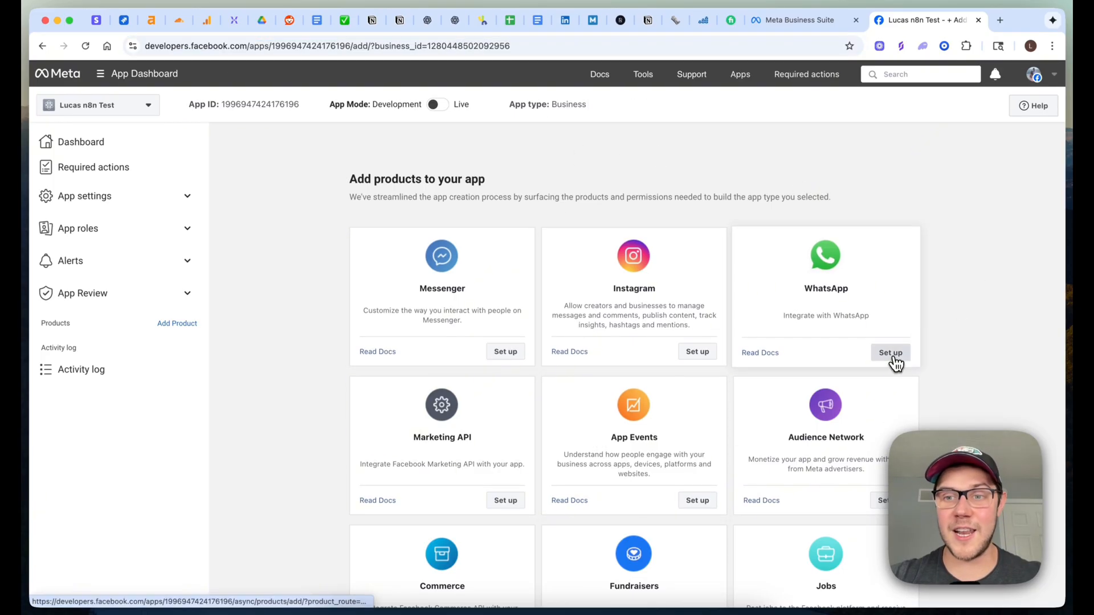
pyautogui.click(889, 352)
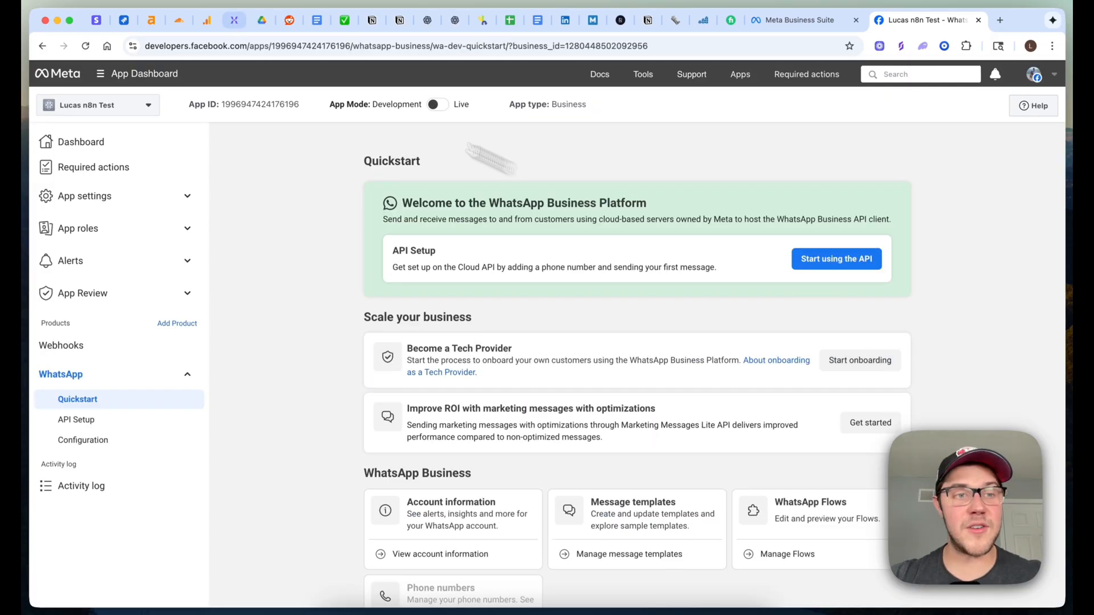
pyautogui.click(84, 196)
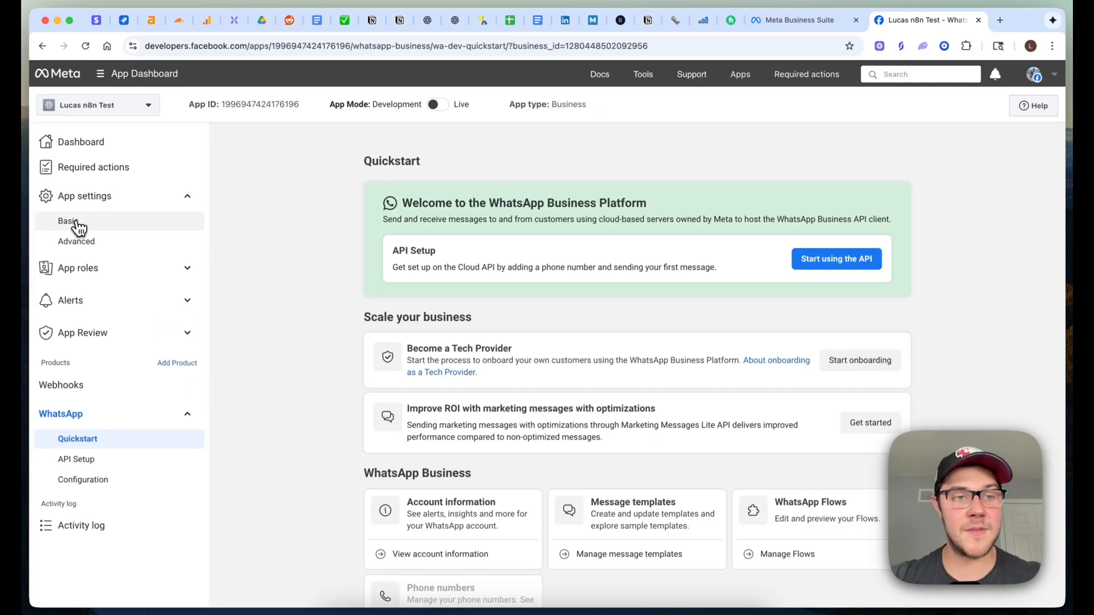
pyautogui.click(68, 219)
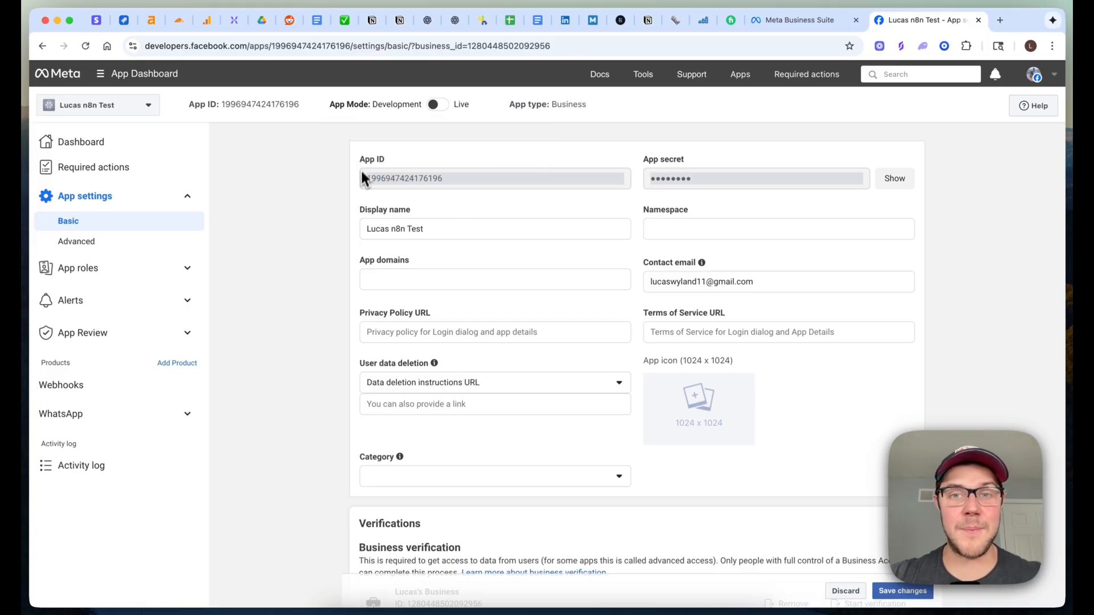
pyautogui.moveTo(564, 186)
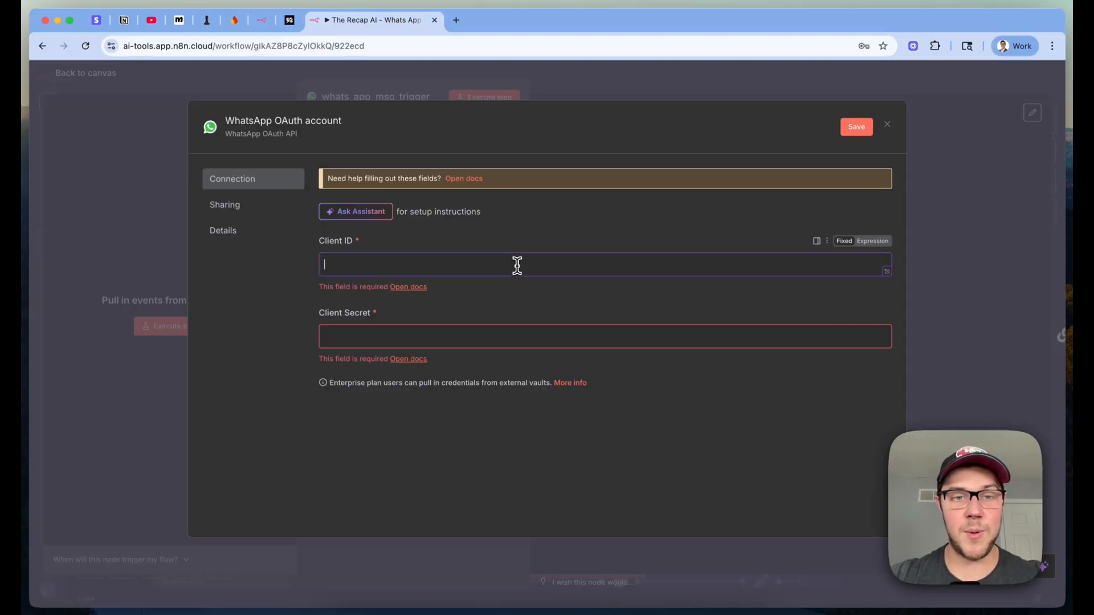
pyautogui.write('1996947424176196')
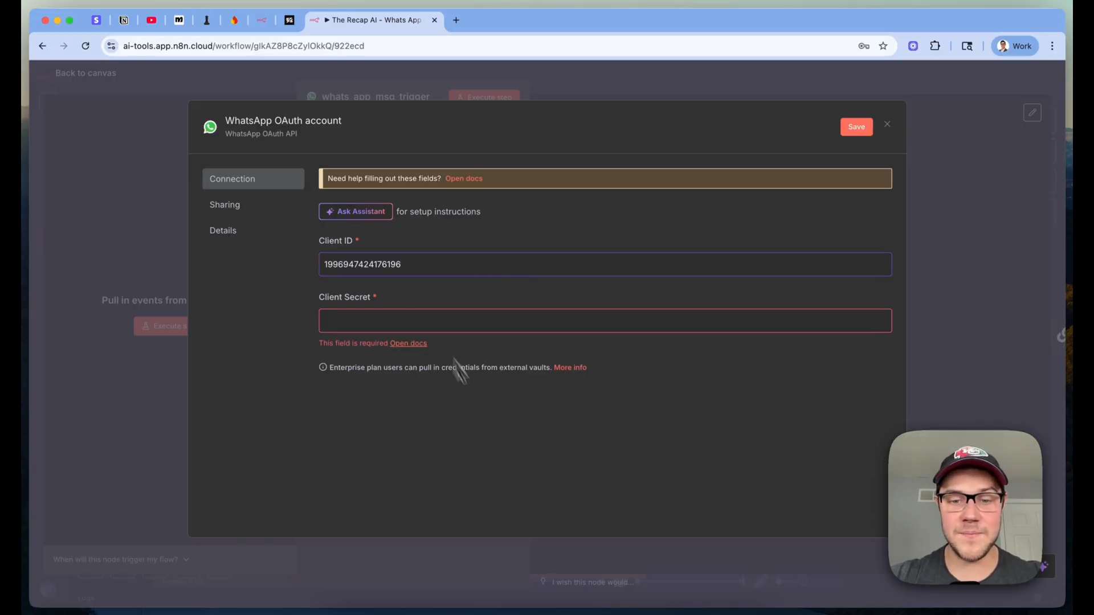
pyautogui.click(925, 20)
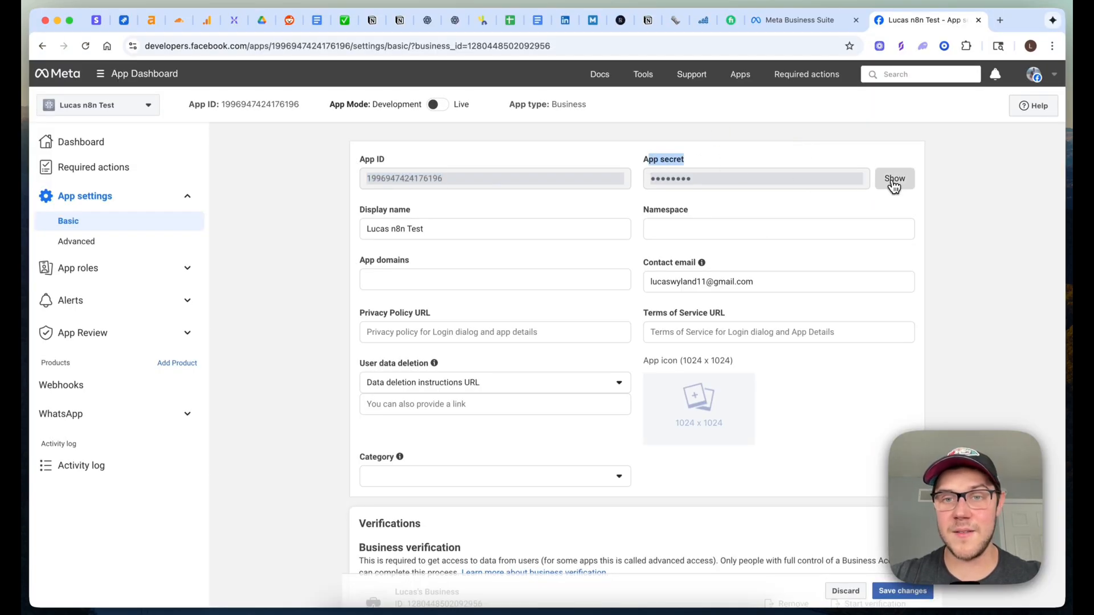
pyautogui.click(895, 177)
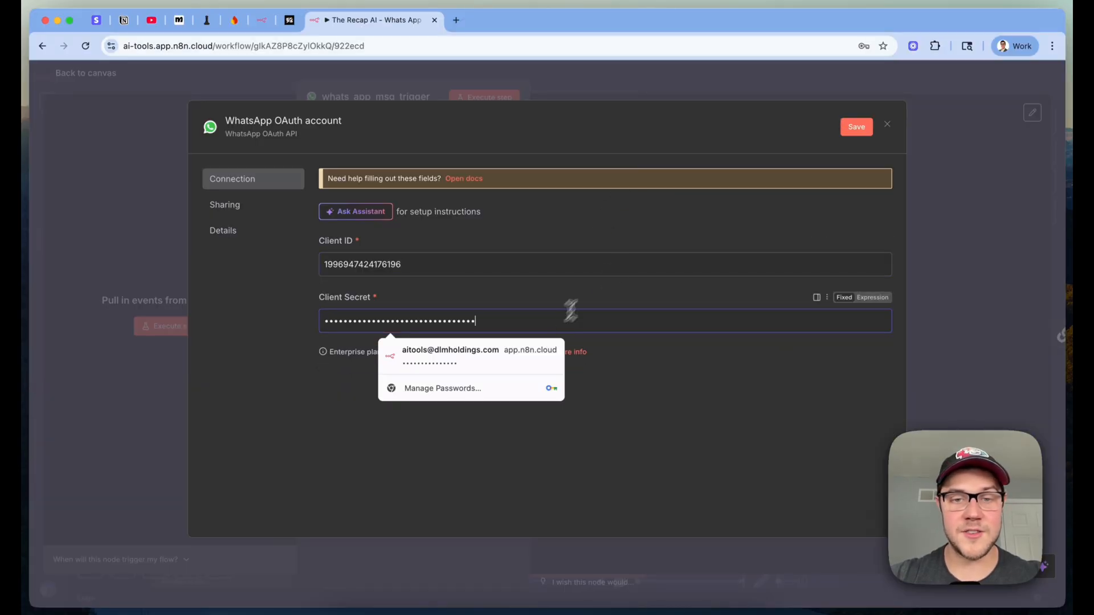
pyautogui.click(855, 126)
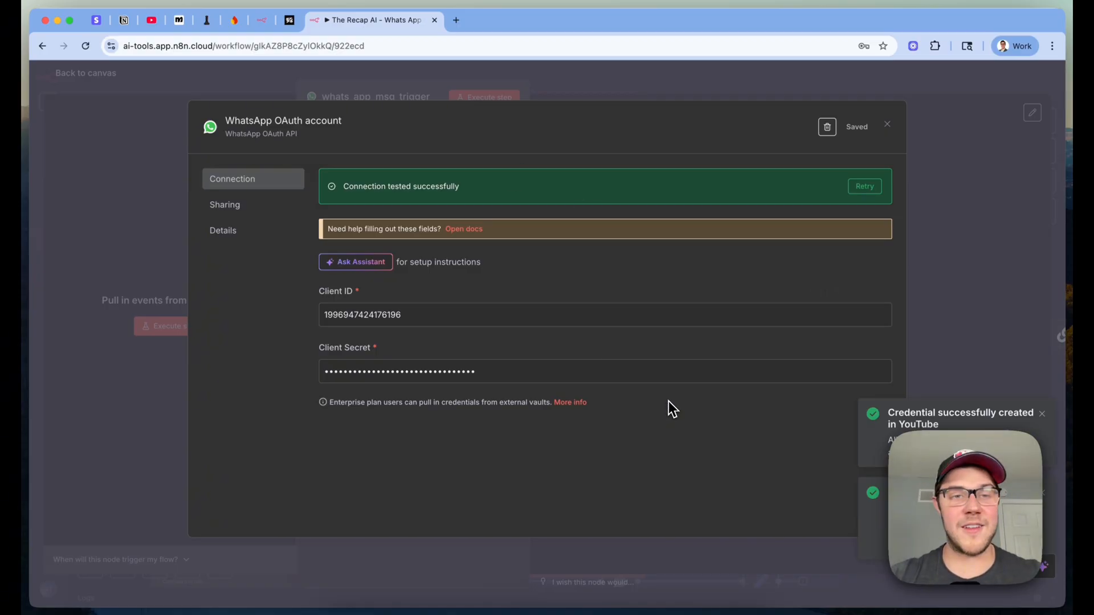
pyautogui.click(927, 20)
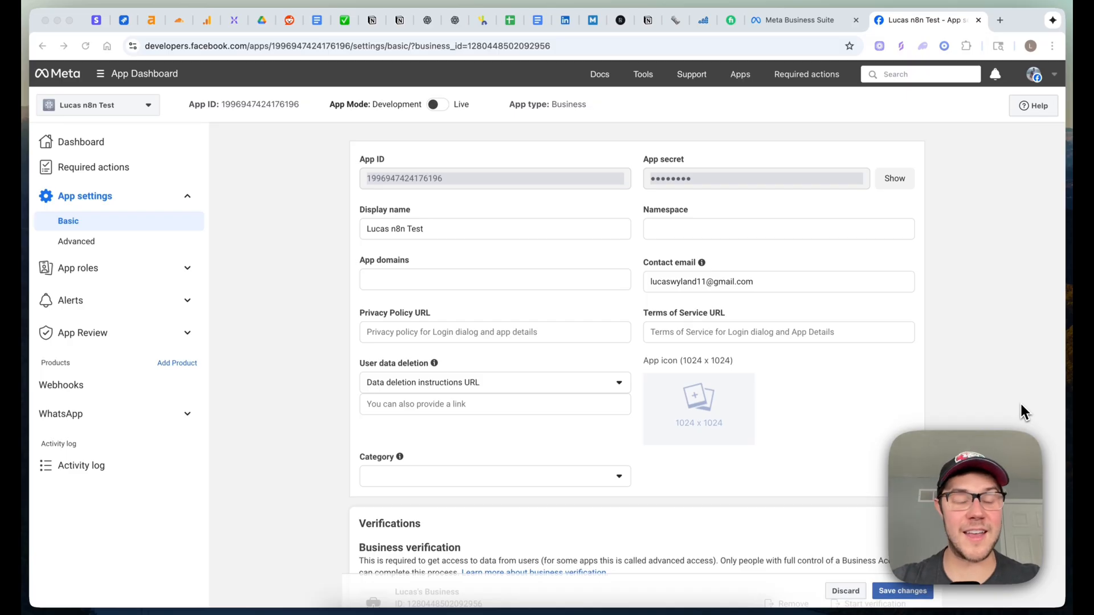
pyautogui.moveTo(125, 409)
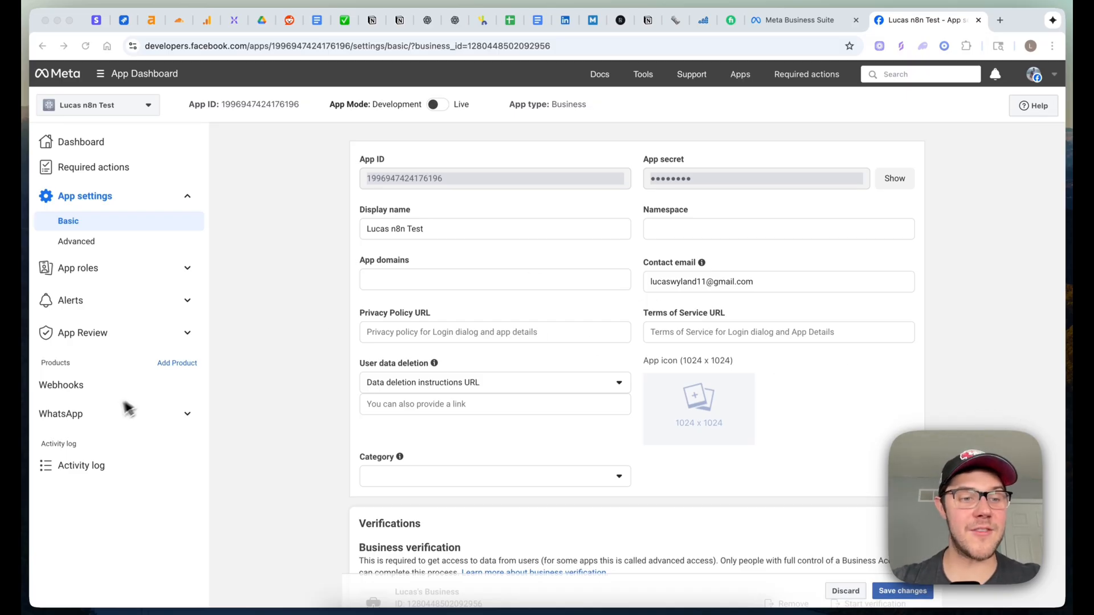
# - On WhatsApp > API Setup, generate a temporary access token, reconnecting the Facebook account
pyautogui.click(60, 414)
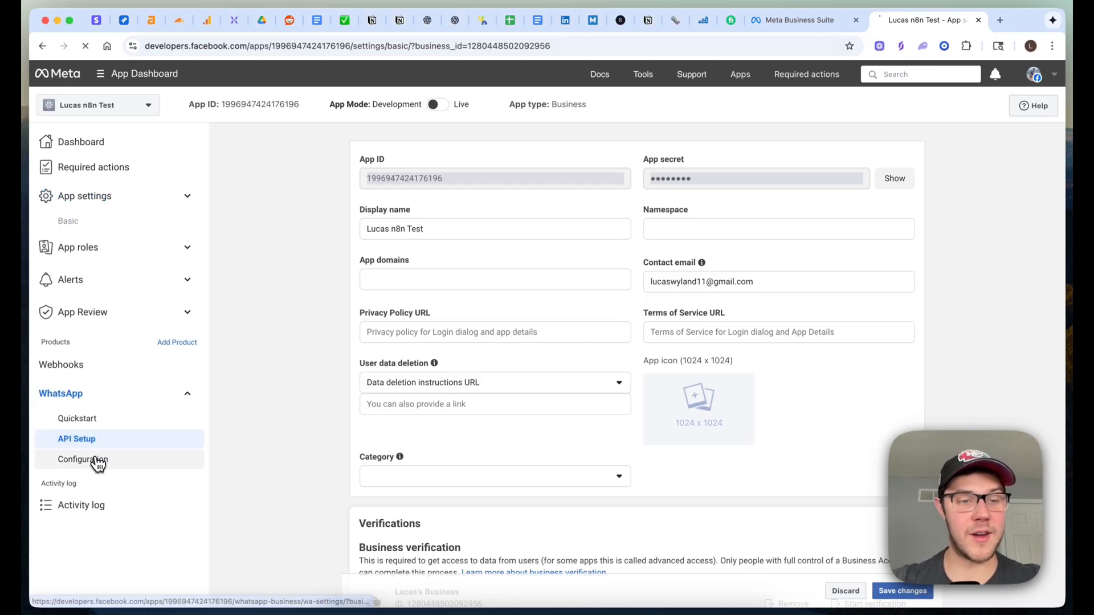
pyautogui.click(77, 438)
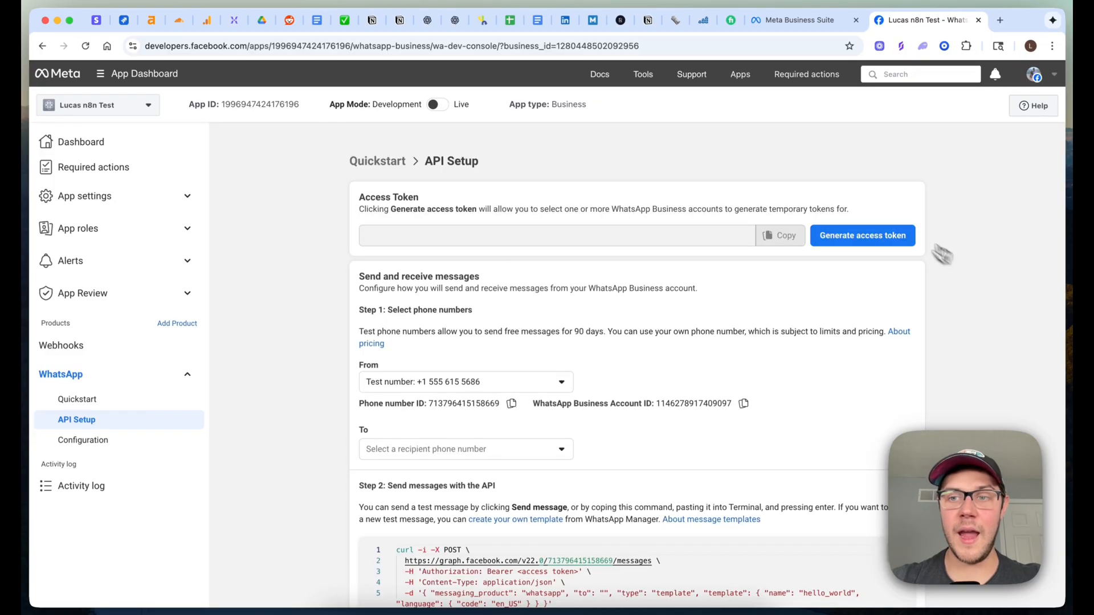
pyautogui.click(862, 235)
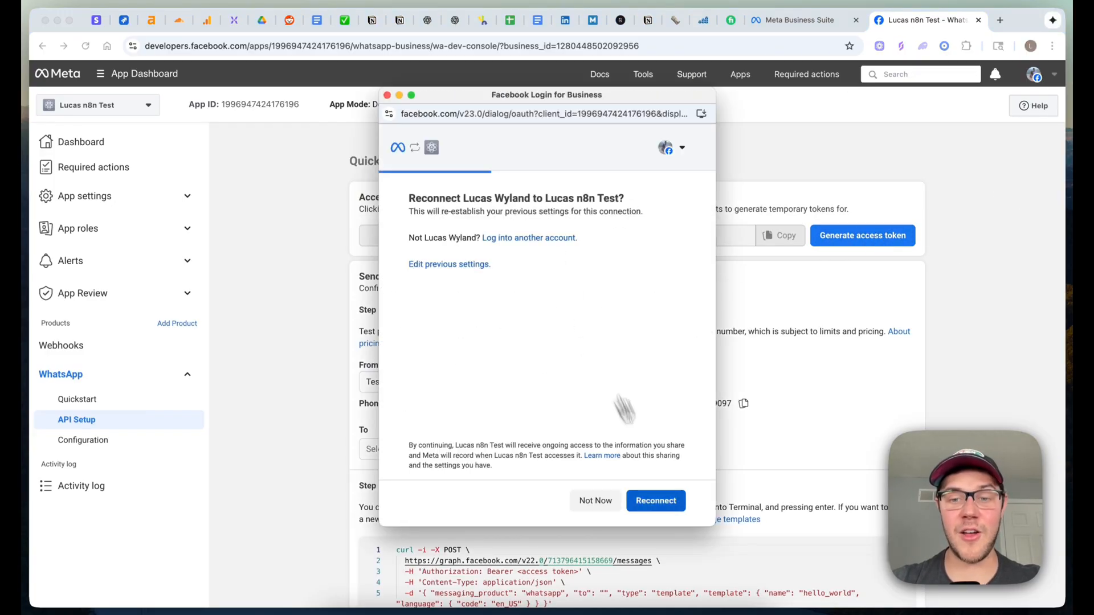
pyautogui.click(654, 500)
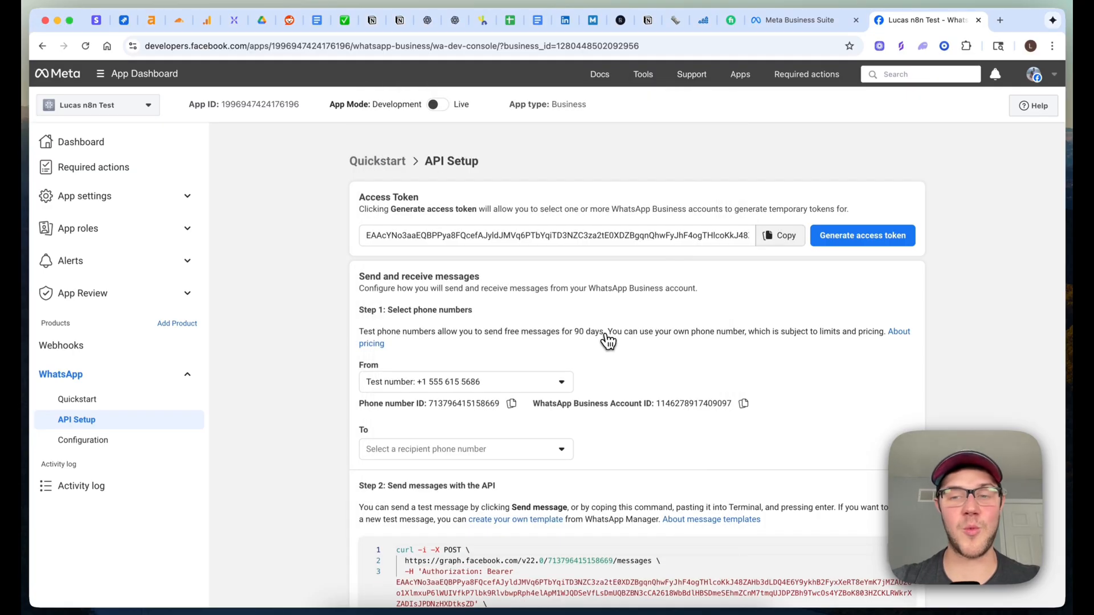
pyautogui.moveTo(775, 325)
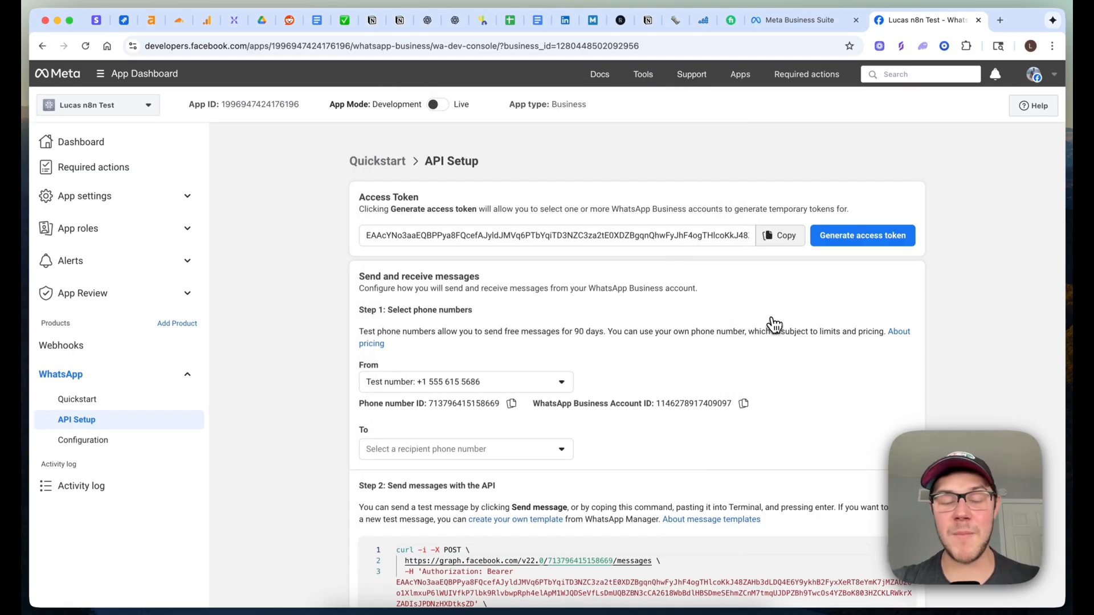
pyautogui.moveTo(782, 305)
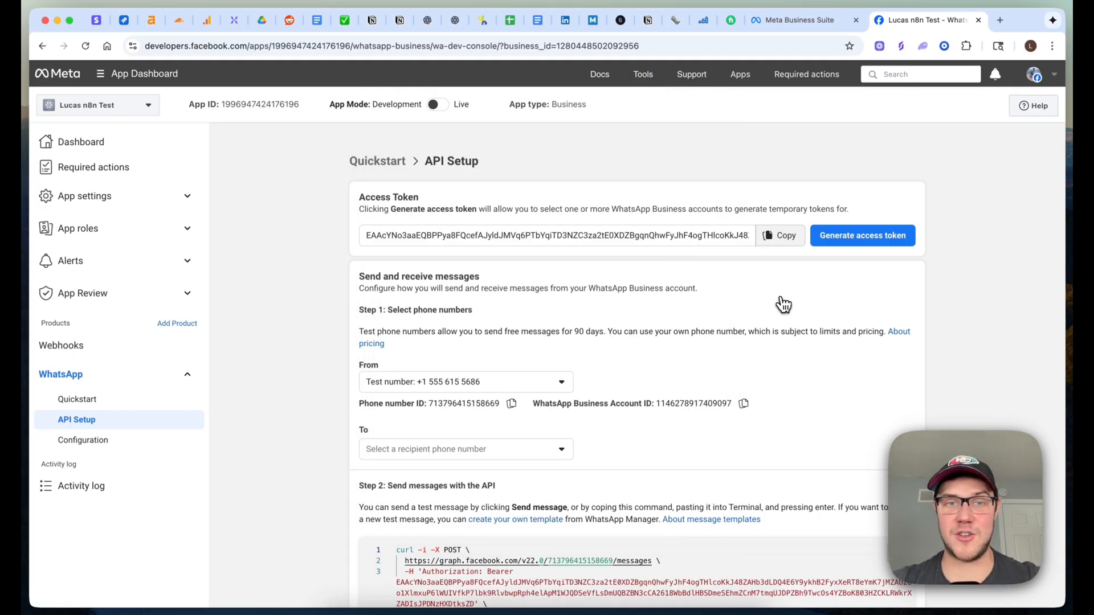
pyautogui.click(779, 234)
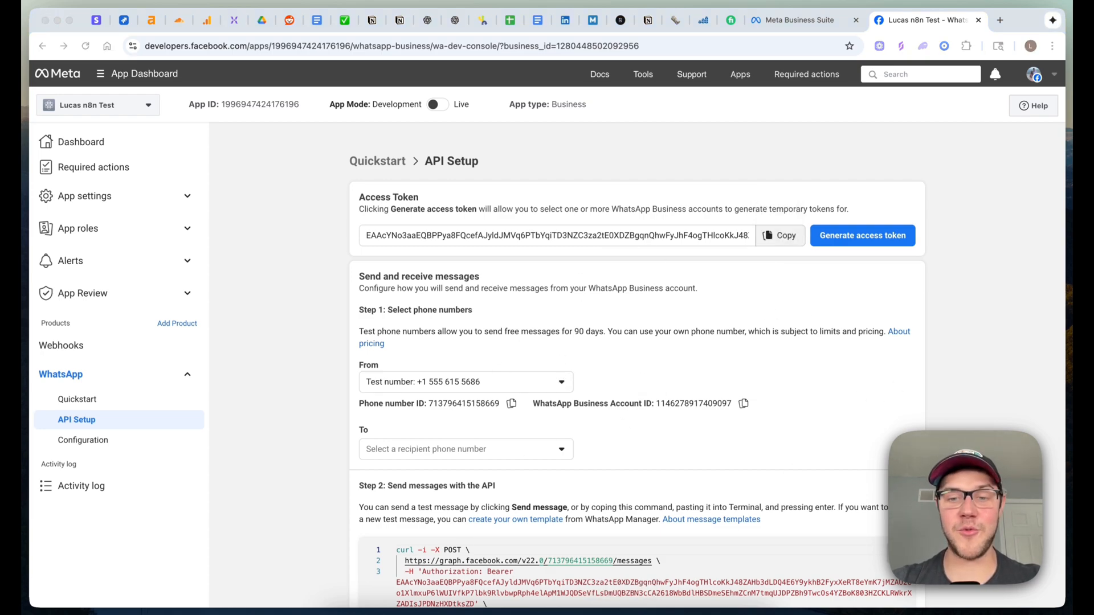
# - Execute the n8n workflow and send 'Hey this is a...' from WhatsApp so the trigger fires
pyautogui.click(374, 20)
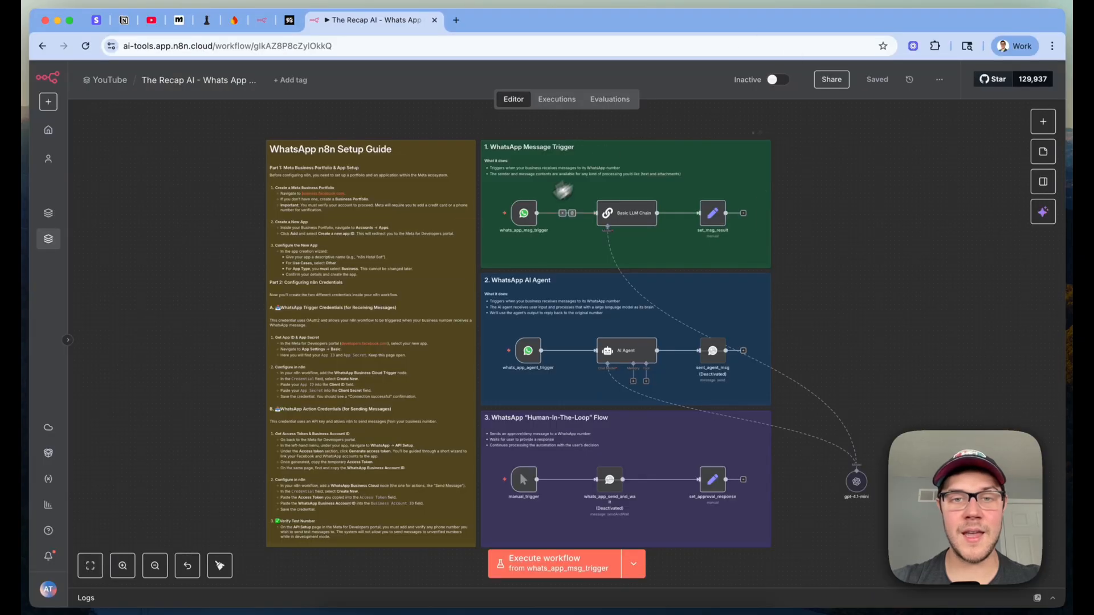
pyautogui.doubleClick(523, 213)
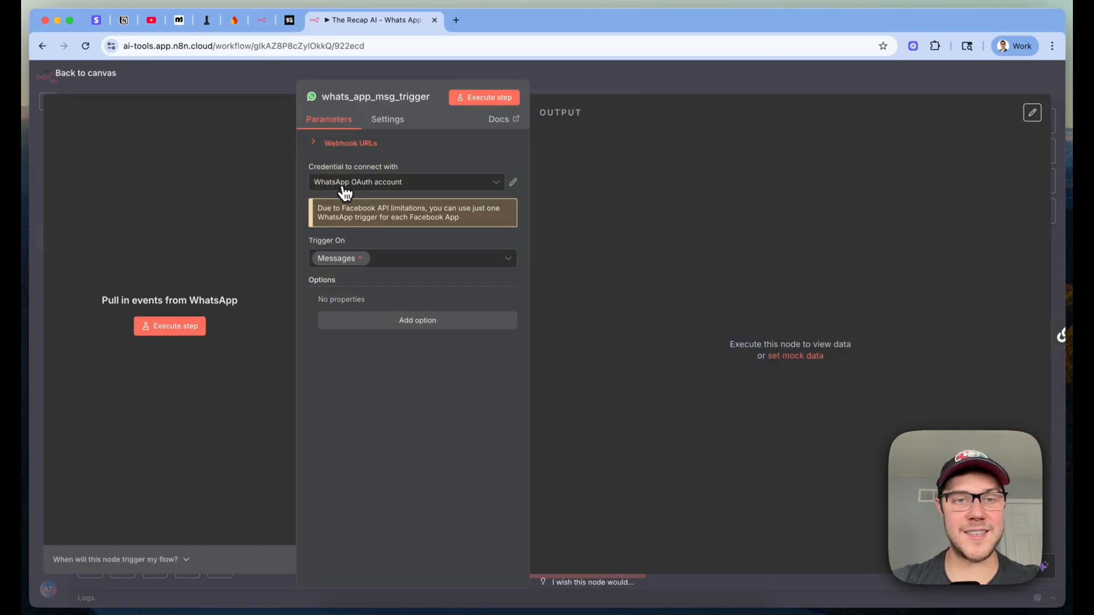
pyautogui.click(85, 73)
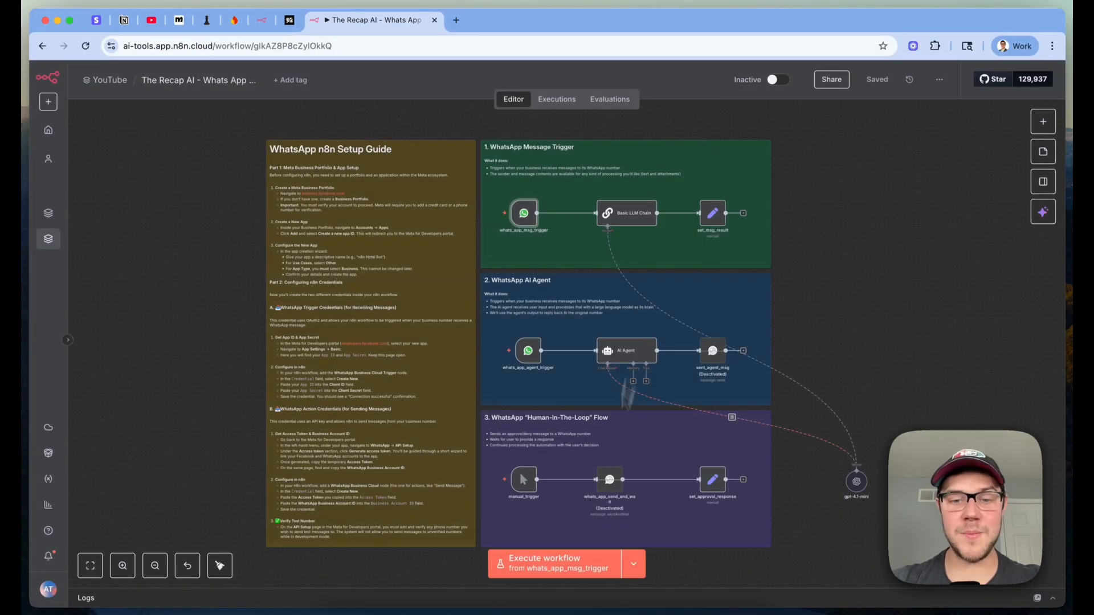
pyautogui.click(558, 563)
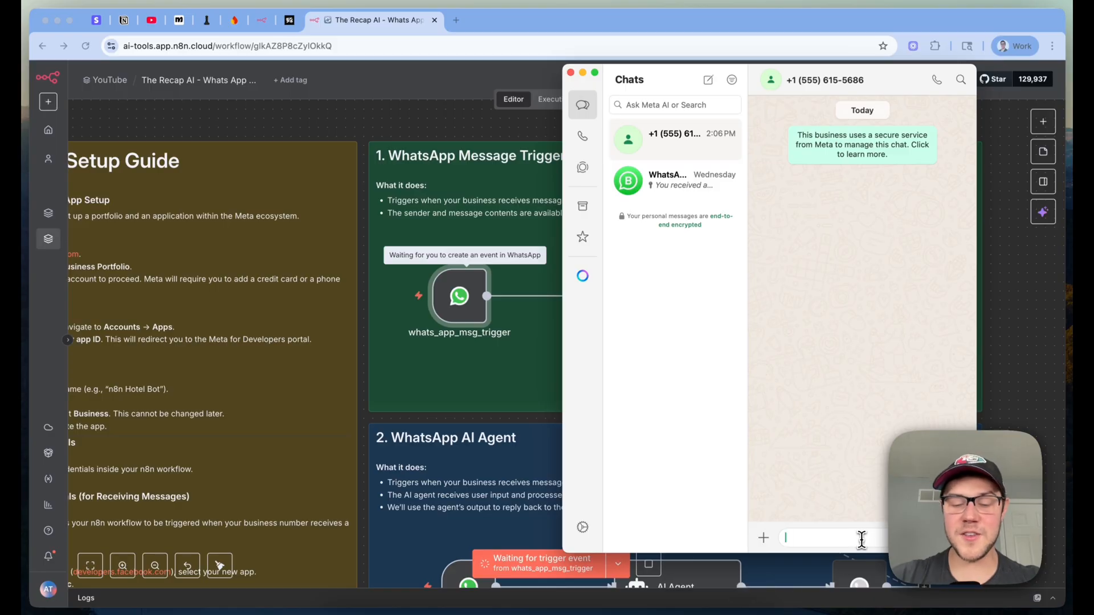
pyautogui.write('Hey this is a')
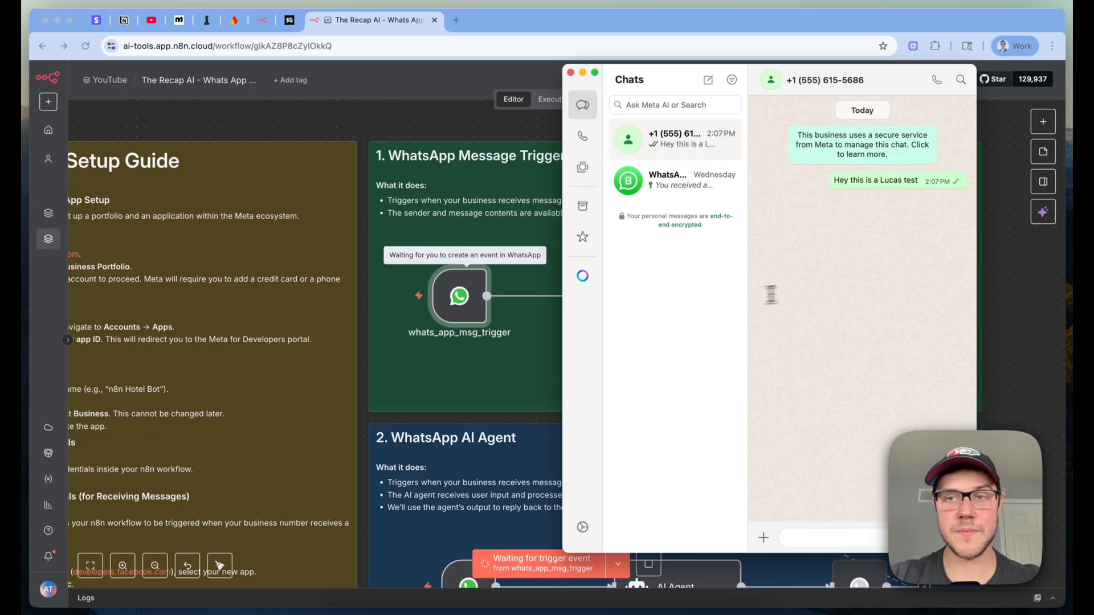
pyautogui.click(459, 296)
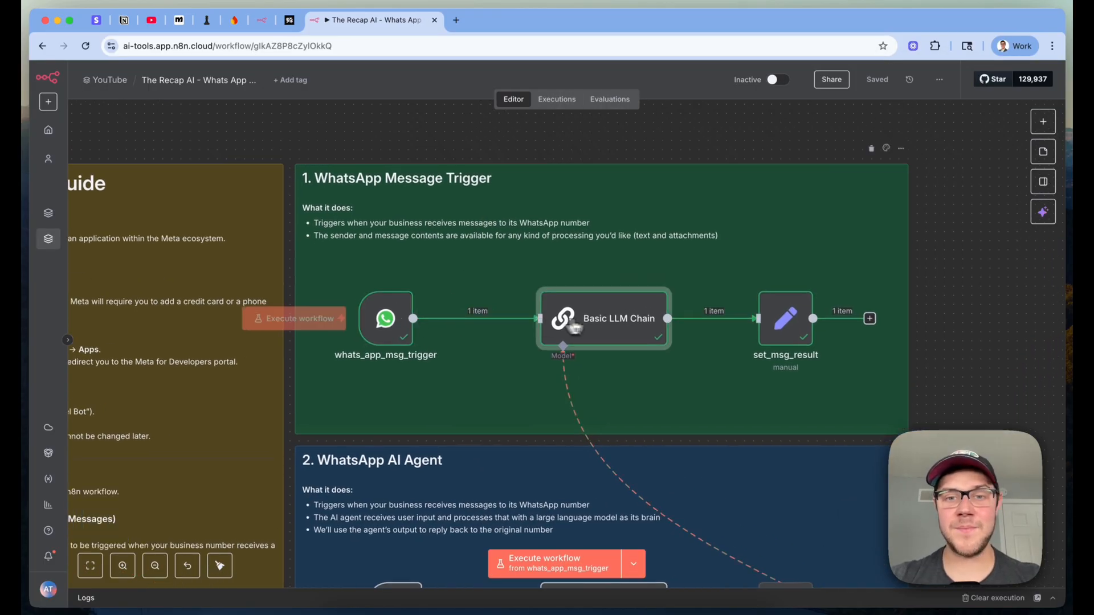
# - Set the Basic LLM Chain prompt to {{ $json.messages[0].text.body }}, then check set_msg_result
pyautogui.doubleClick(617, 318)
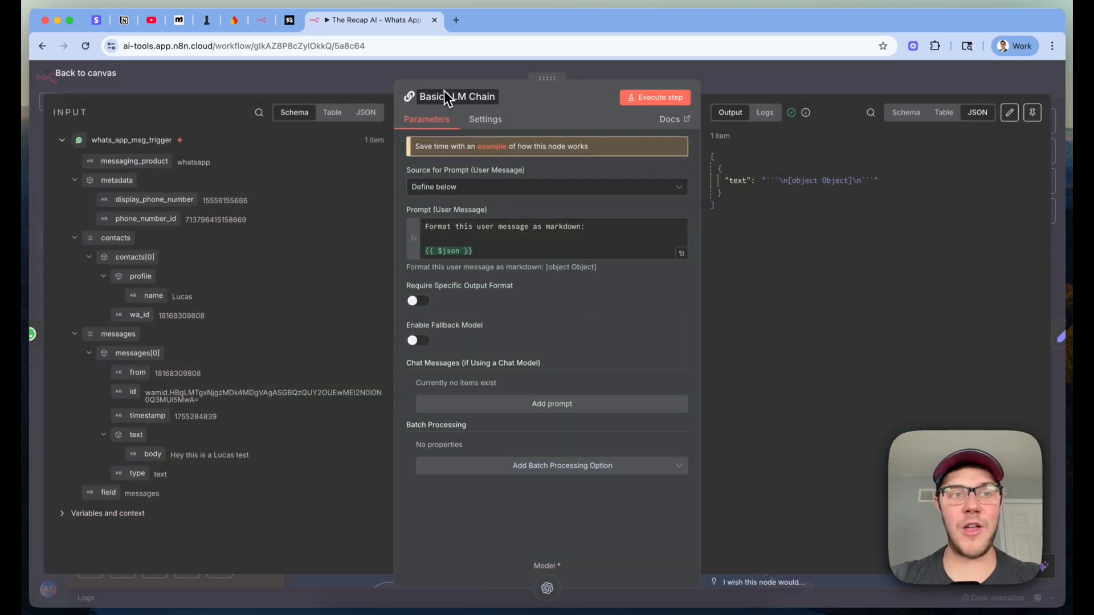
pyautogui.click(61, 139)
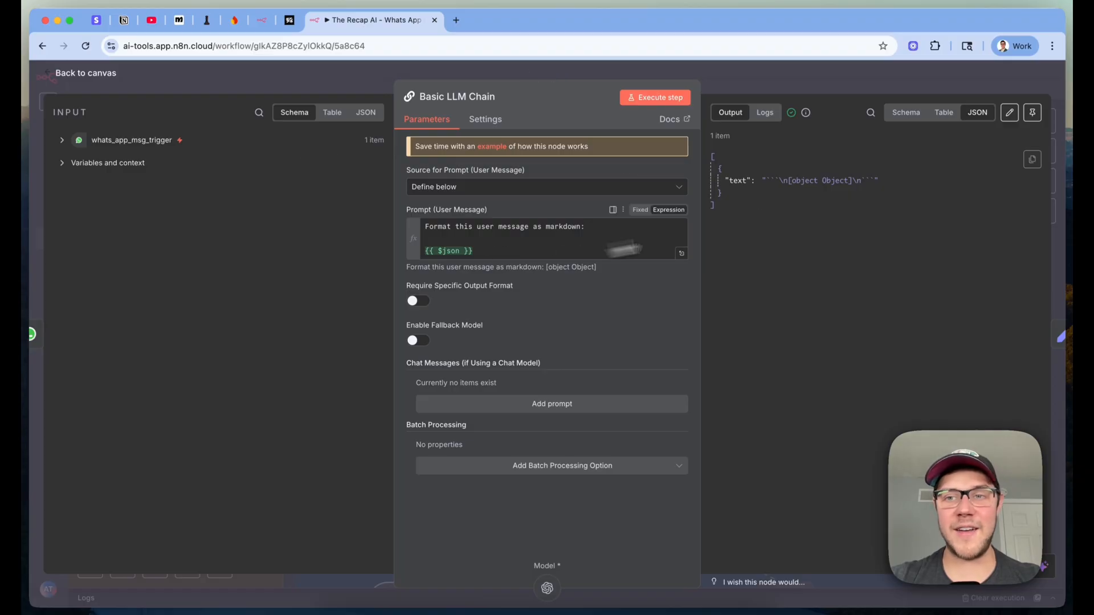
pyautogui.click(454, 251)
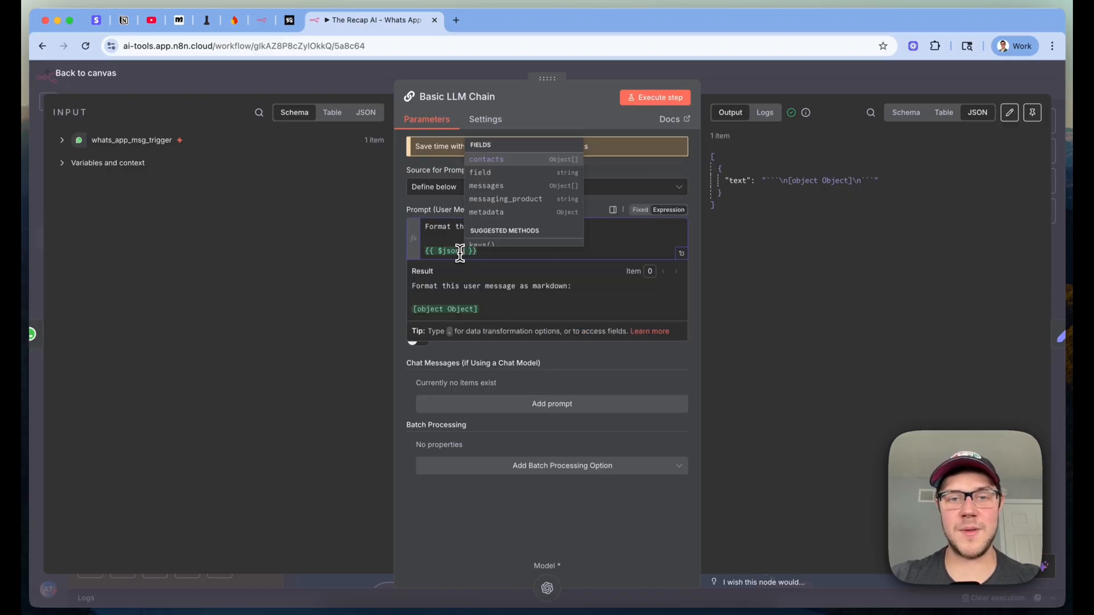
pyautogui.write('.messages.')
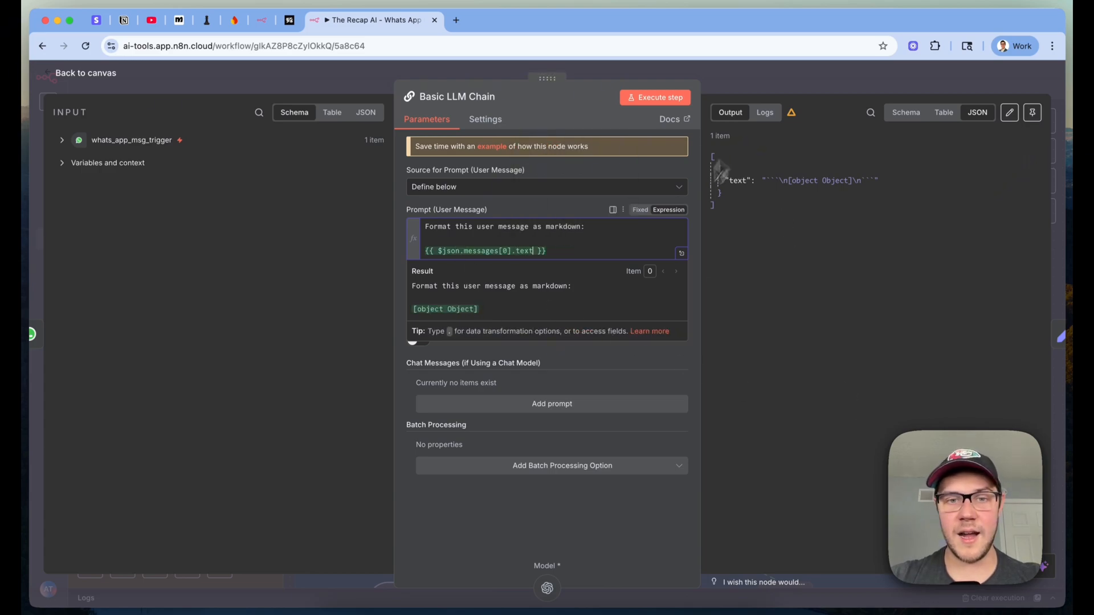
pyautogui.write('.body')
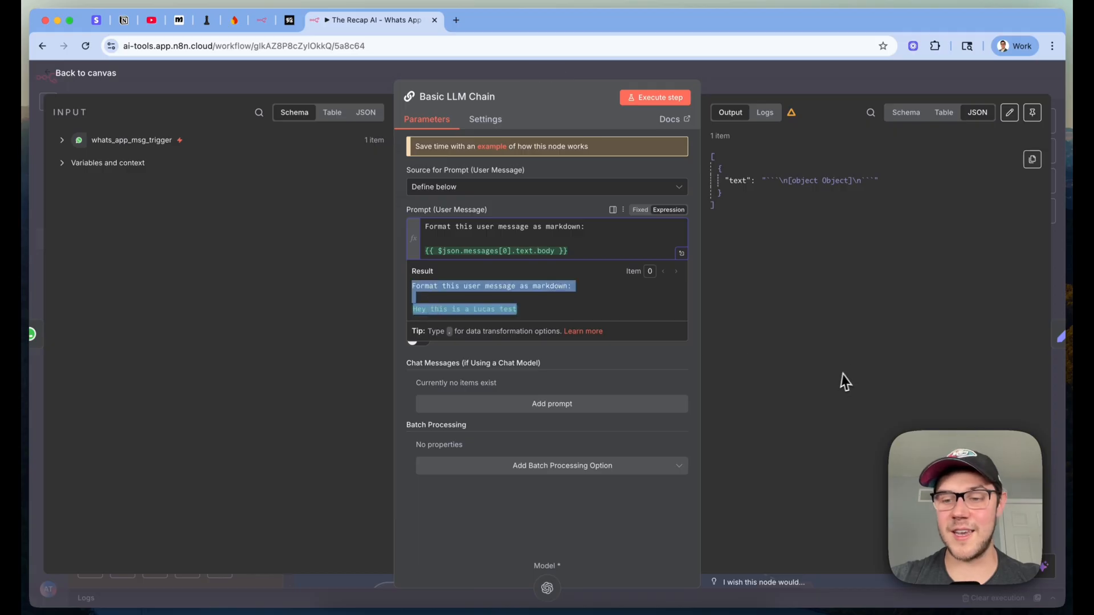
pyautogui.click(86, 73)
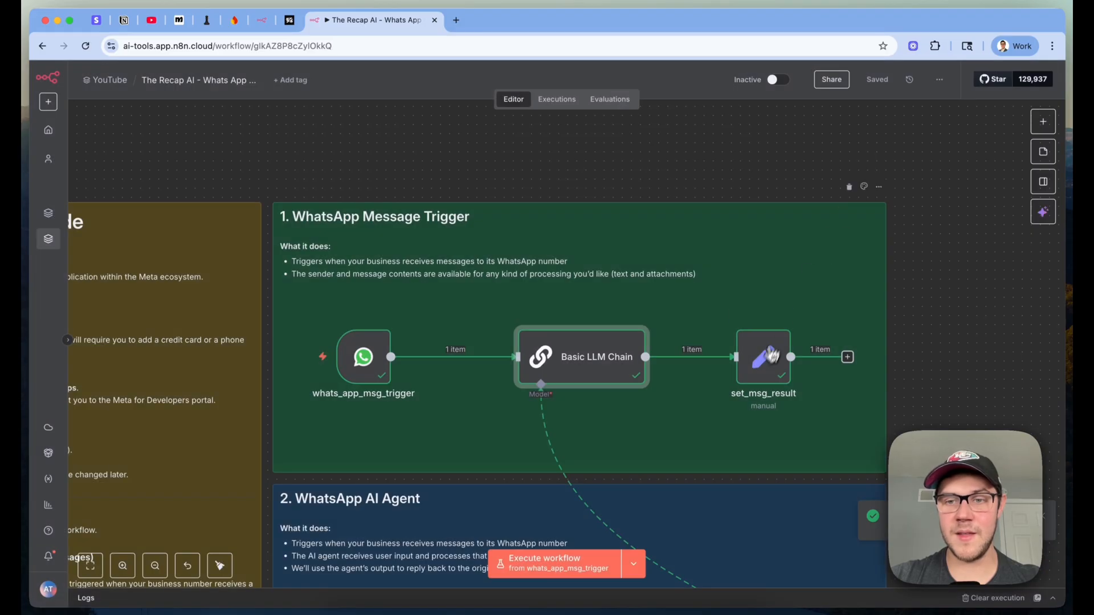
pyautogui.doubleClick(762, 356)
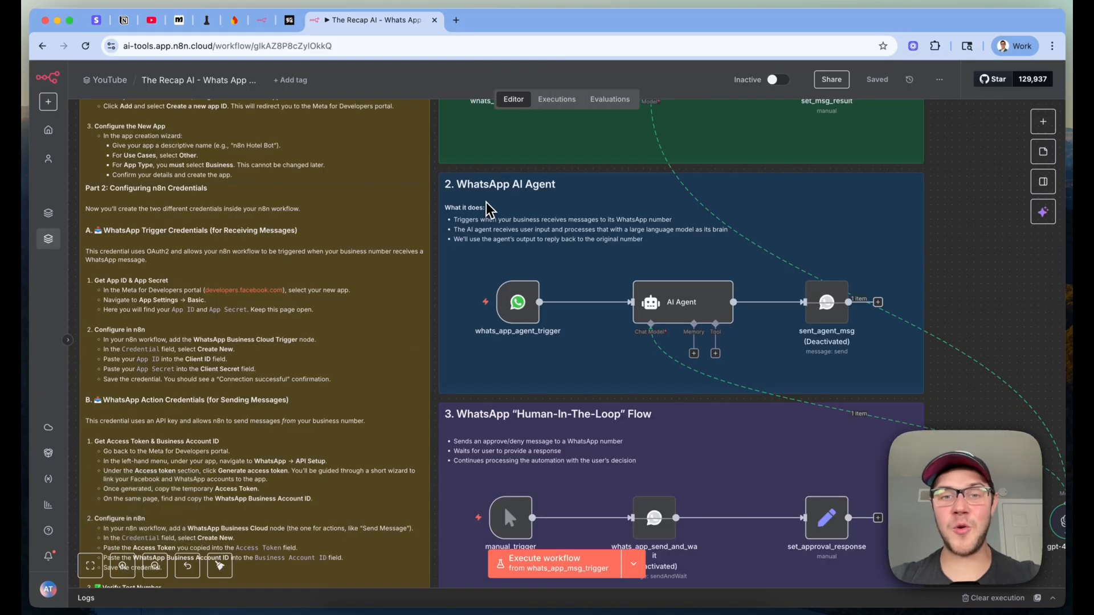
pyautogui.moveTo(575, 206)
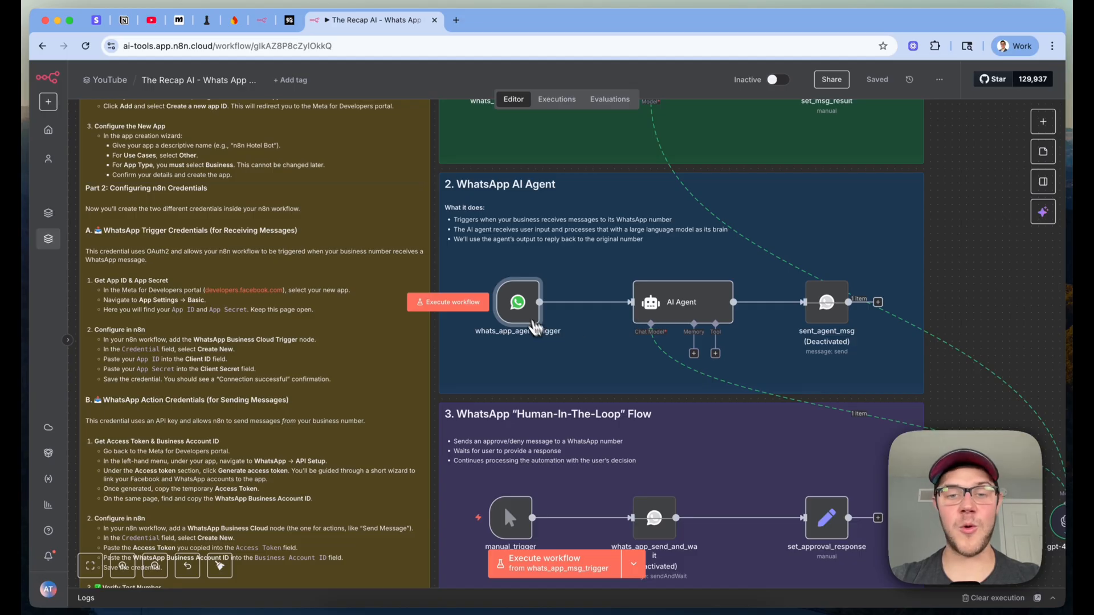
# - Review the agent trigger, then start a new WhatsApp credential from the sent_agent_msg step
pyautogui.doubleClick(519, 302)
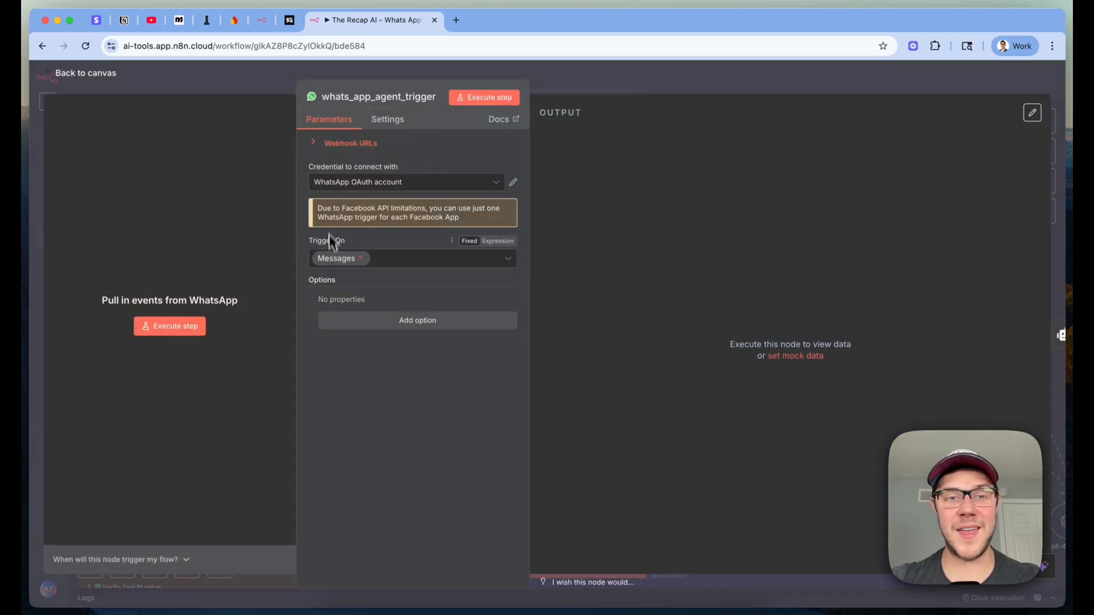
pyautogui.moveTo(816, 91)
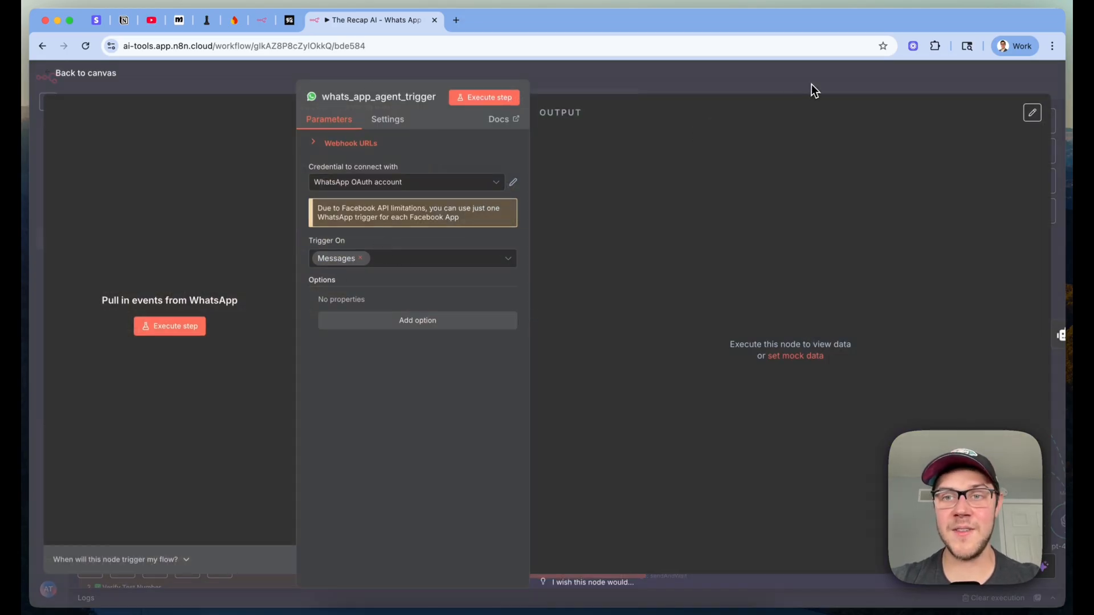
pyautogui.click(85, 73)
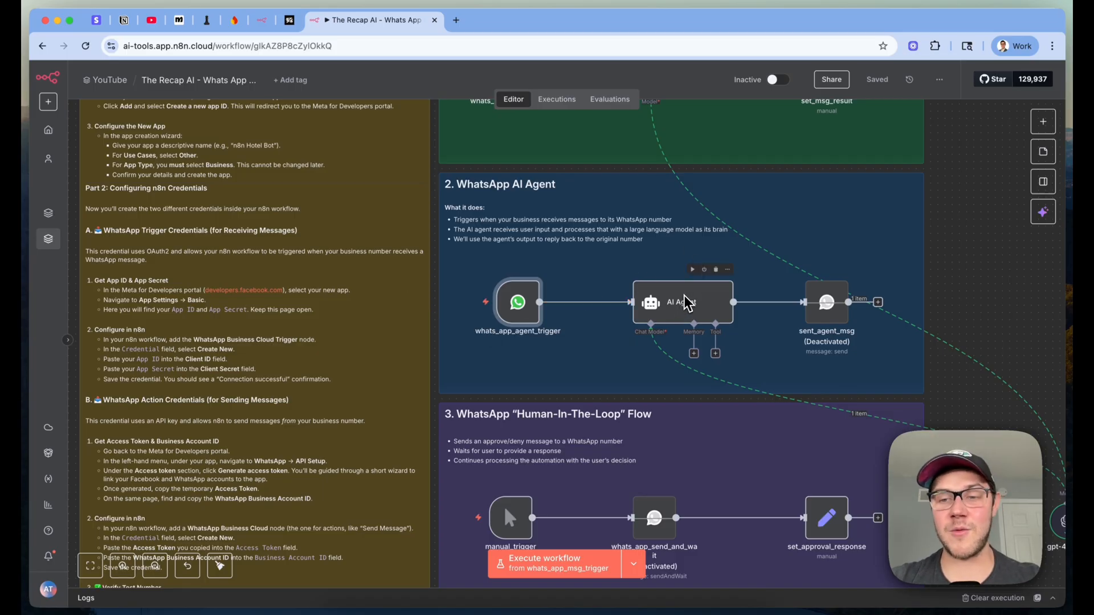
pyautogui.moveTo(841, 312)
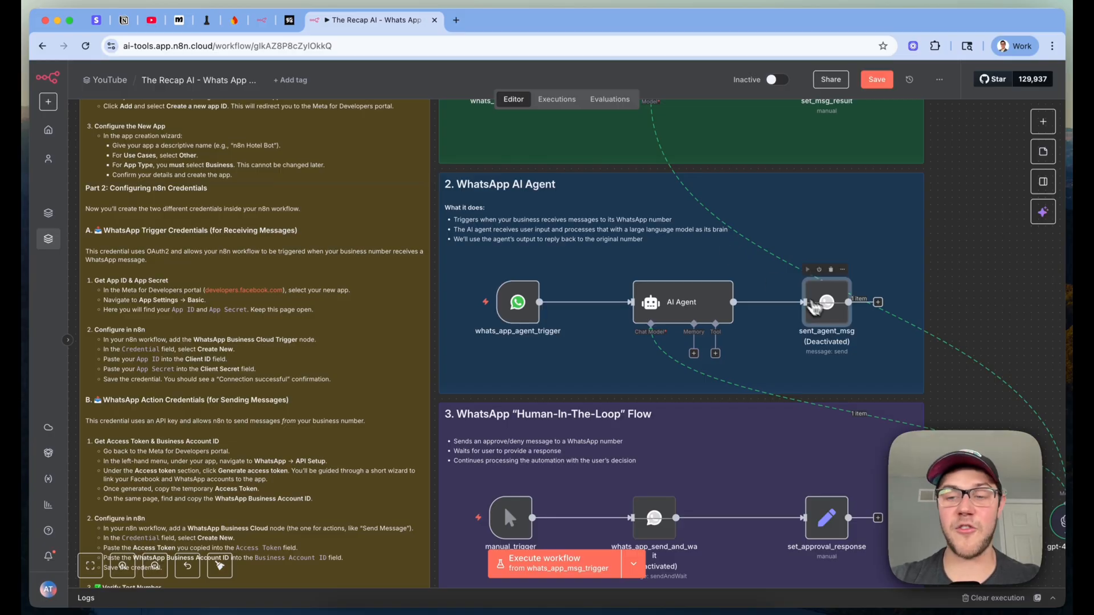
pyautogui.doubleClick(826, 301)
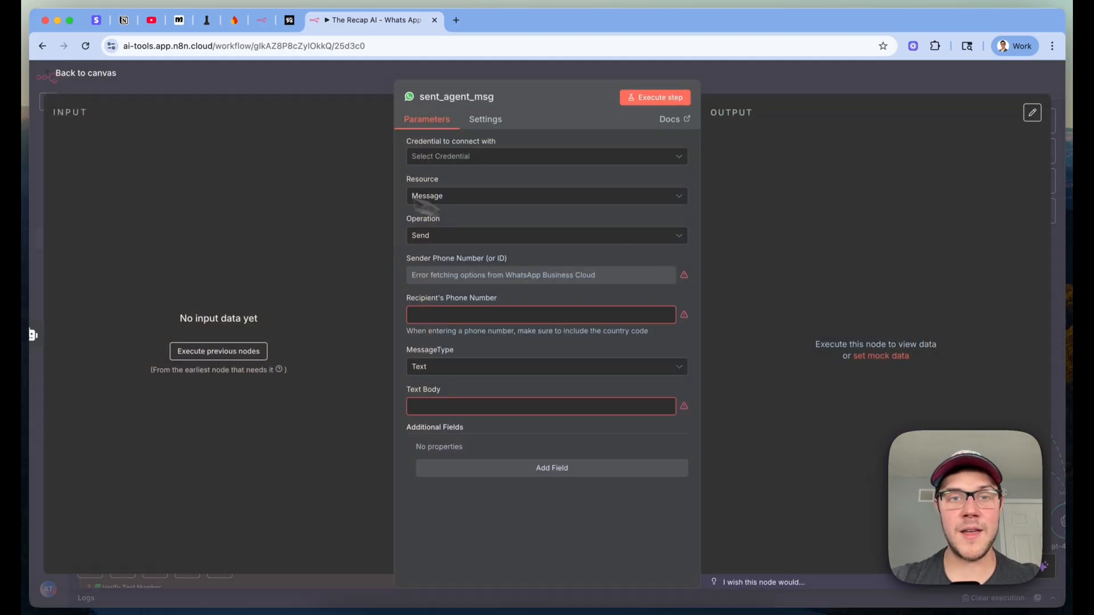
pyautogui.click(544, 156)
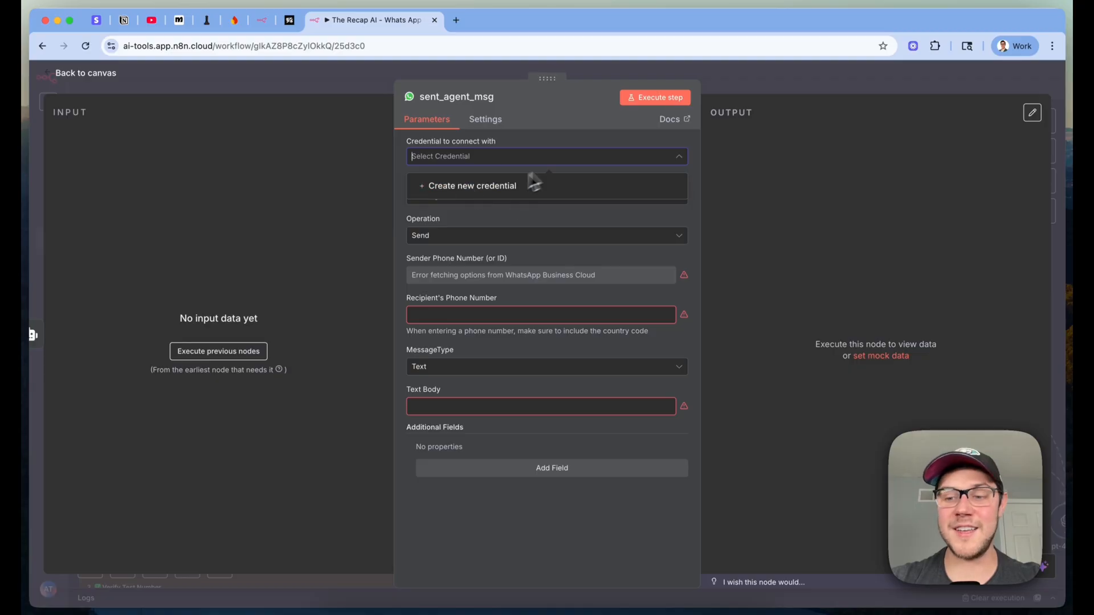
pyautogui.moveTo(506, 220)
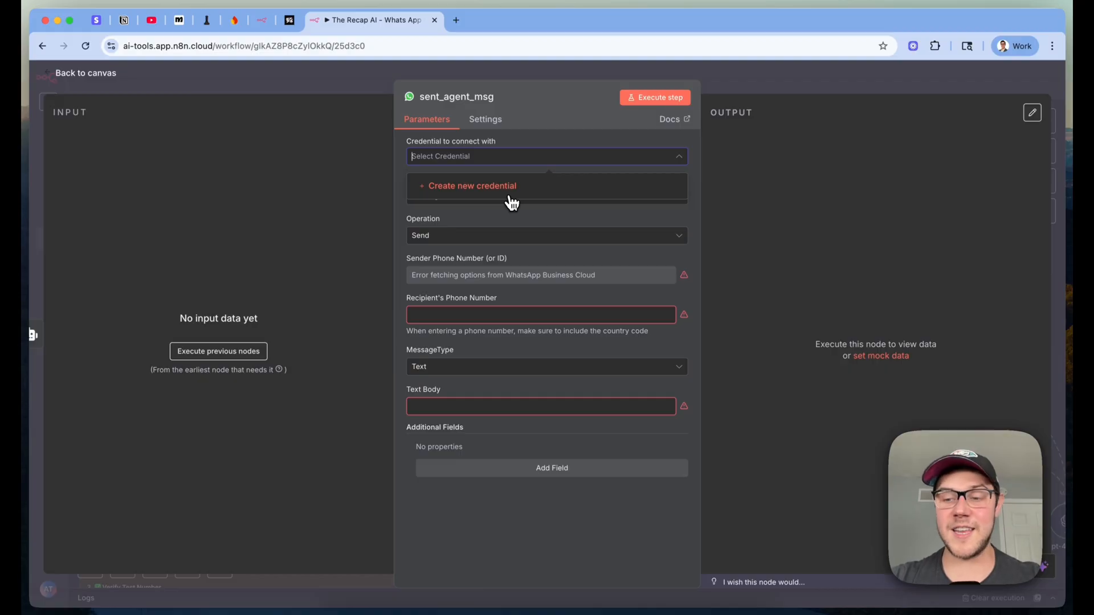
pyautogui.click(470, 185)
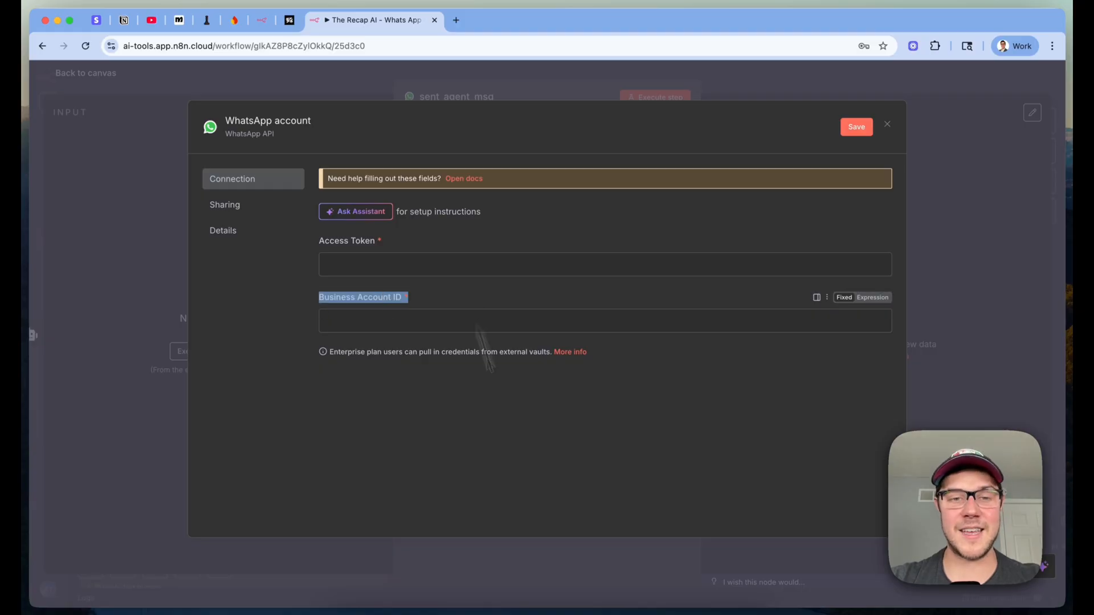
# - Generate a fresh access token in Meta's API Setup and copy it with the business account id
pyautogui.click(927, 19)
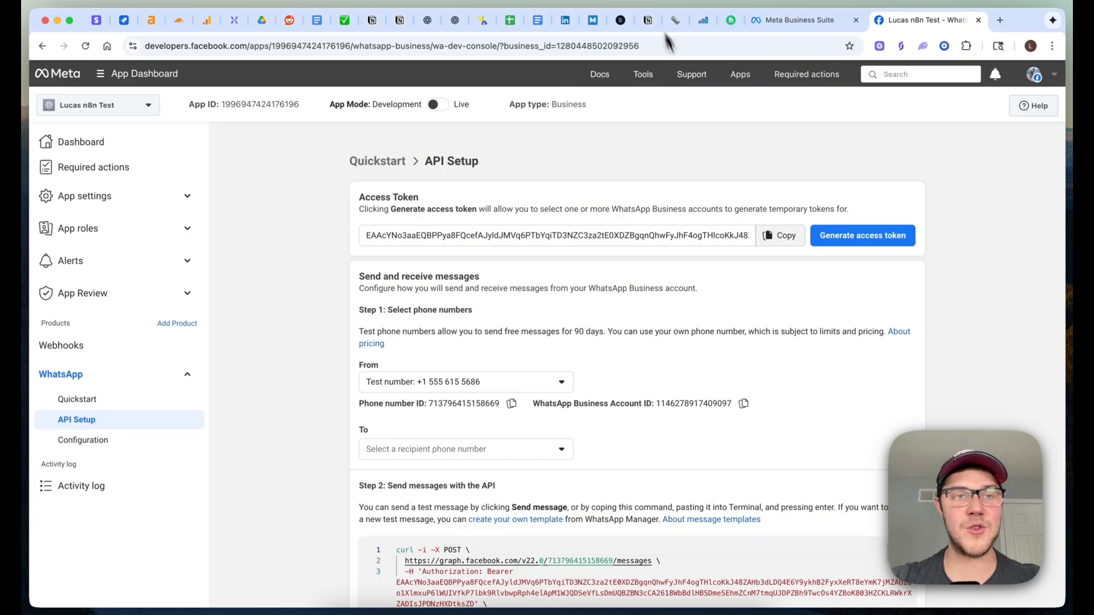
pyautogui.moveTo(117, 330)
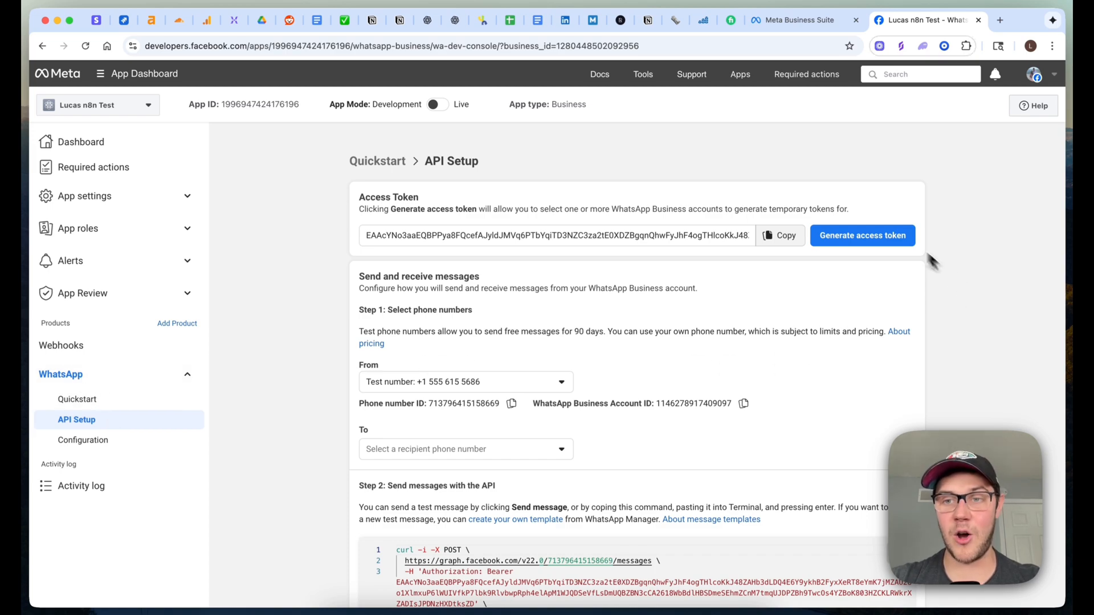
pyautogui.click(863, 234)
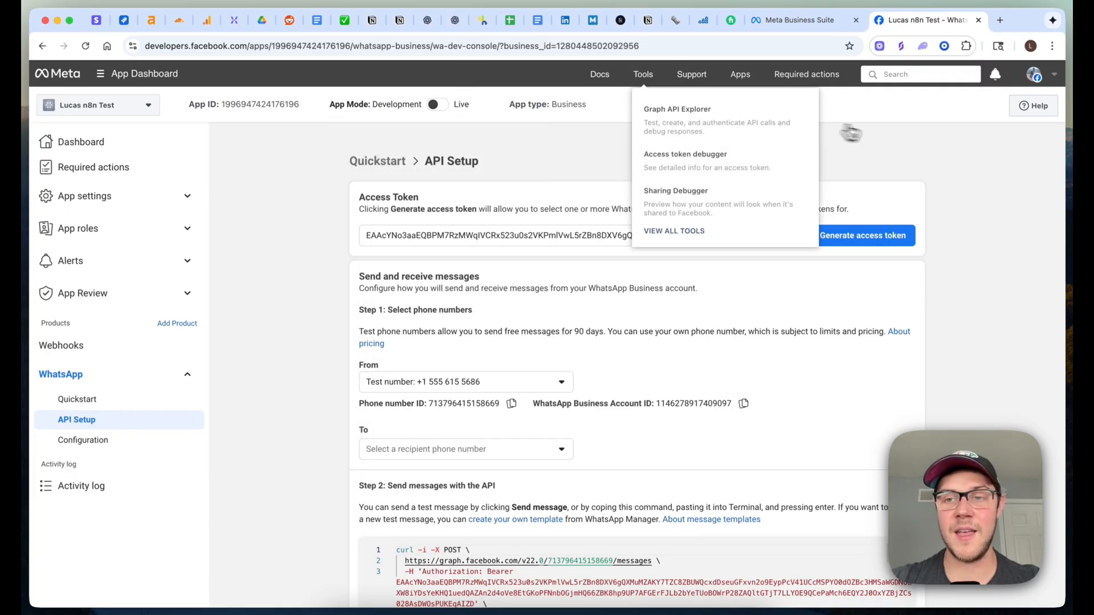
pyautogui.click(779, 235)
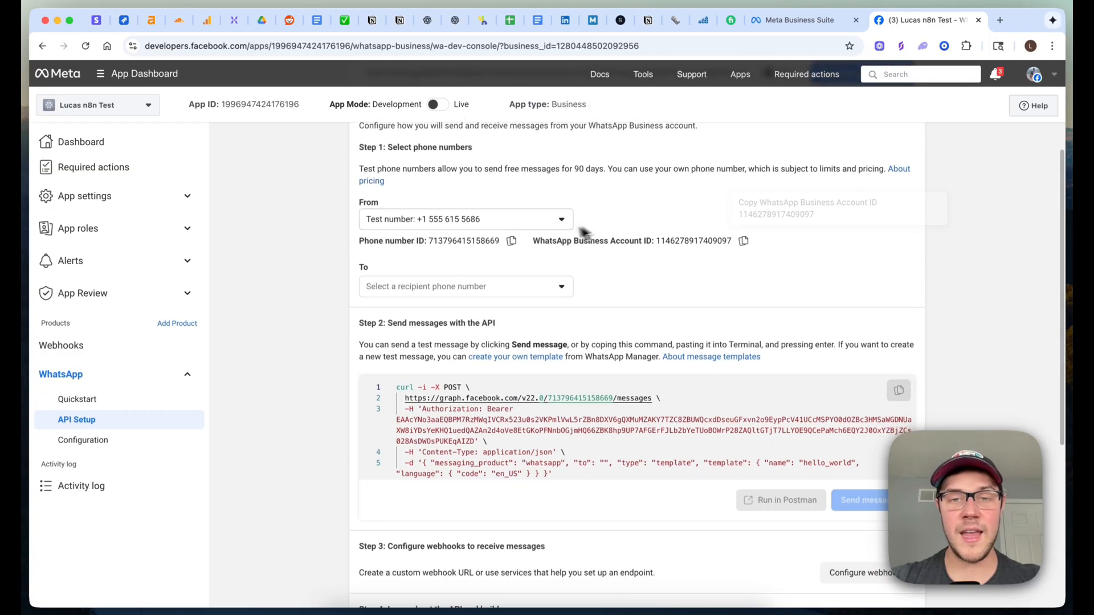
pyautogui.doubleClick(583, 240)
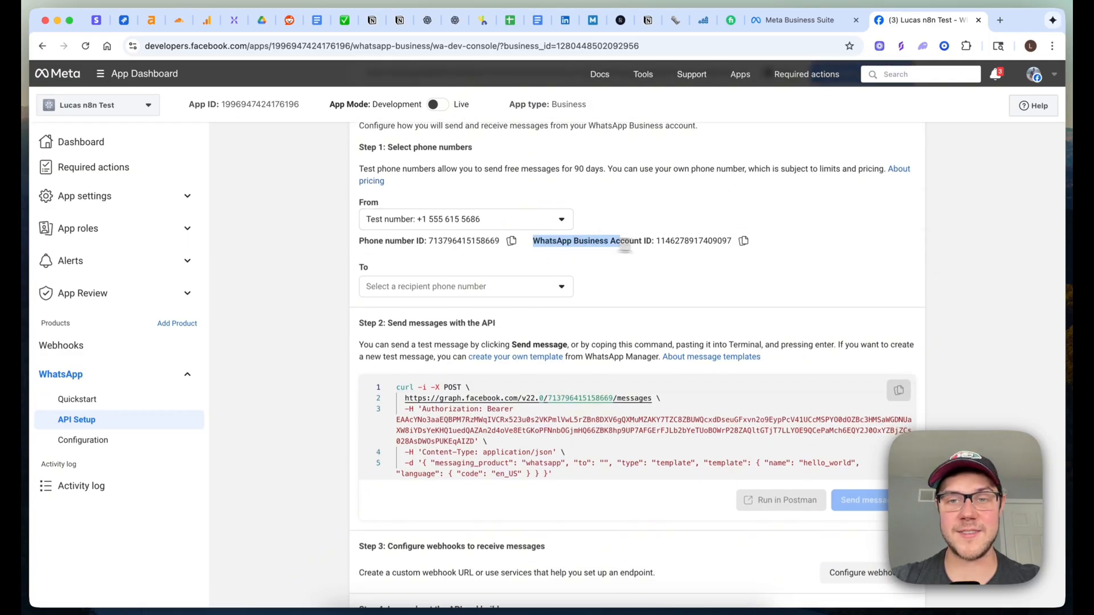
pyautogui.click(744, 241)
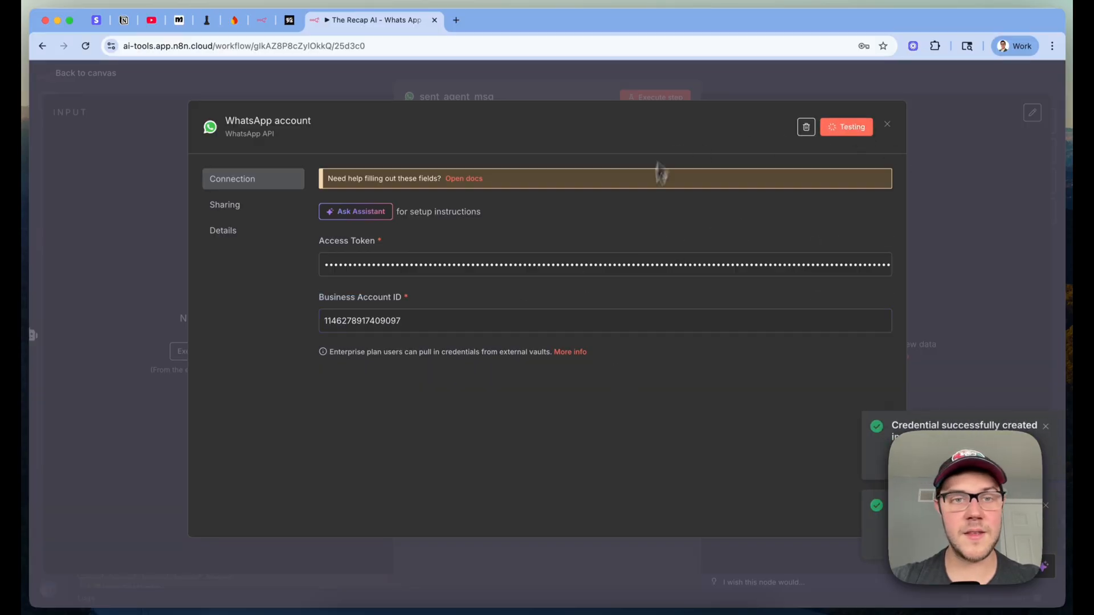
# - Save the new WhatsApp sending credential with a successful connection test and close it
pyautogui.click(847, 126)
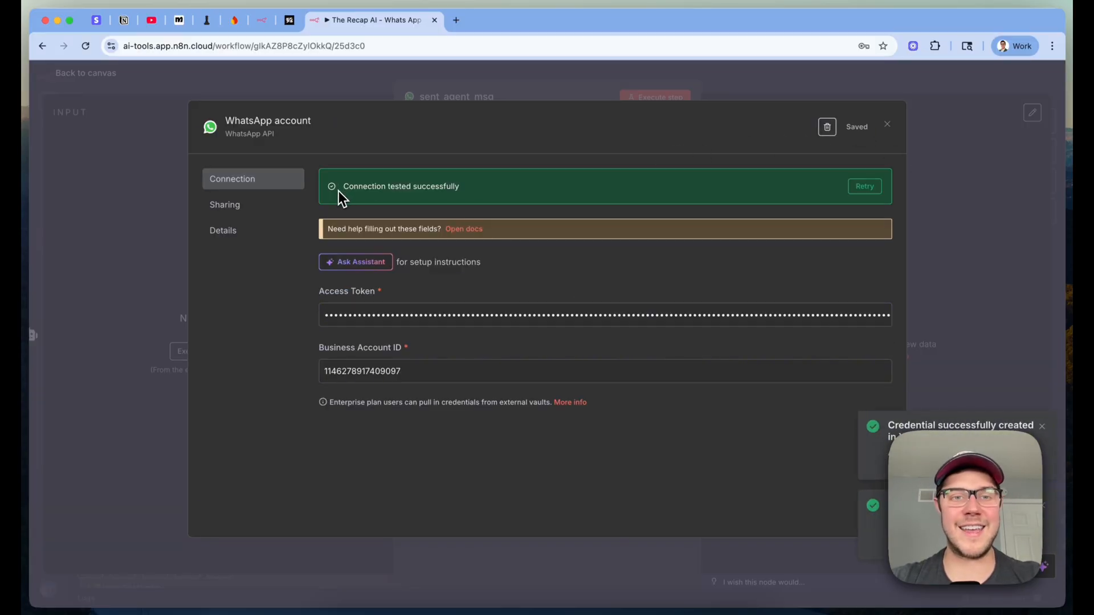
pyautogui.click(887, 124)
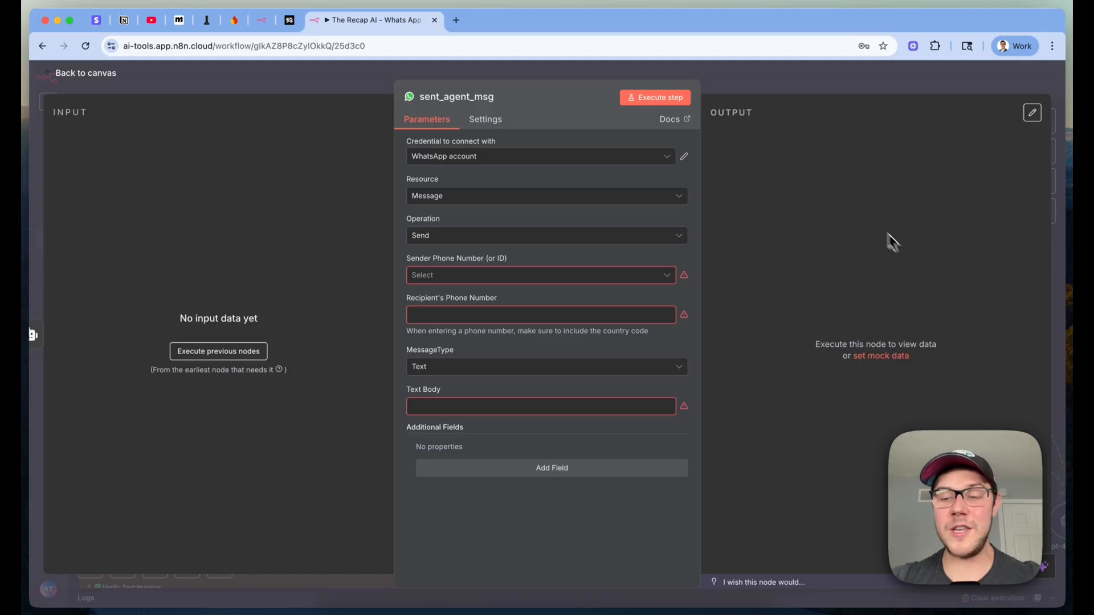
pyautogui.moveTo(865, 217)
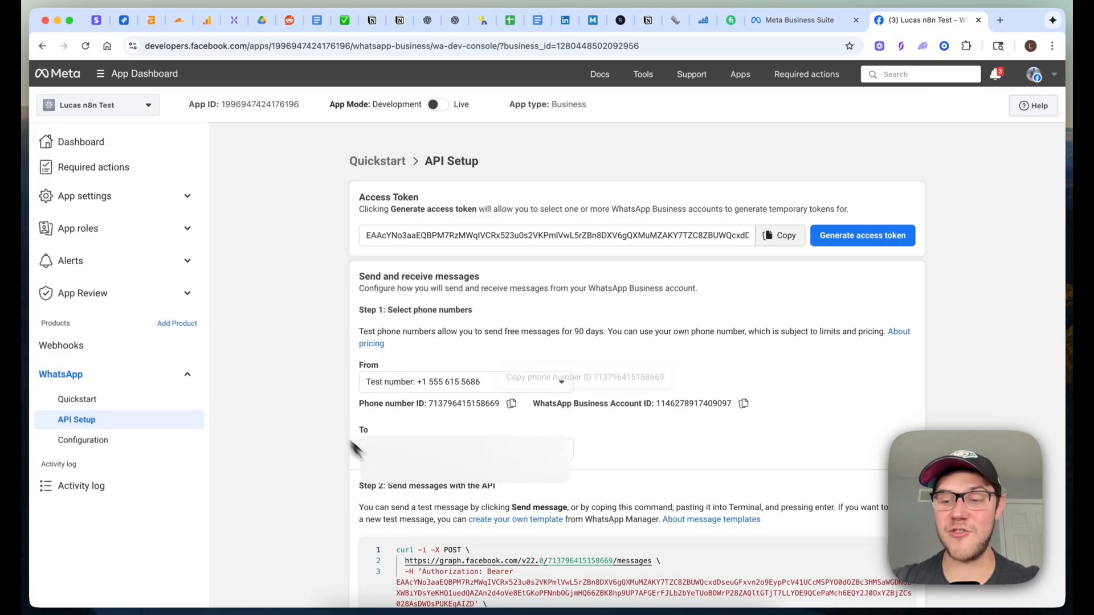
# - Copy the phone number id and add your own number as a test-message recipient
pyautogui.click(465, 449)
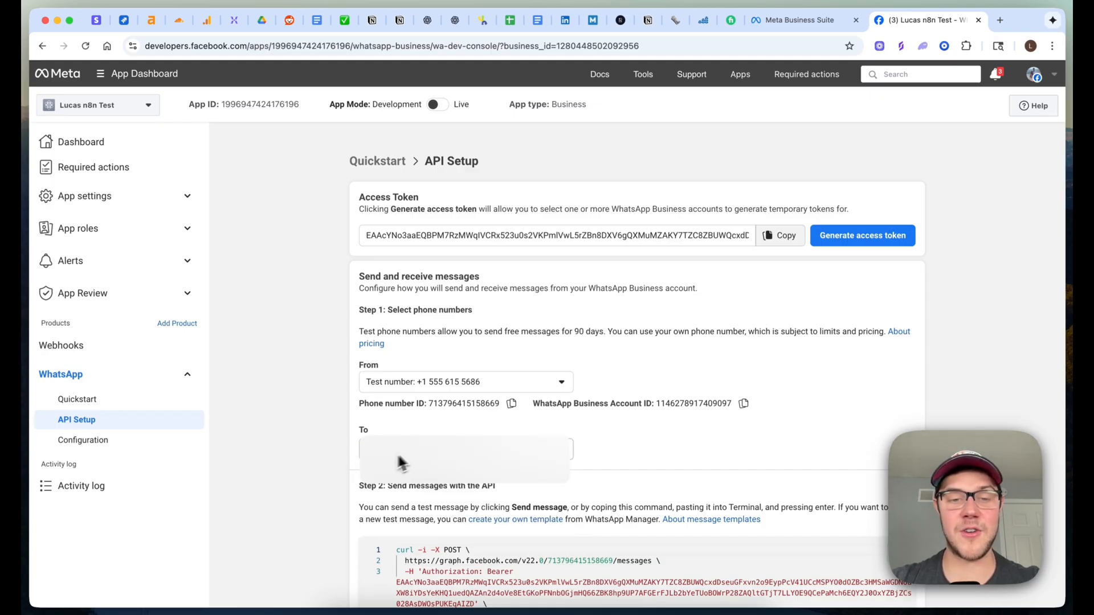
pyautogui.moveTo(465, 425)
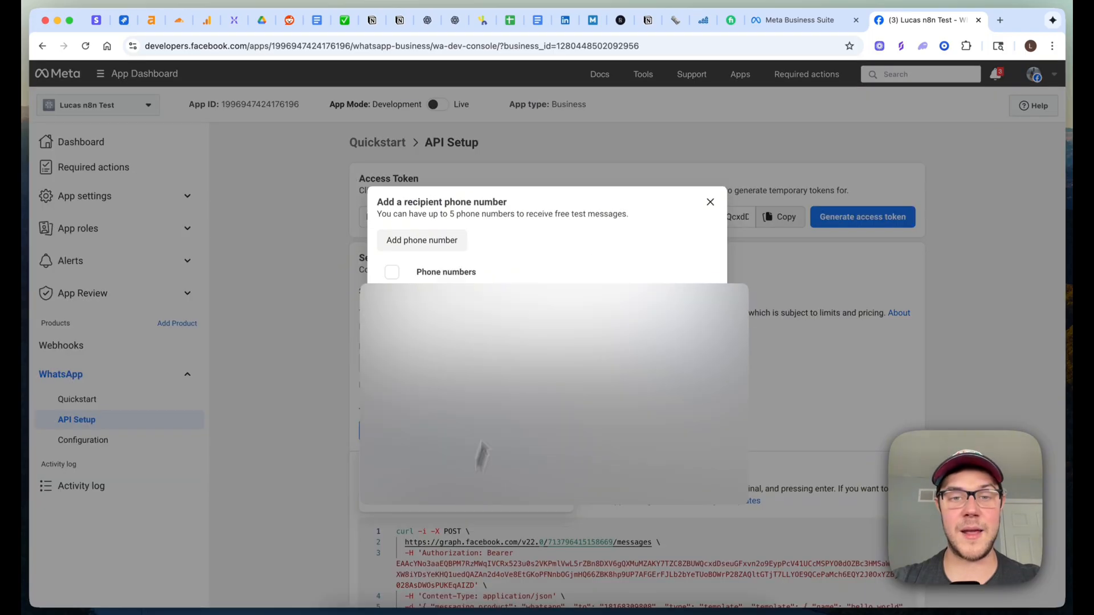
pyautogui.click(421, 241)
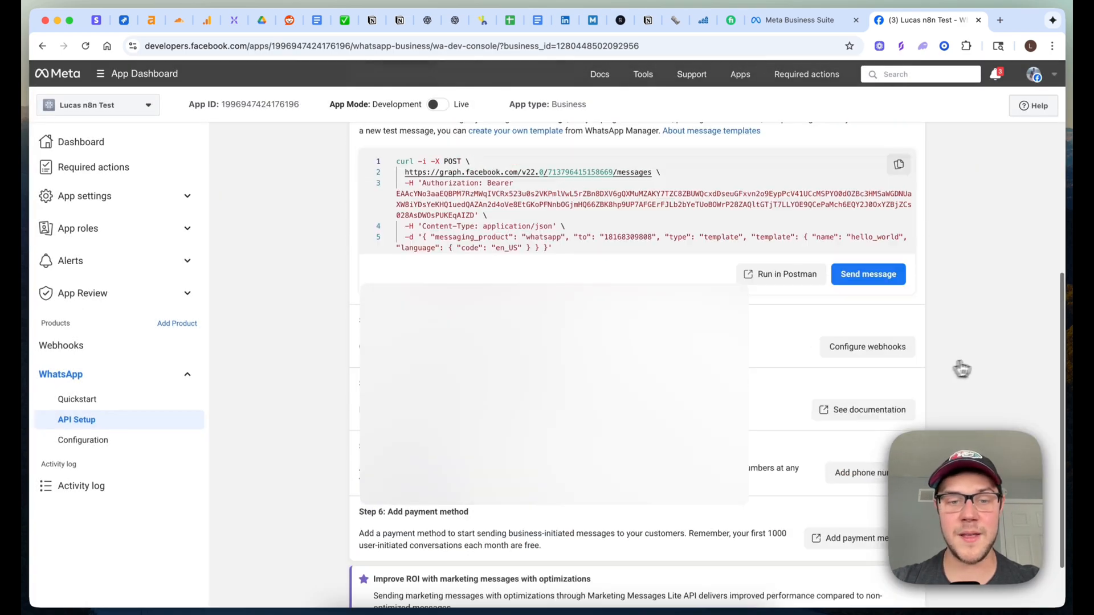
pyautogui.scroll(-3)
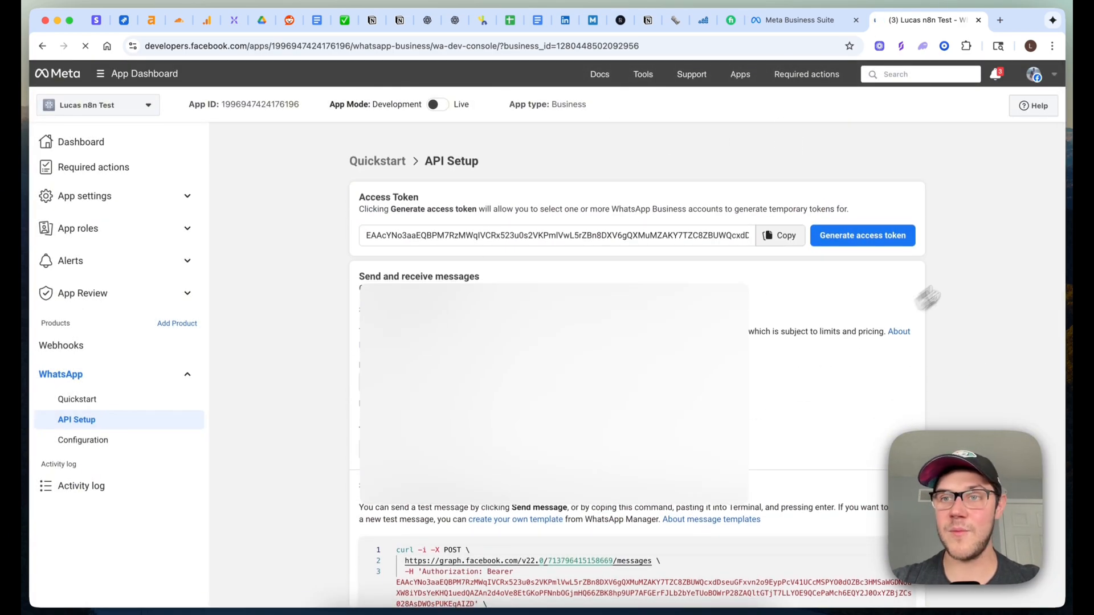
# - Return to the n8n canvas and start adding a step after the AI Agent's reply
pyautogui.click(373, 20)
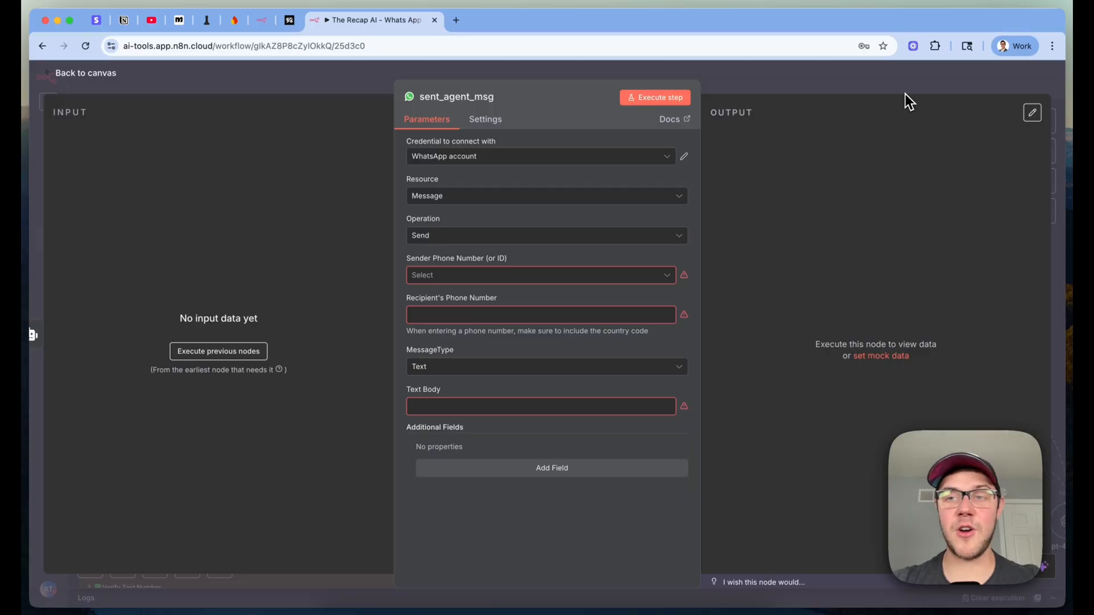
pyautogui.click(86, 73)
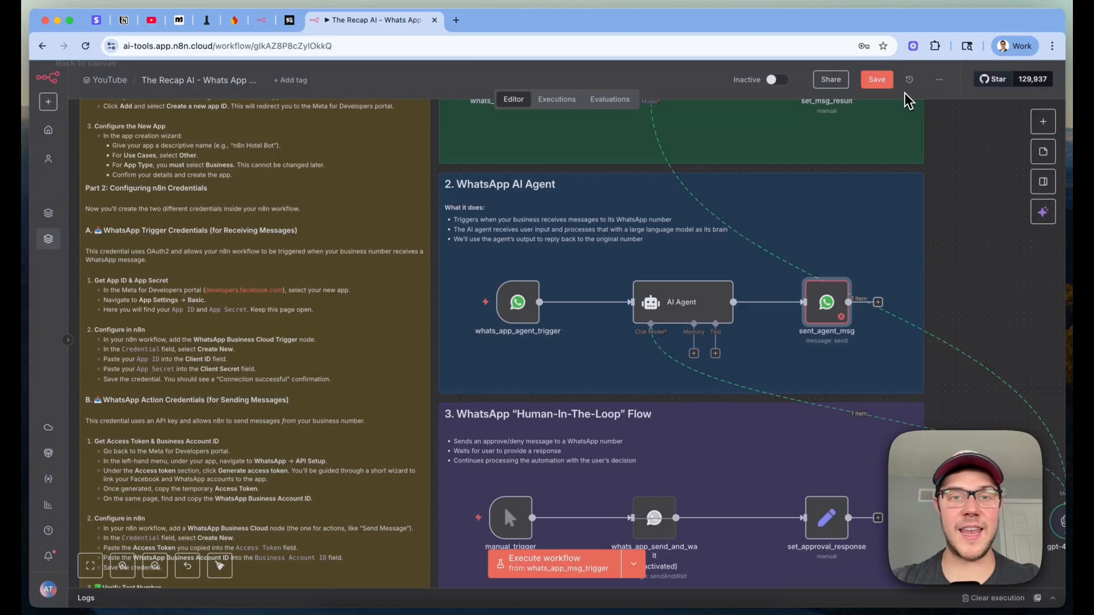
pyautogui.doubleClick(826, 302)
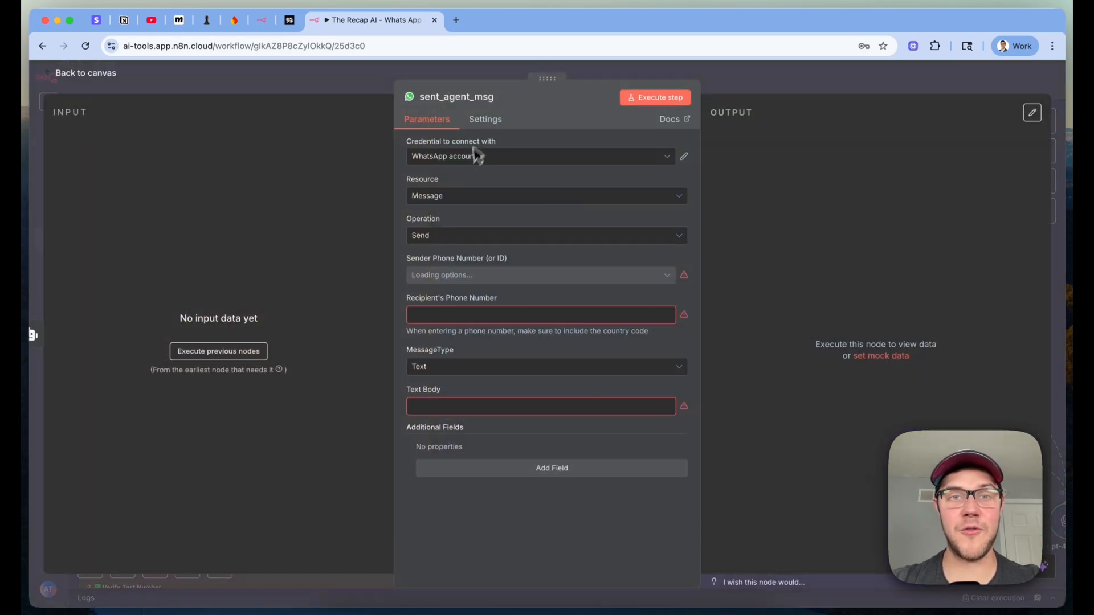
pyautogui.click(86, 73)
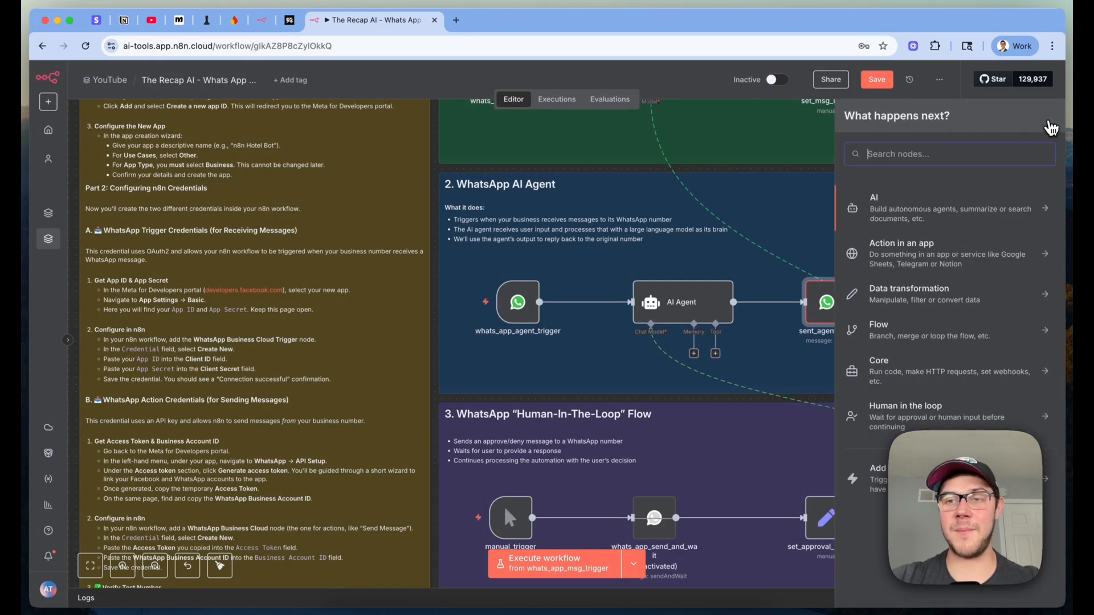
# - Add a WhatsApp Business Cloud Send message action from the 'whatsa' search
pyautogui.write('whatsa')
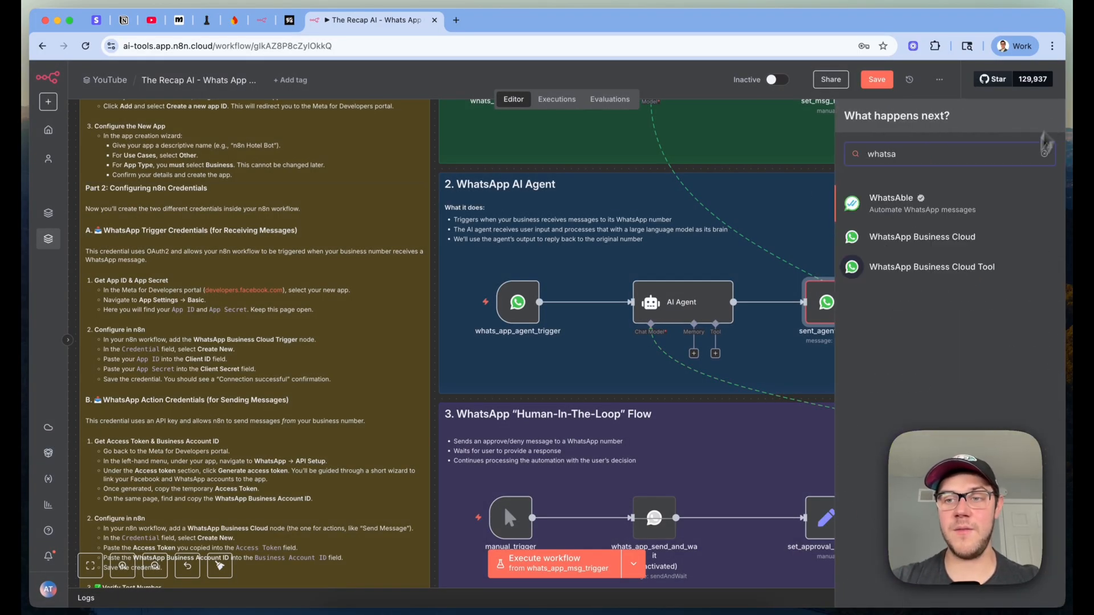
pyautogui.click(922, 237)
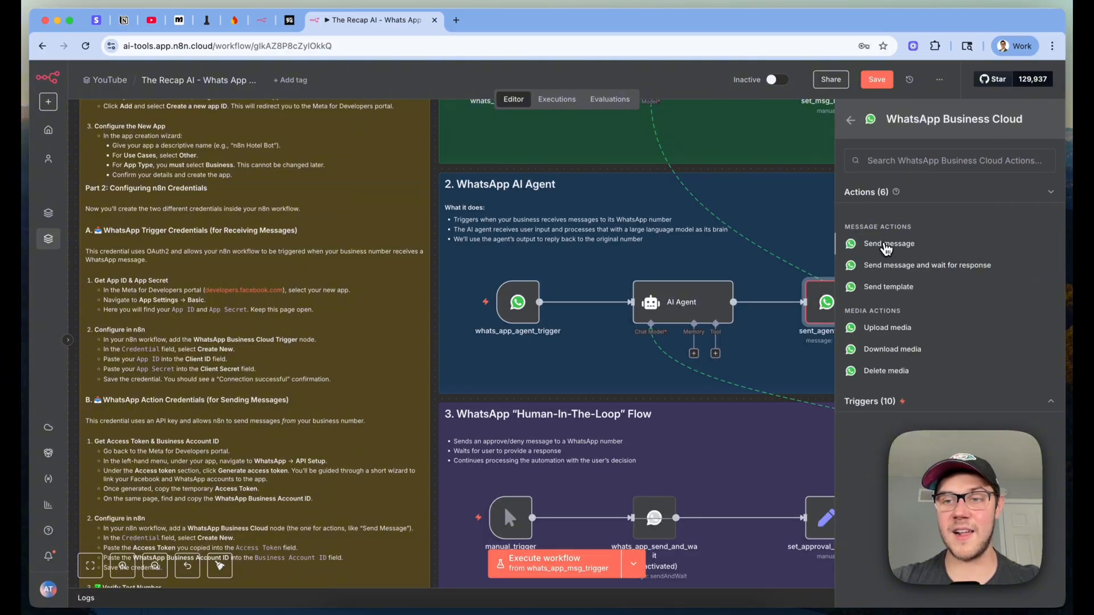
pyautogui.click(888, 243)
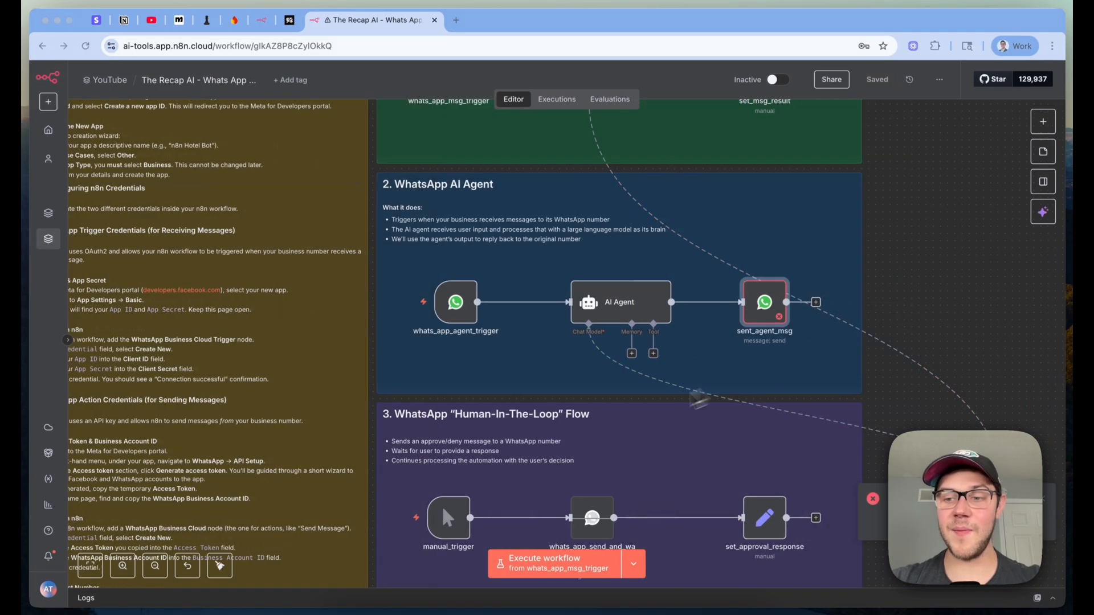
pyautogui.doubleClick(763, 302)
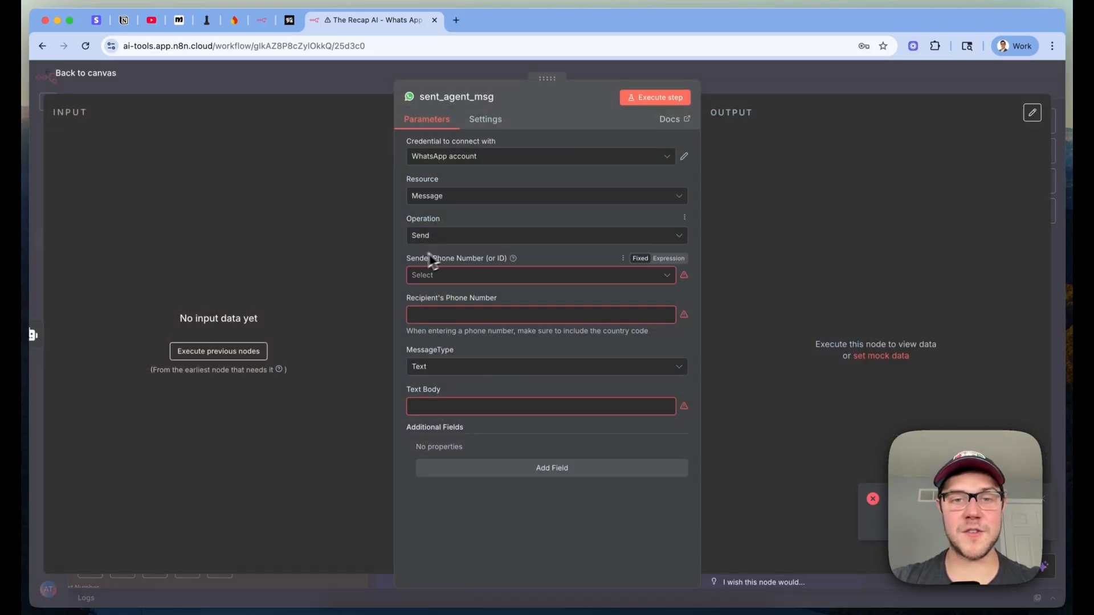
pyautogui.click(540, 274)
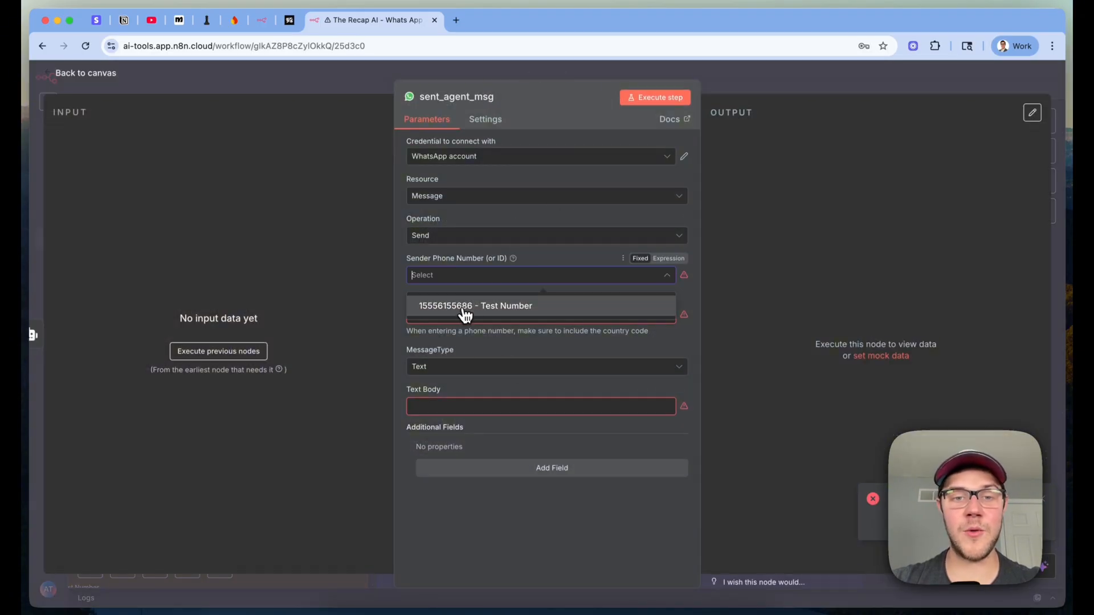
pyautogui.click(475, 306)
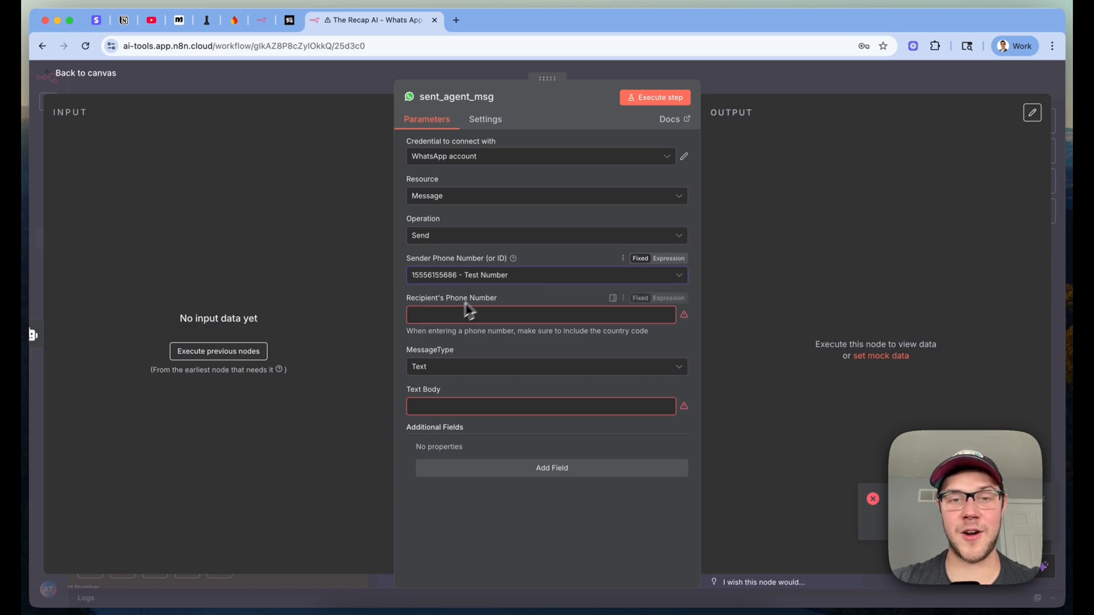
pyautogui.moveTo(620, 299)
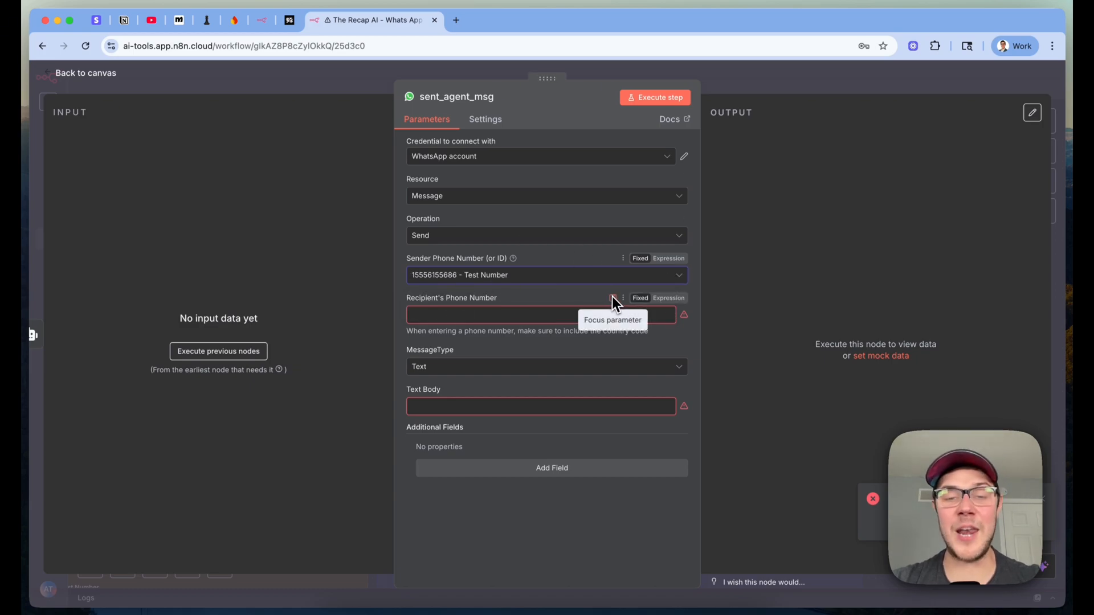
pyautogui.moveTo(608, 272)
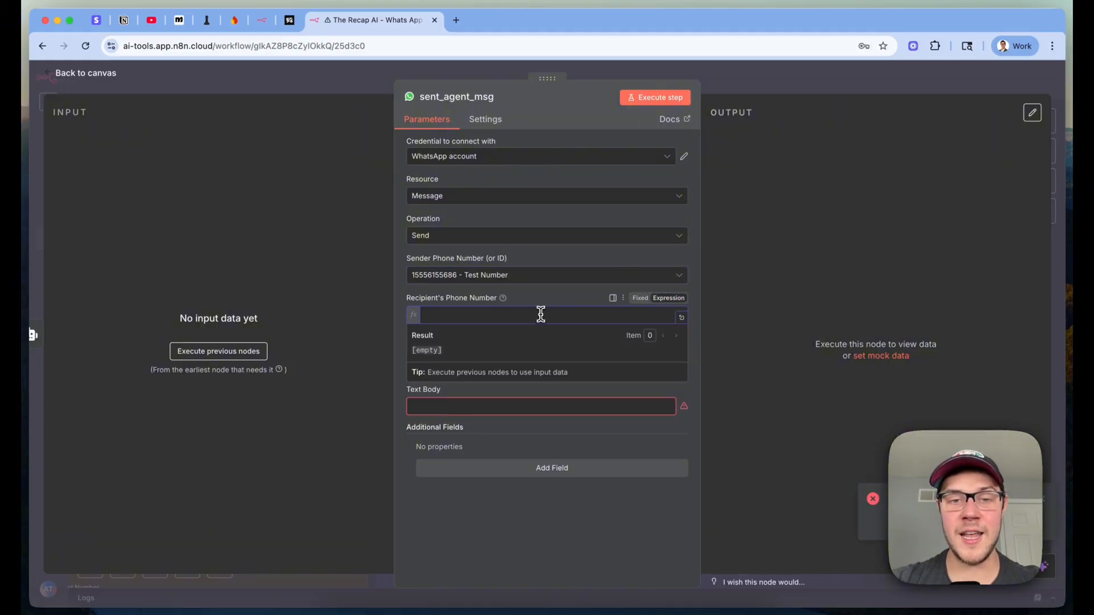
pyautogui.write("{{ $('message_trigger').item.json.contacts[0].wa_id }}")
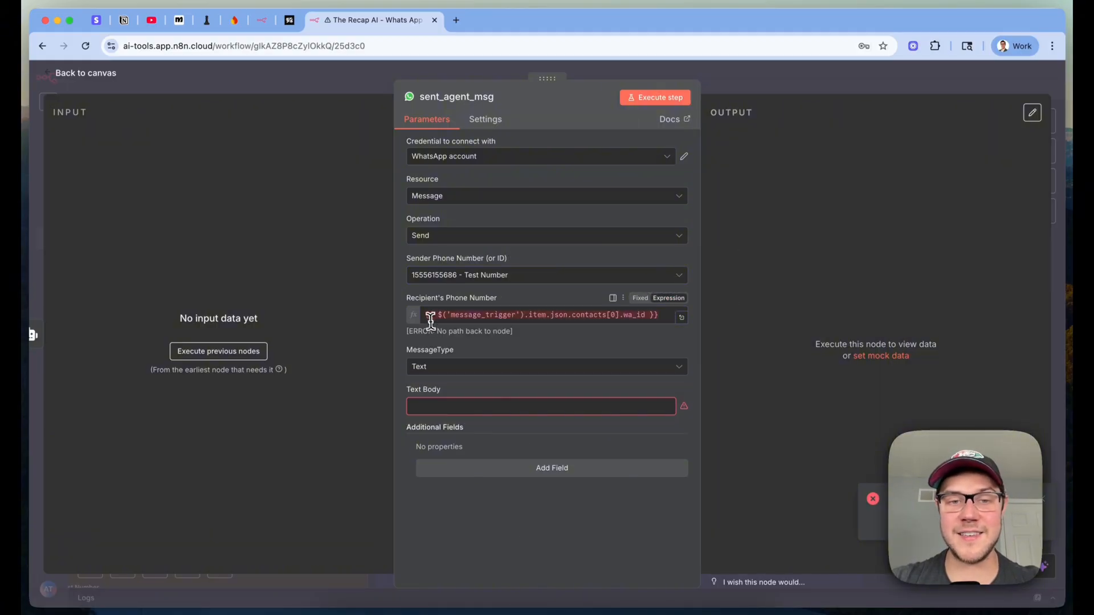
pyautogui.click(540, 314)
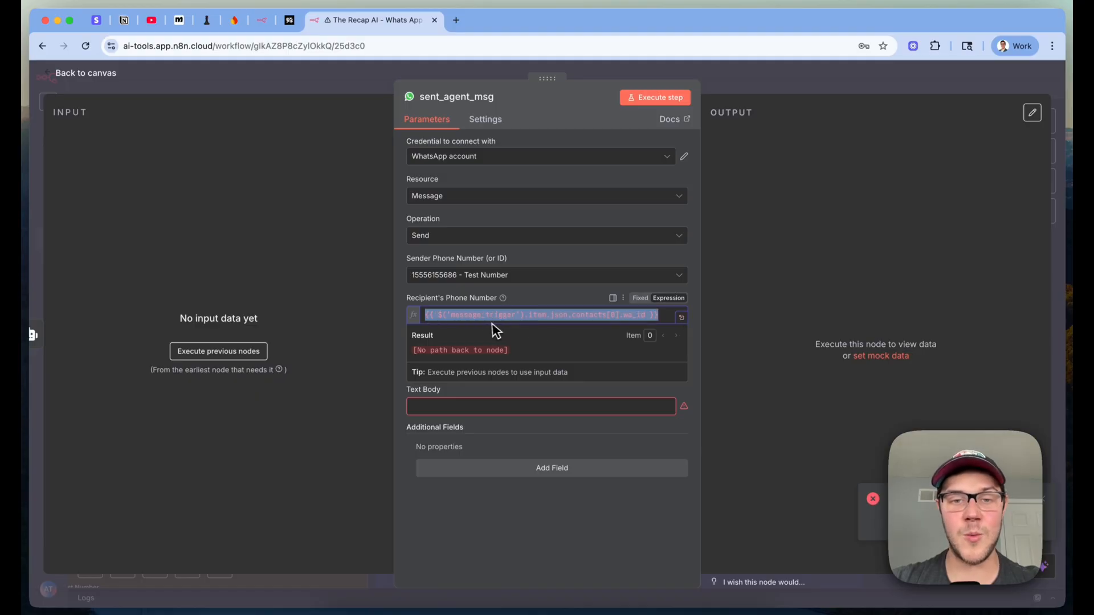
# - Check the trigger's name and correct the recipient expression to reference whats_app_agent_trigger
pyautogui.click(85, 73)
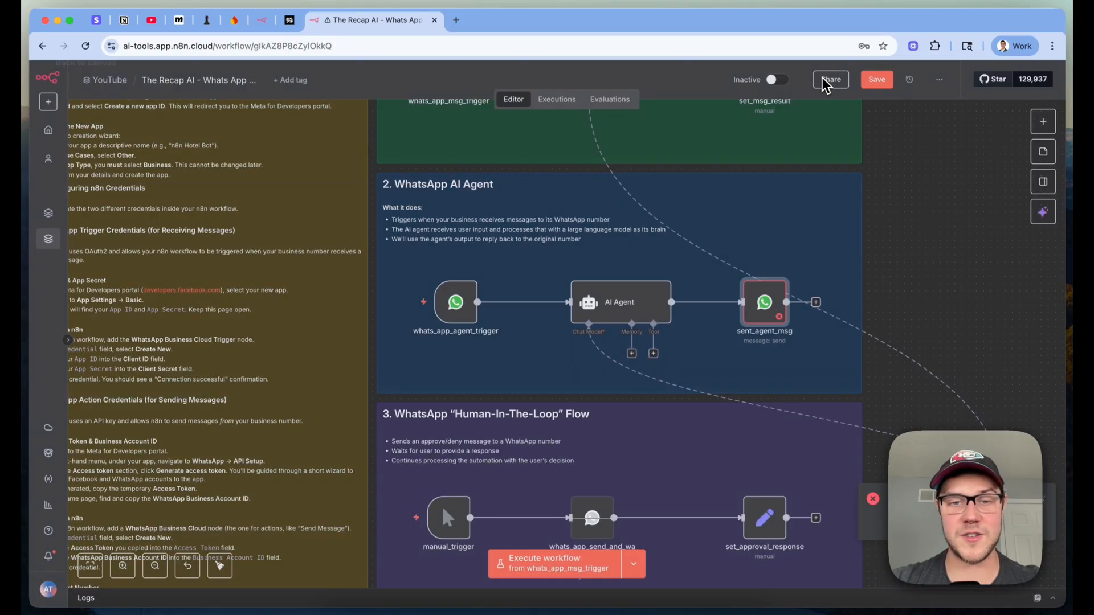
pyautogui.doubleClick(456, 302)
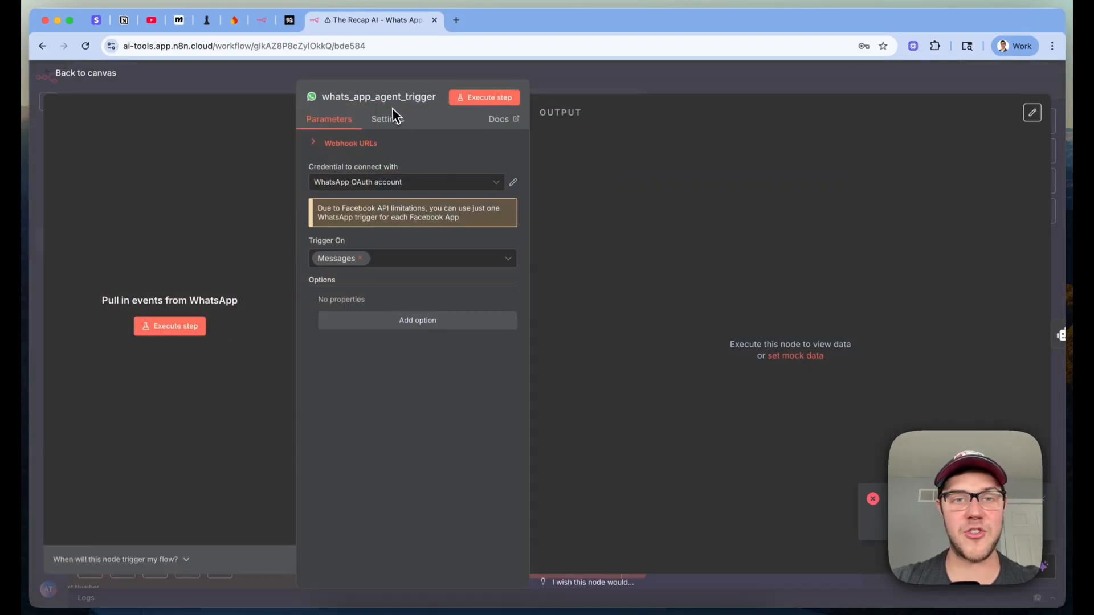
pyautogui.click(86, 73)
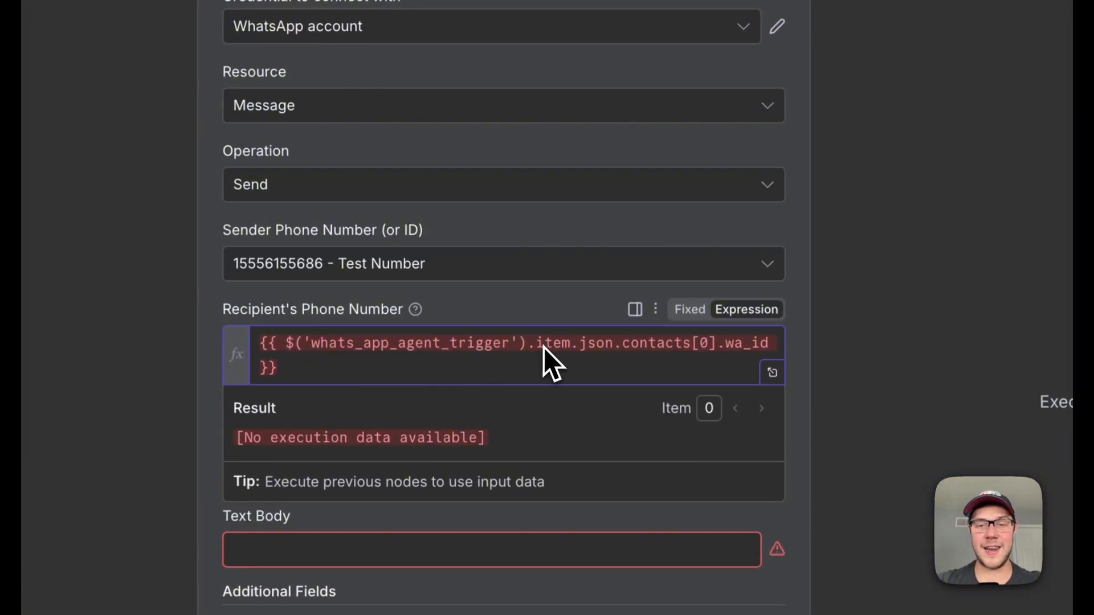
pyautogui.moveTo(593, 343)
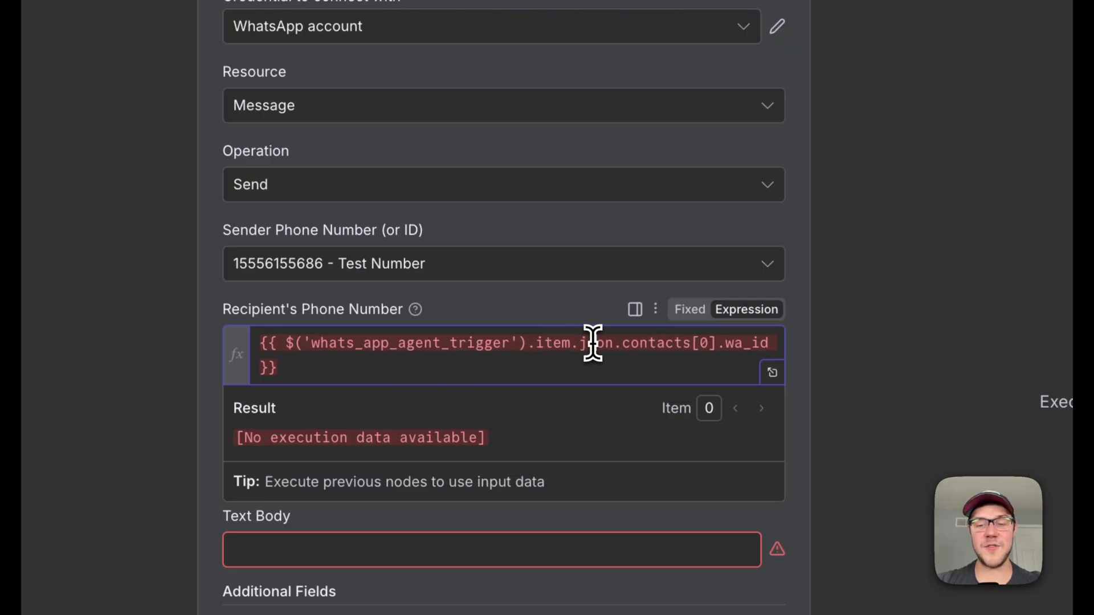
pyautogui.moveTo(488, 343); pyautogui.dragTo(620, 342)
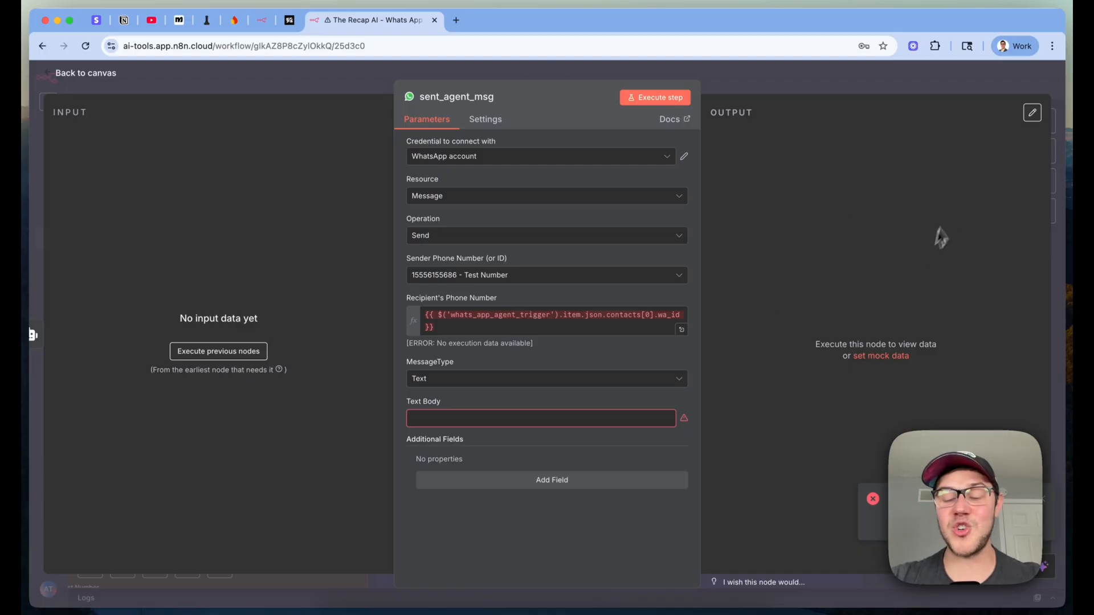
pyautogui.moveTo(975, 174)
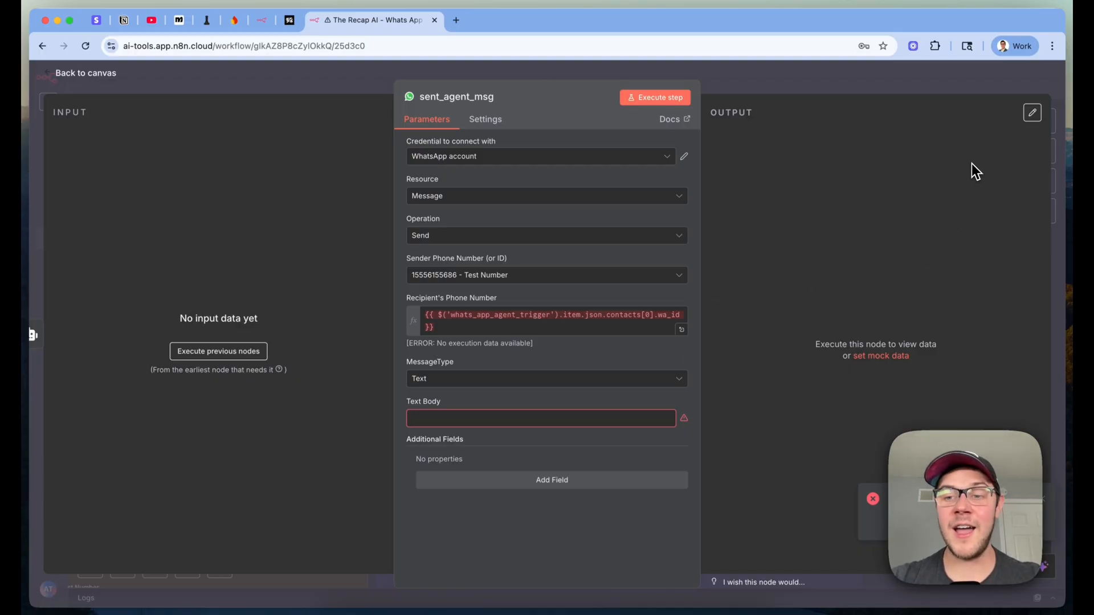
pyautogui.moveTo(483, 377)
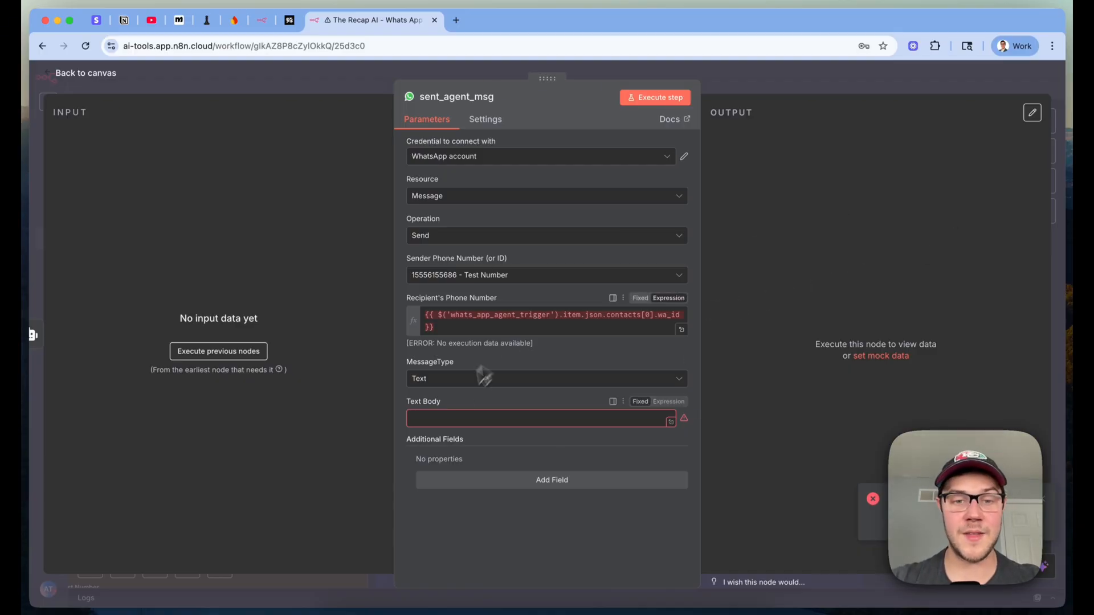
# - Set the Text Body to the expression {{ JSON.stringify($json) }}
pyautogui.click(536, 418)
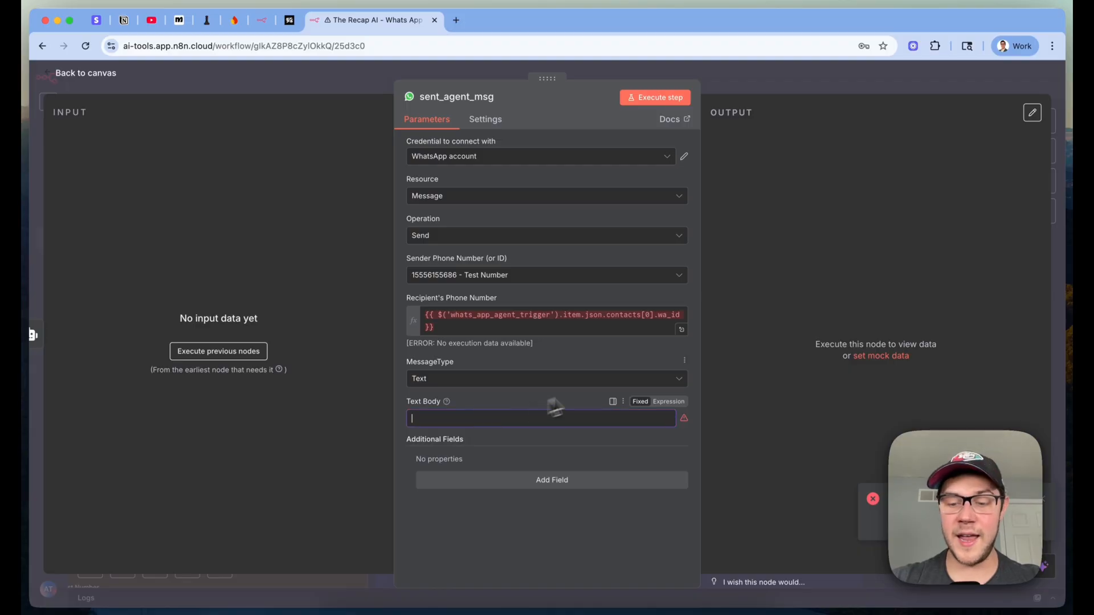
pyautogui.write('{{')
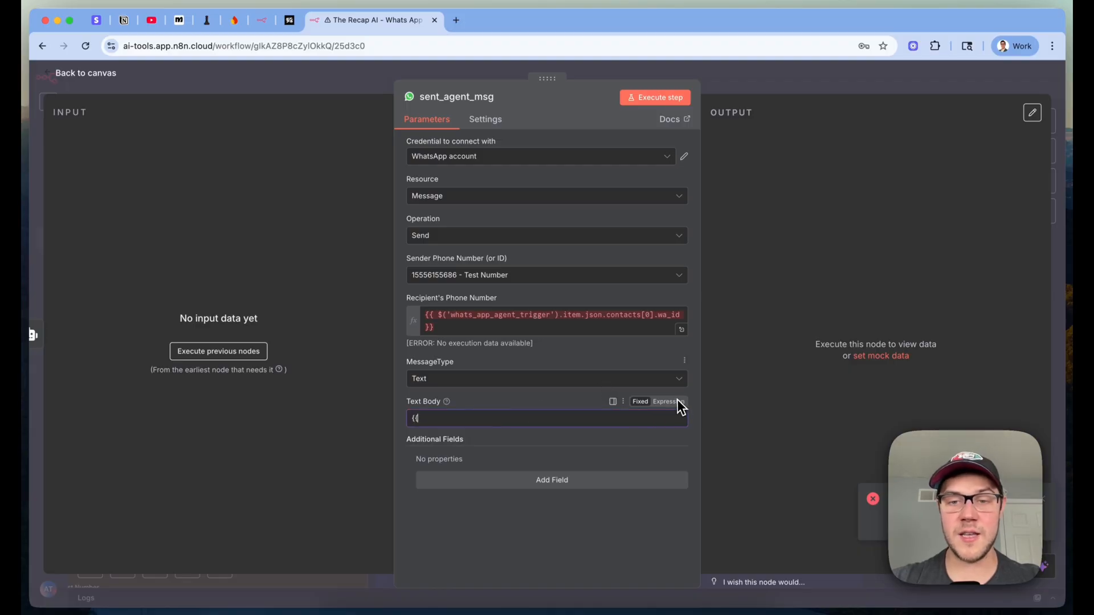
pyautogui.click(668, 401)
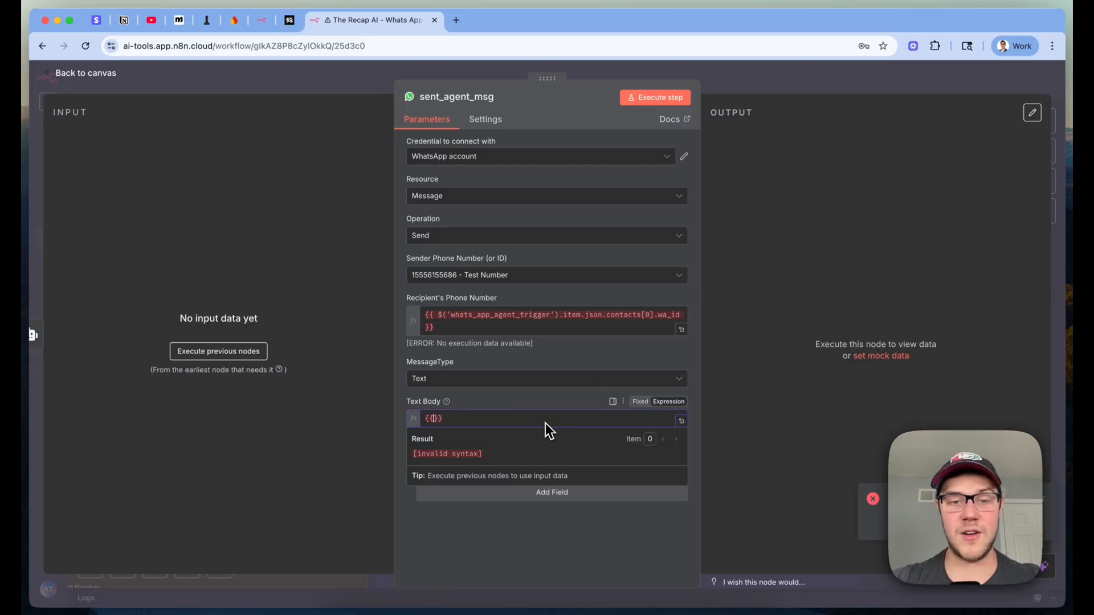
pyautogui.write('JS')
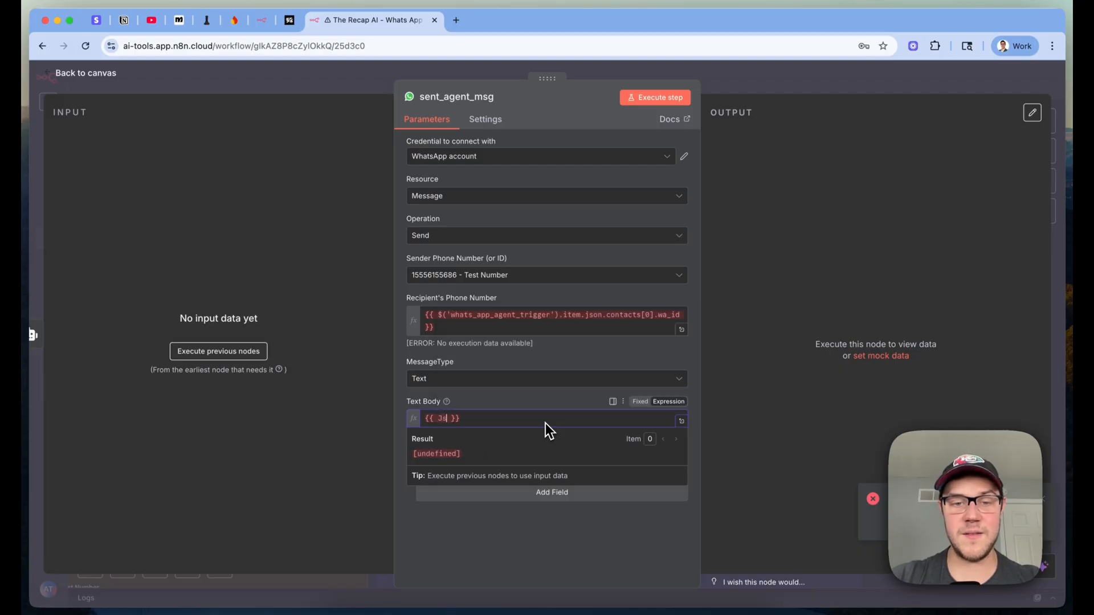
pyautogui.write('JSON')
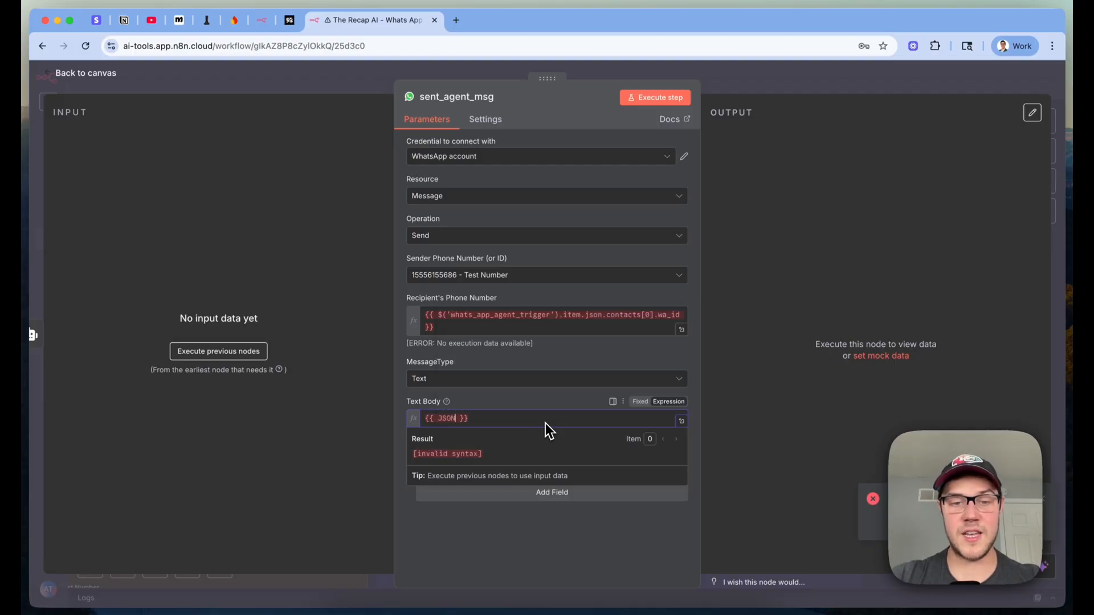
pyautogui.write('.stringify(')
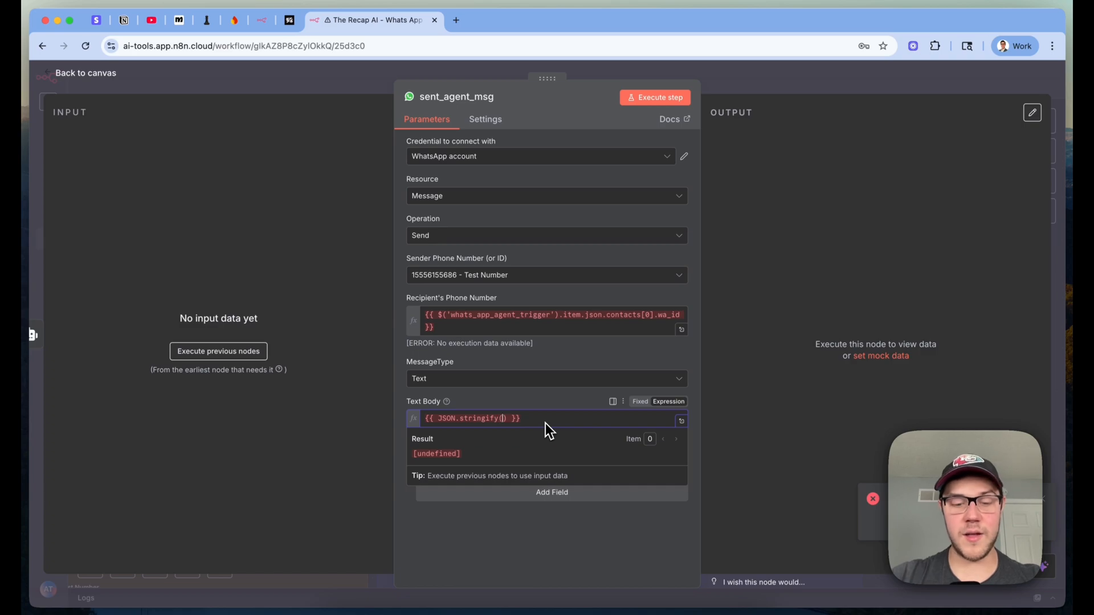
pyautogui.write('$josn')
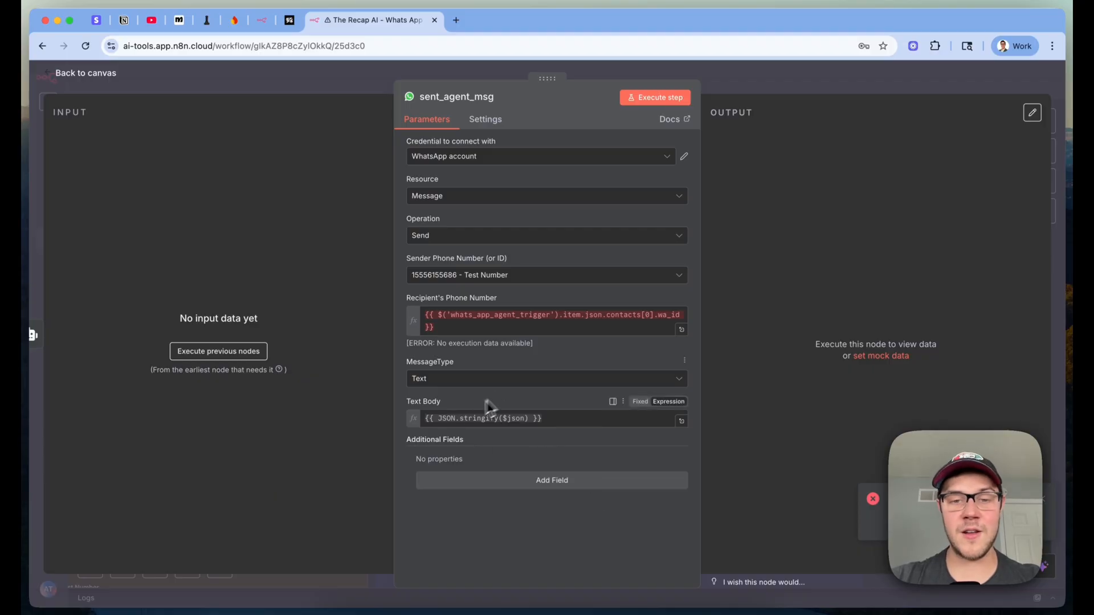
pyautogui.moveTo(827, 118)
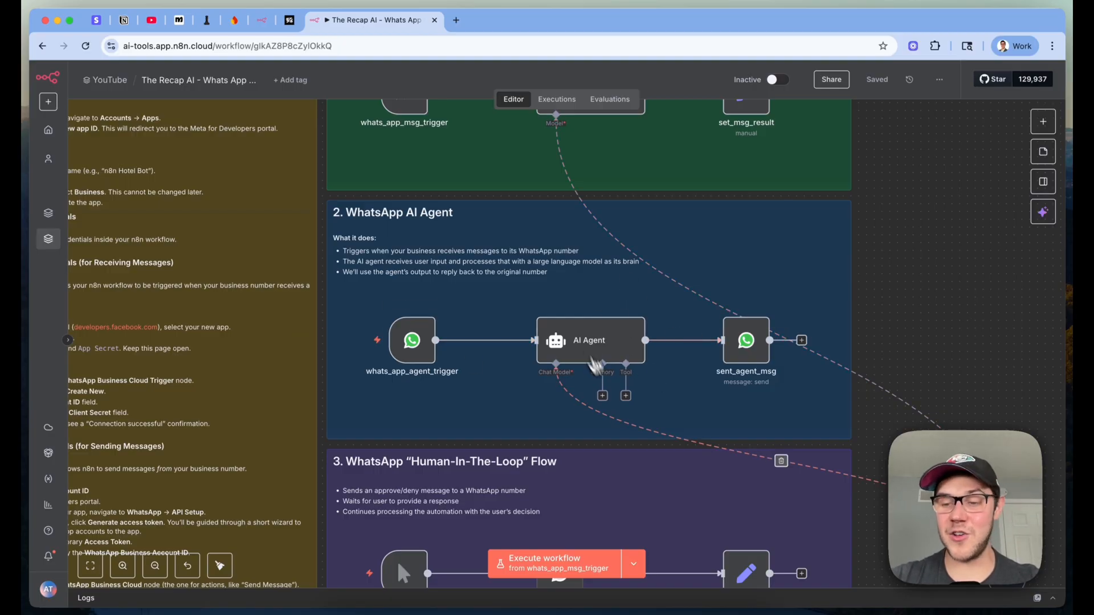
pyautogui.moveTo(700, 331)
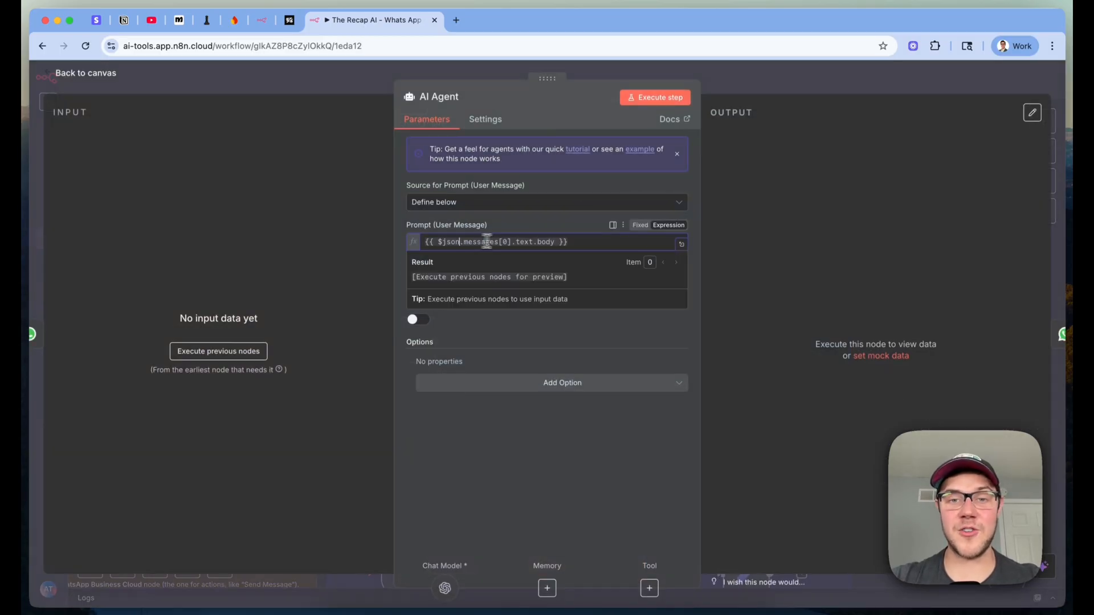
# - Review the AI Agent and LLM Chain prompts and return to the canvas
pyautogui.doubleClick(549, 241)
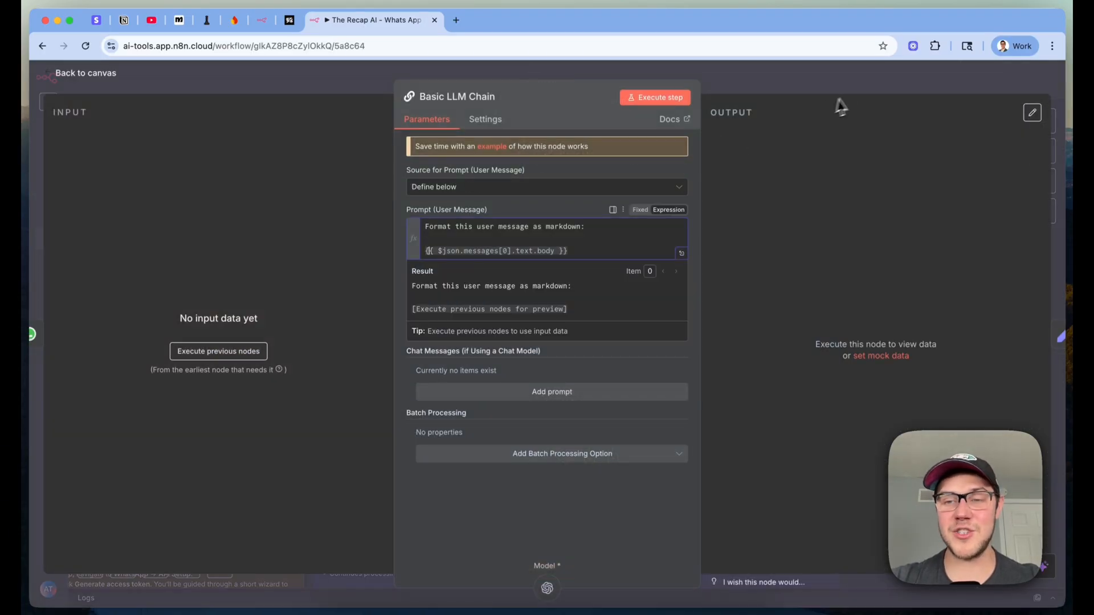
pyautogui.click(86, 72)
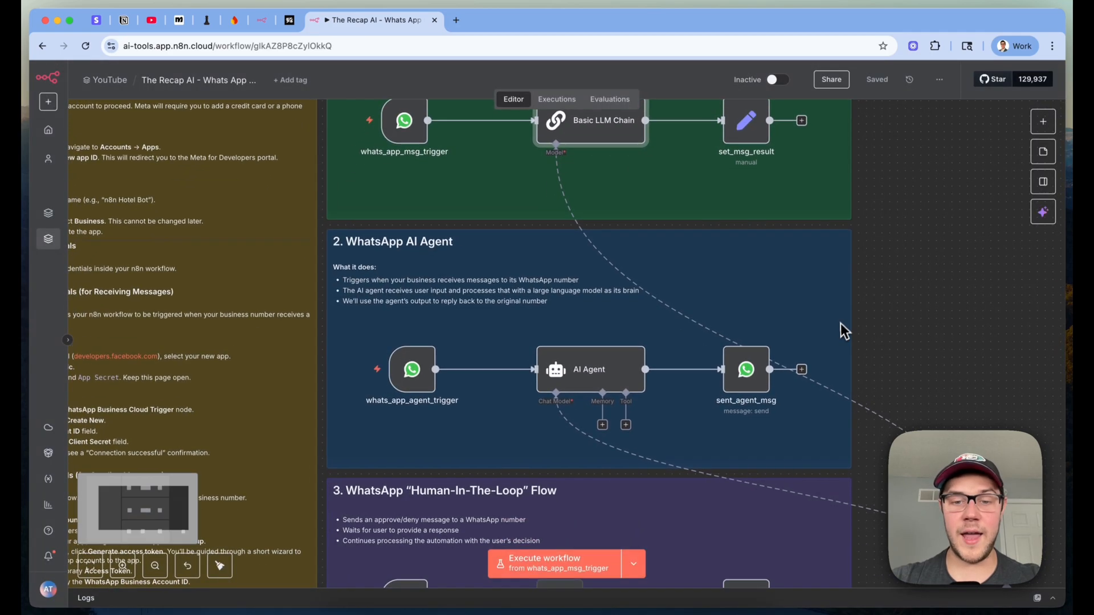
# - Execute the workflow from whats_app_agent_trigger and send a hotdog-record question over WhatsApp
pyautogui.click(632, 563)
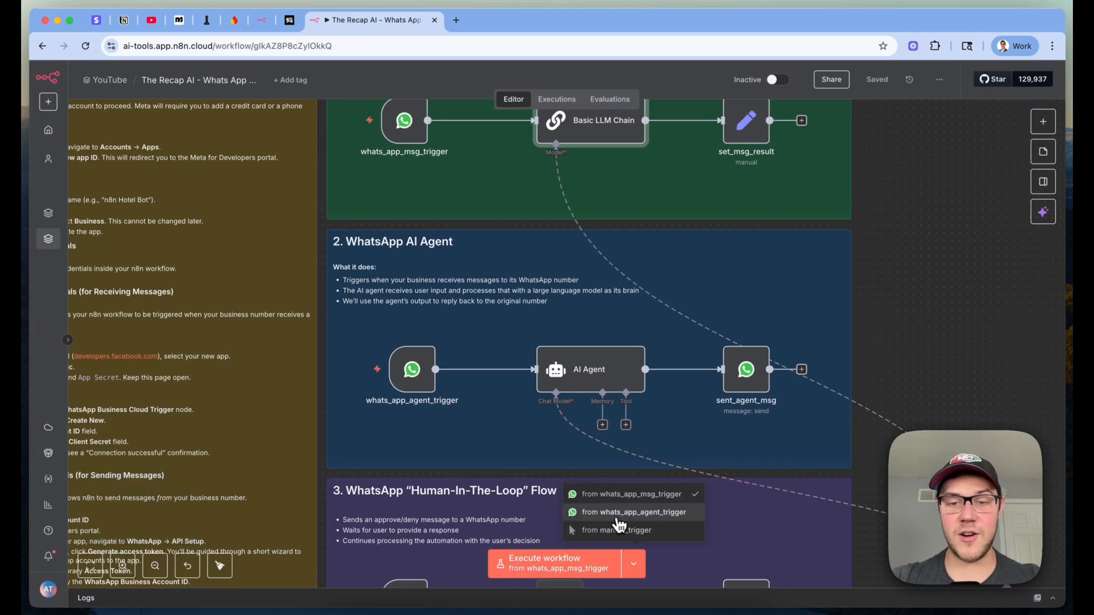
pyautogui.click(634, 511)
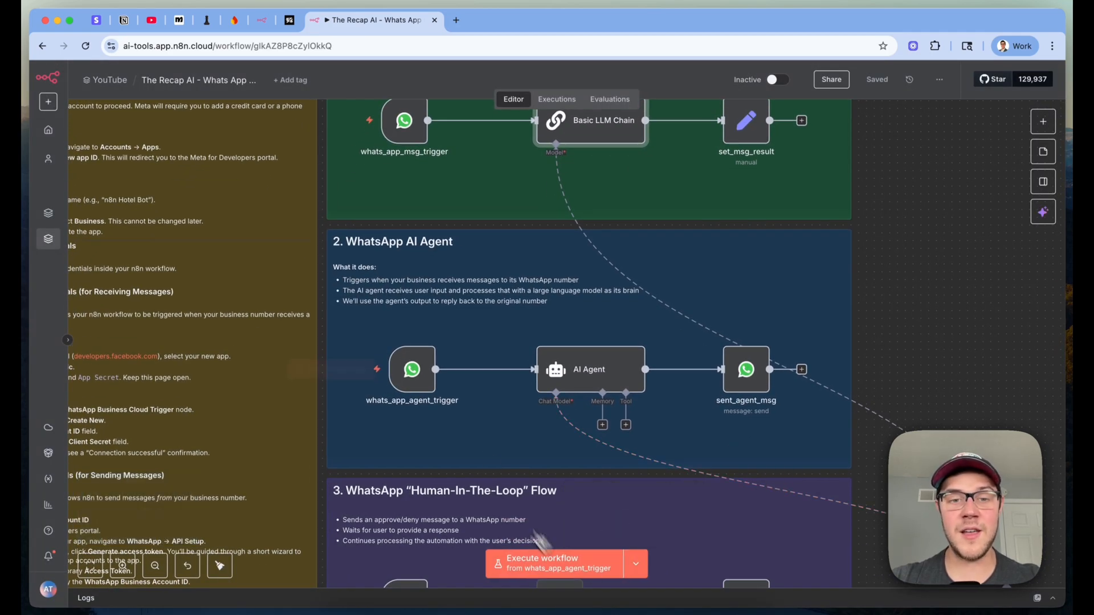
pyautogui.click(551, 564)
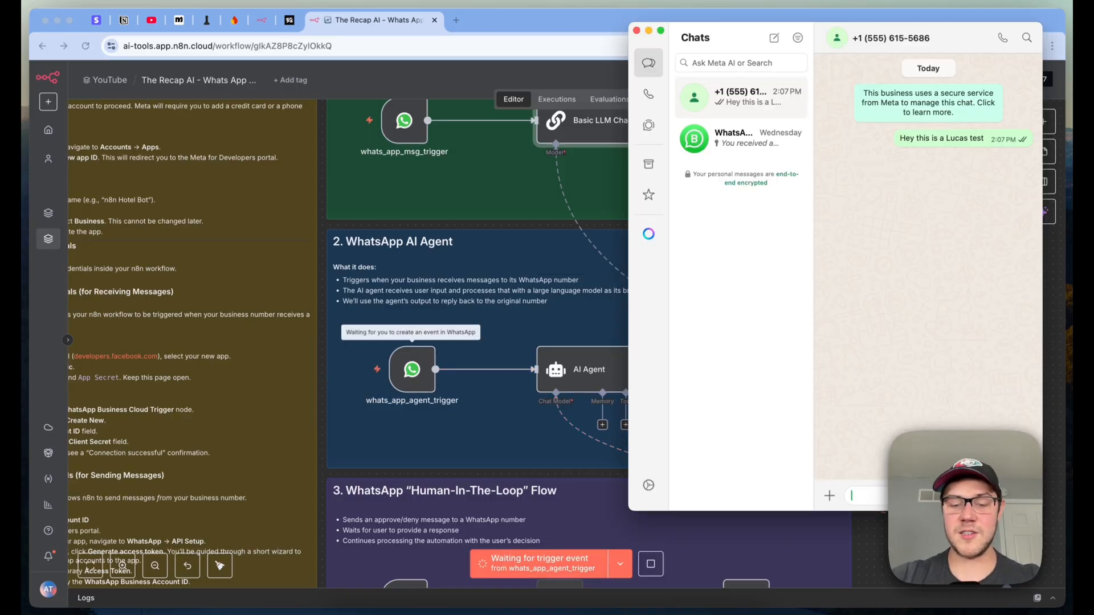
pyautogui.write('What is th')
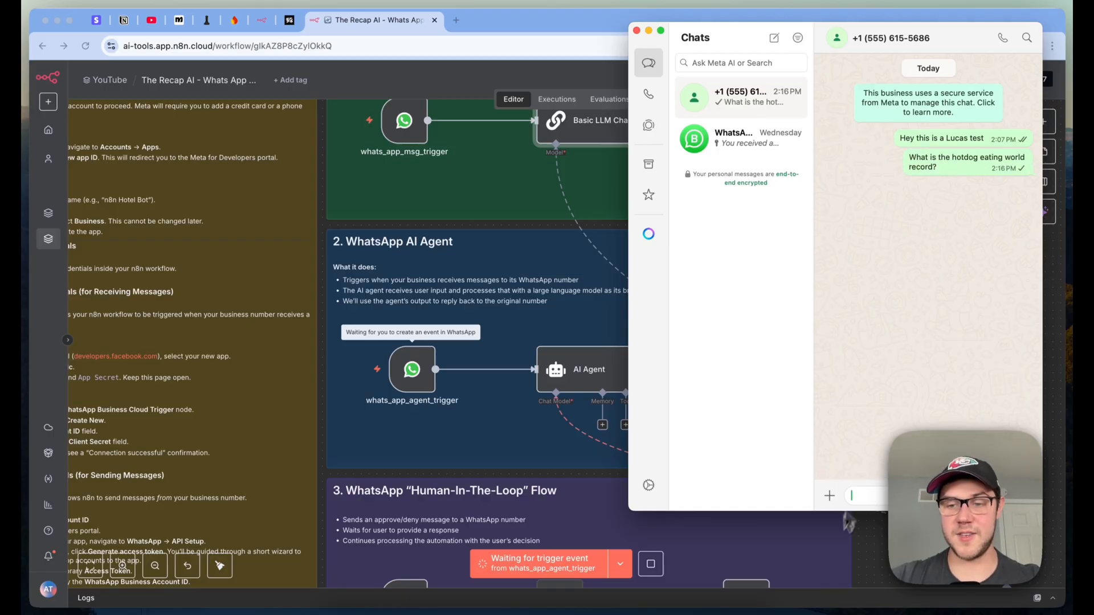
# - Change the send step's Text Body to {{ JSON.stringify($json.output) }} so the reply is plain text
pyautogui.click(411, 369)
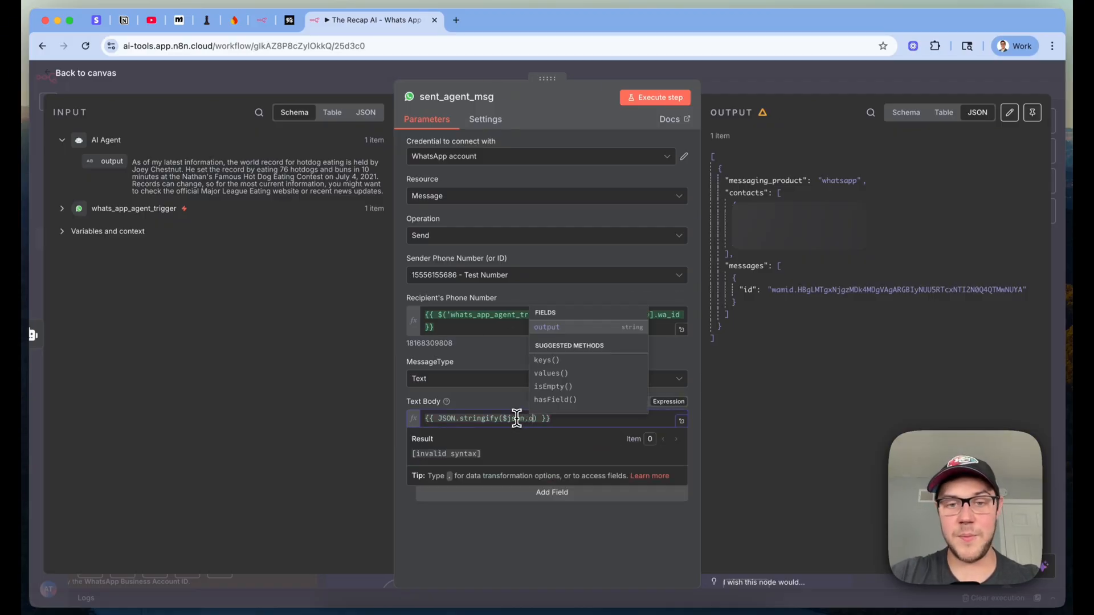
pyautogui.click(654, 97)
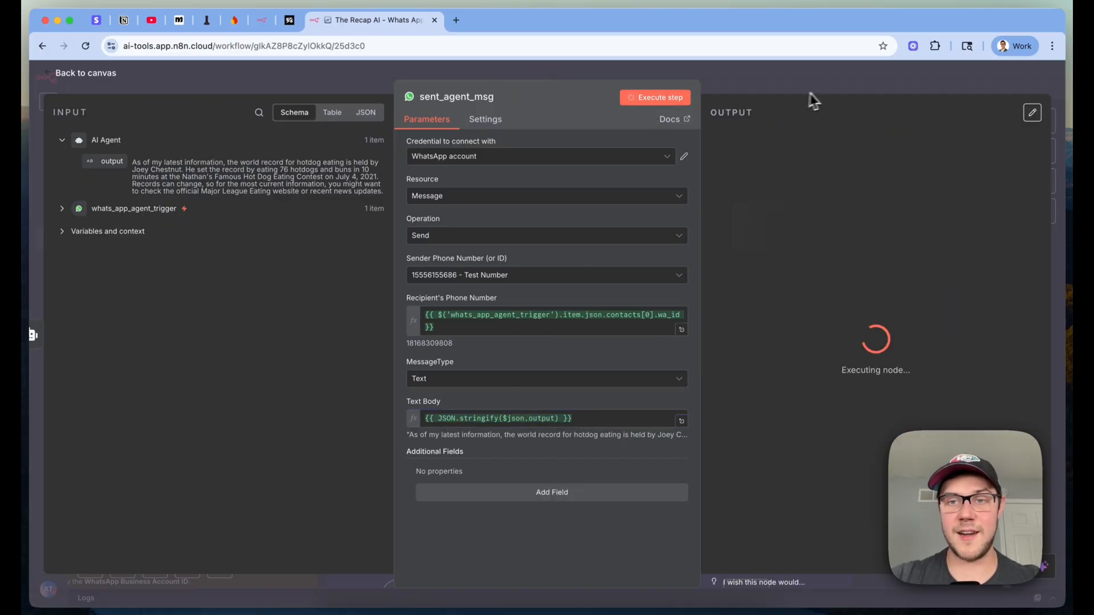
pyautogui.click(86, 72)
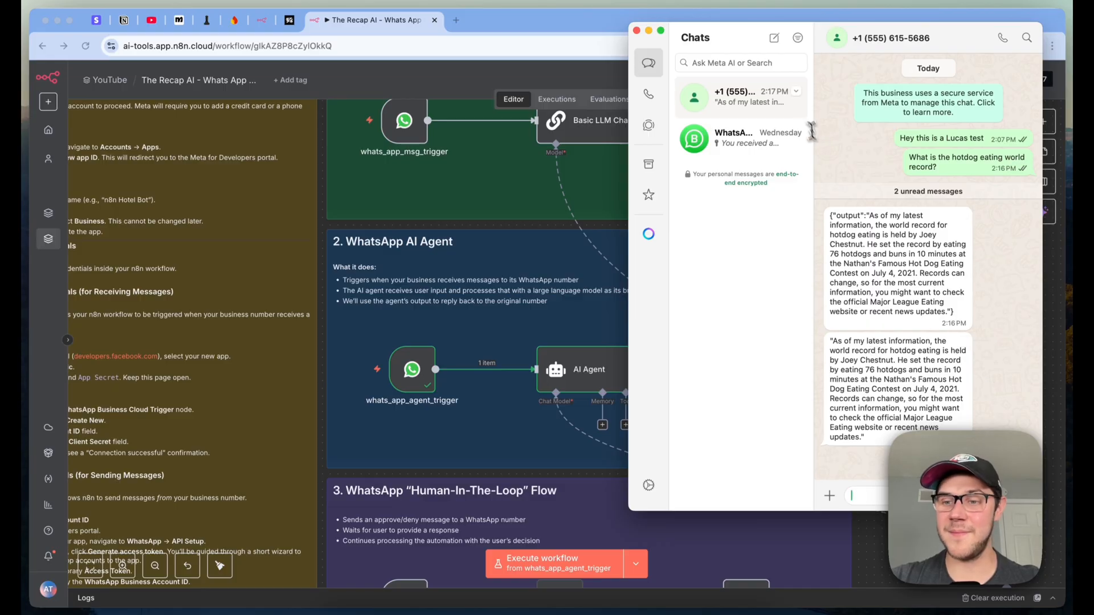
pyautogui.moveTo(551, 253)
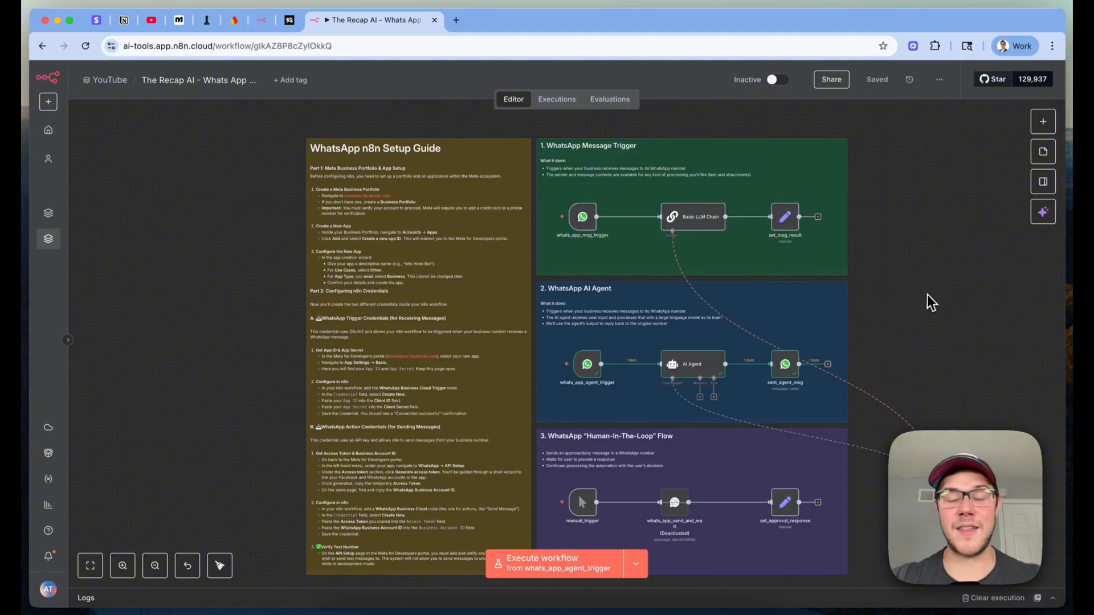
pyautogui.moveTo(933, 300)
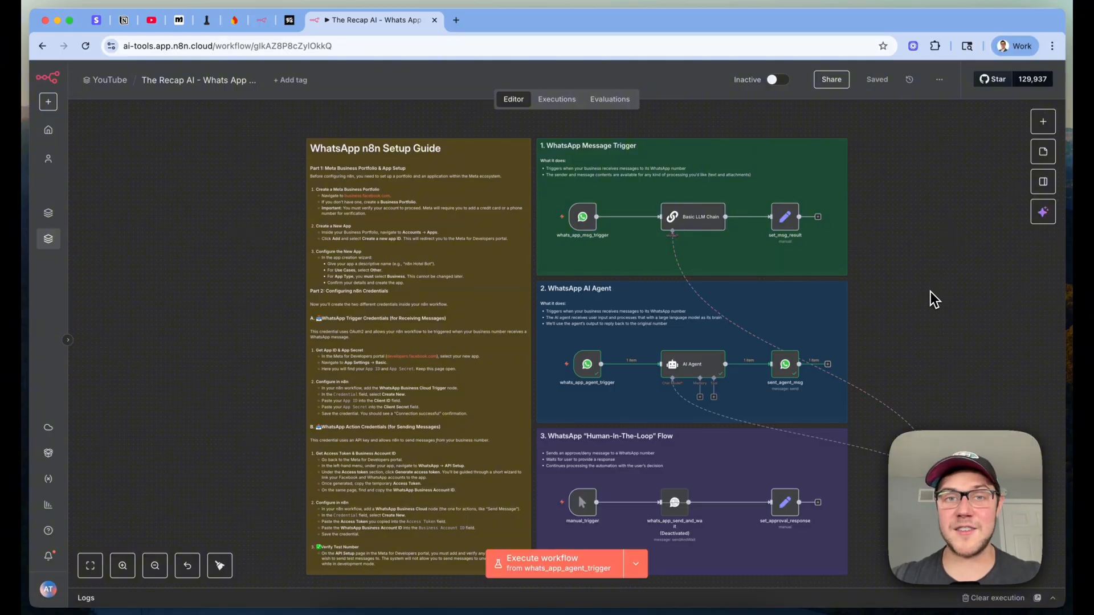
pyautogui.moveTo(496, 46)
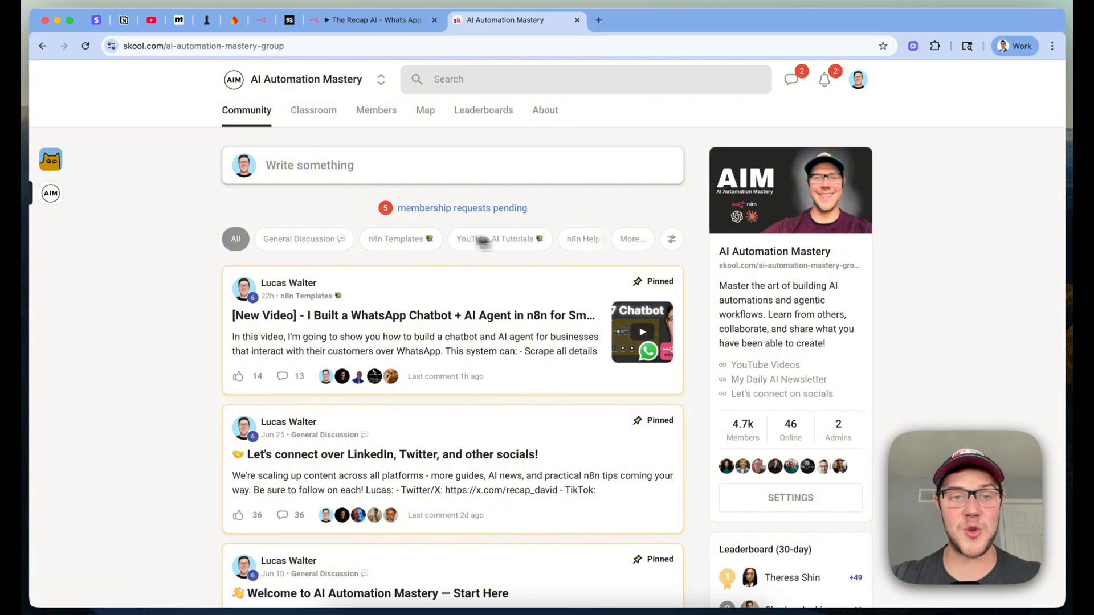
# - Filter Skool posts to n8n Templates and view the AI Web Developer Agent post's template files
pyautogui.click(400, 238)
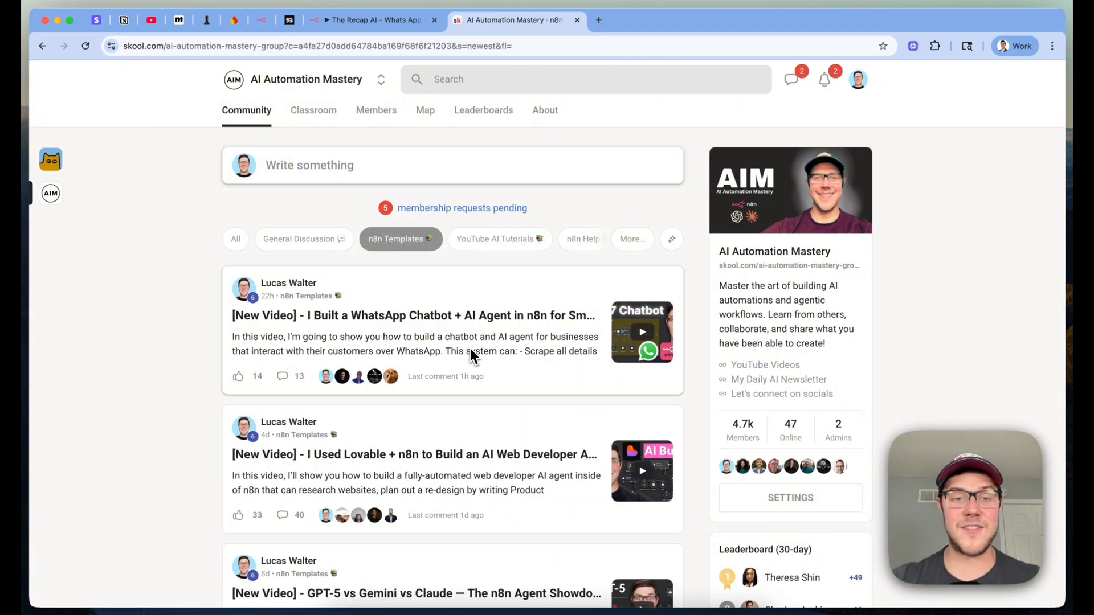
pyautogui.click(411, 455)
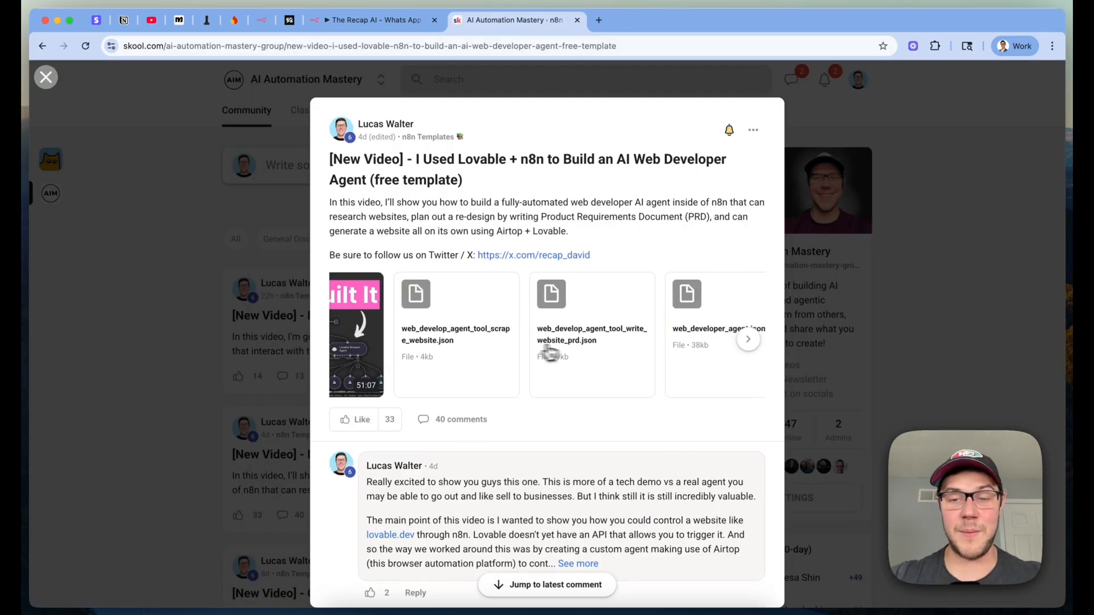
pyautogui.click(748, 340)
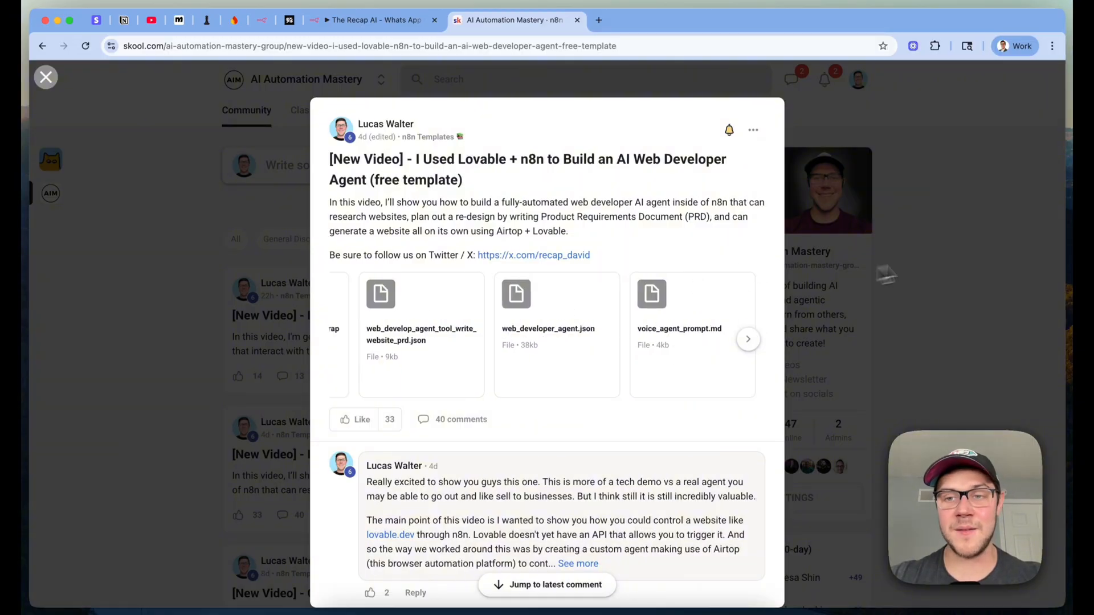
pyautogui.click(46, 78)
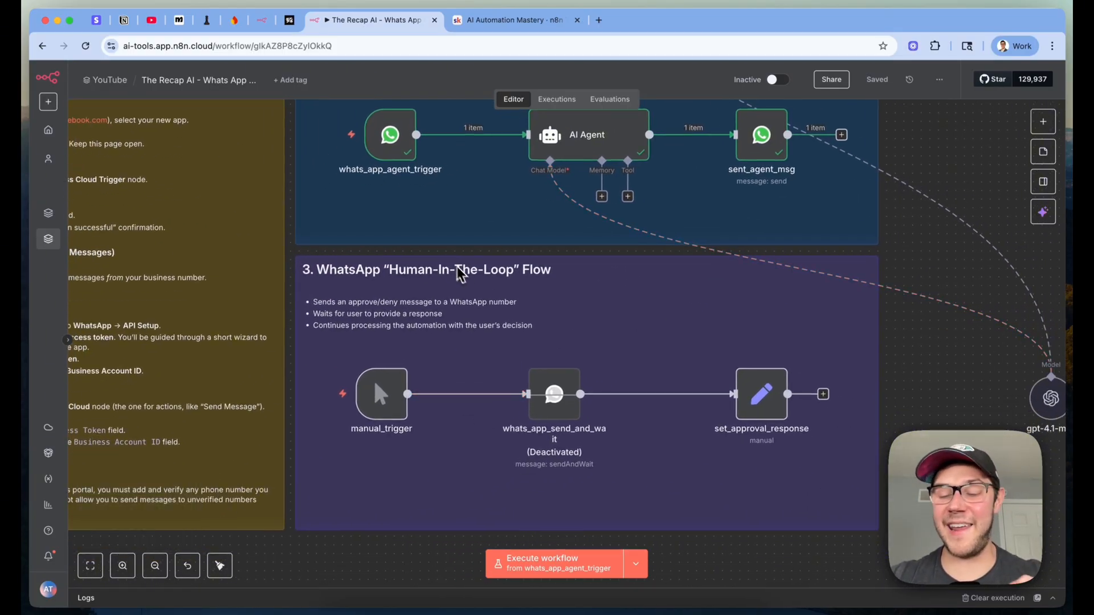
pyautogui.moveTo(520, 287)
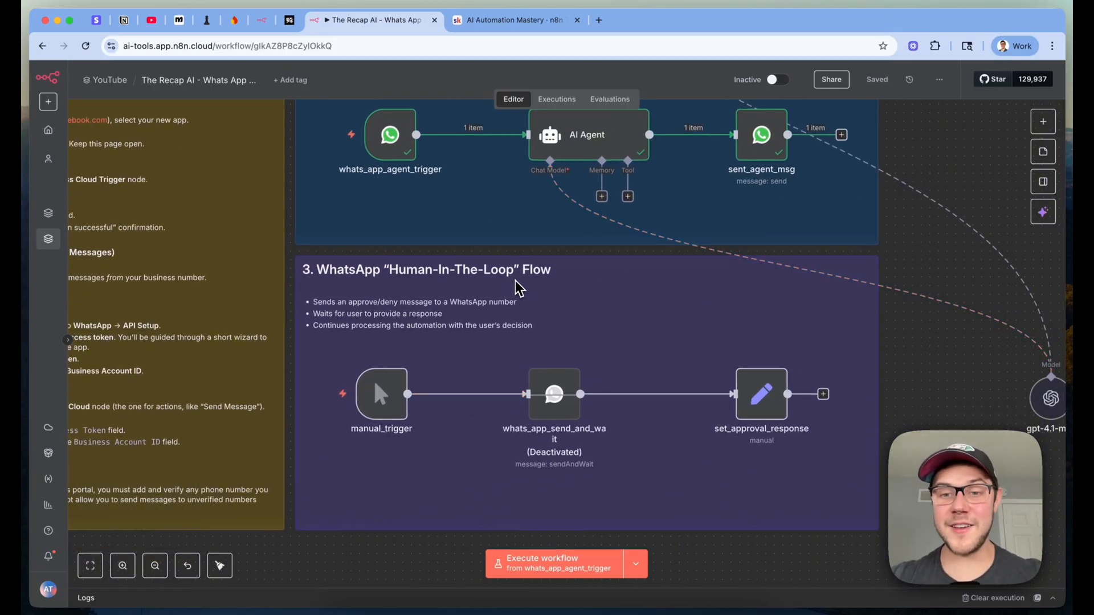
pyautogui.moveTo(591, 352)
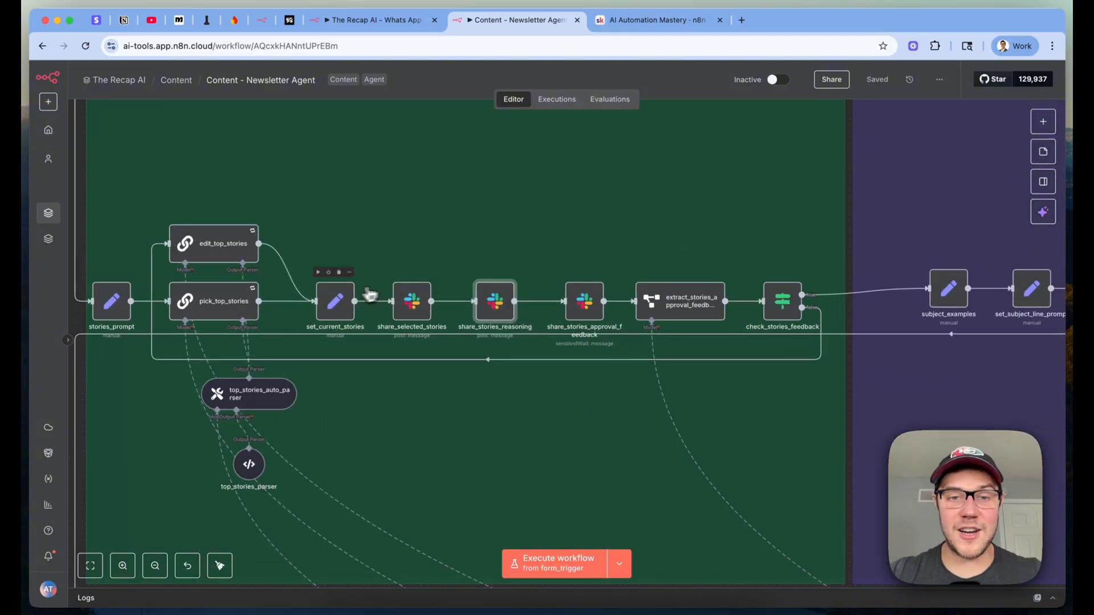
pyautogui.moveTo(584, 301)
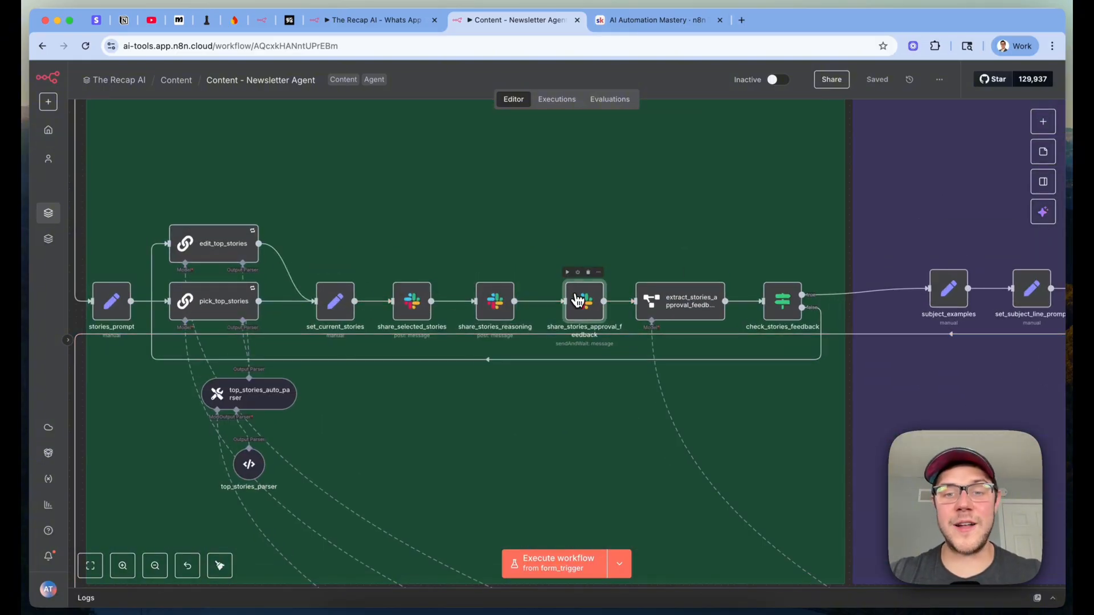
pyautogui.moveTo(576, 192)
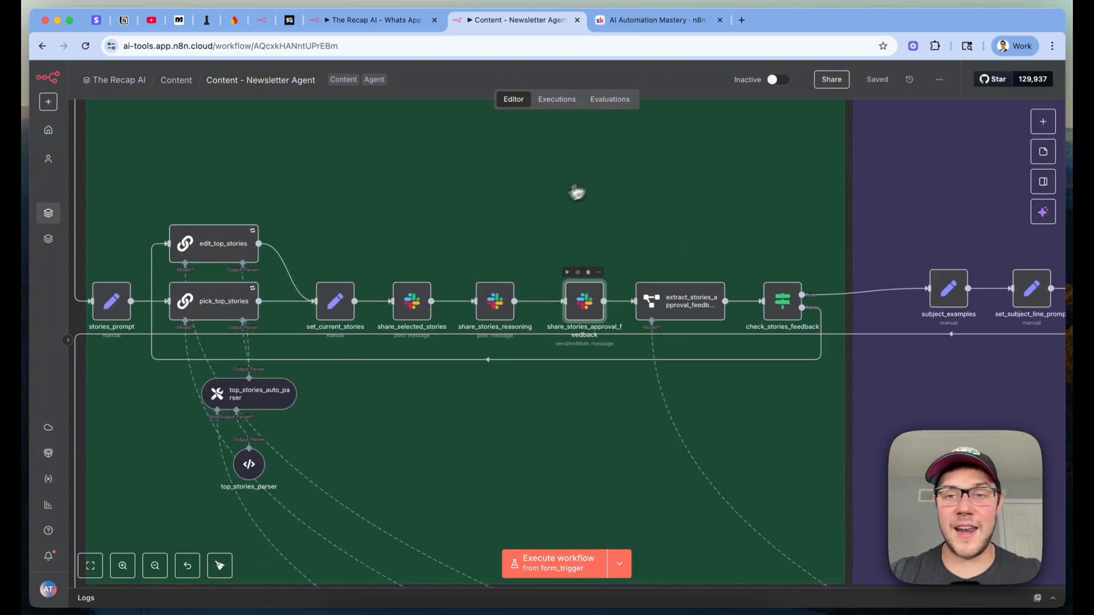
# - Inspect the share_stories_approval_feedback Slack node in the Newsletter Agent workflow
pyautogui.doubleClick(585, 301)
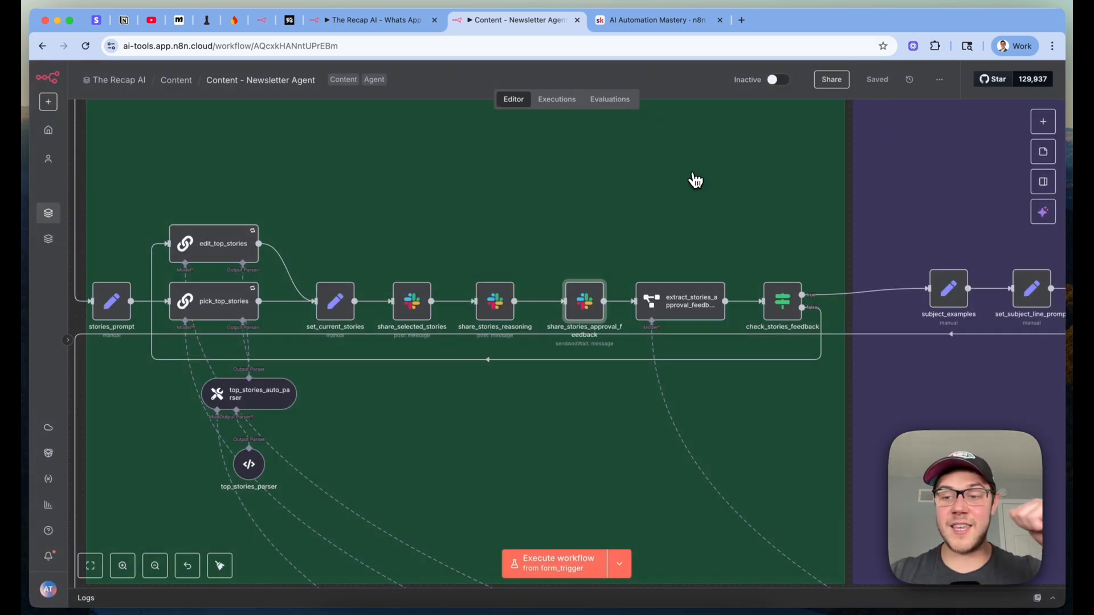
pyautogui.moveTo(575, 210)
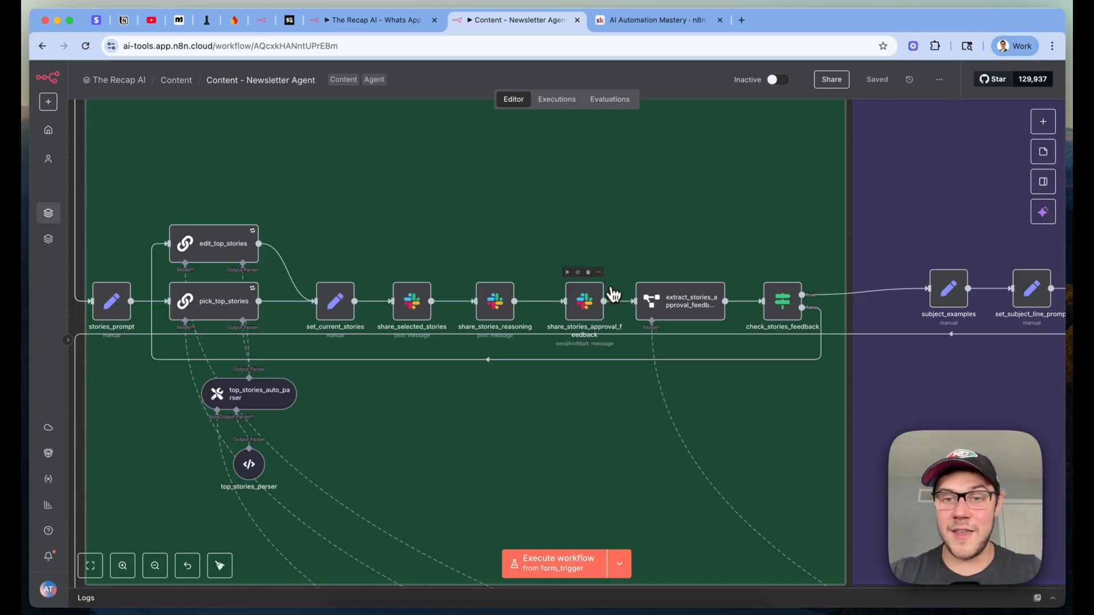
pyautogui.moveTo(641, 145)
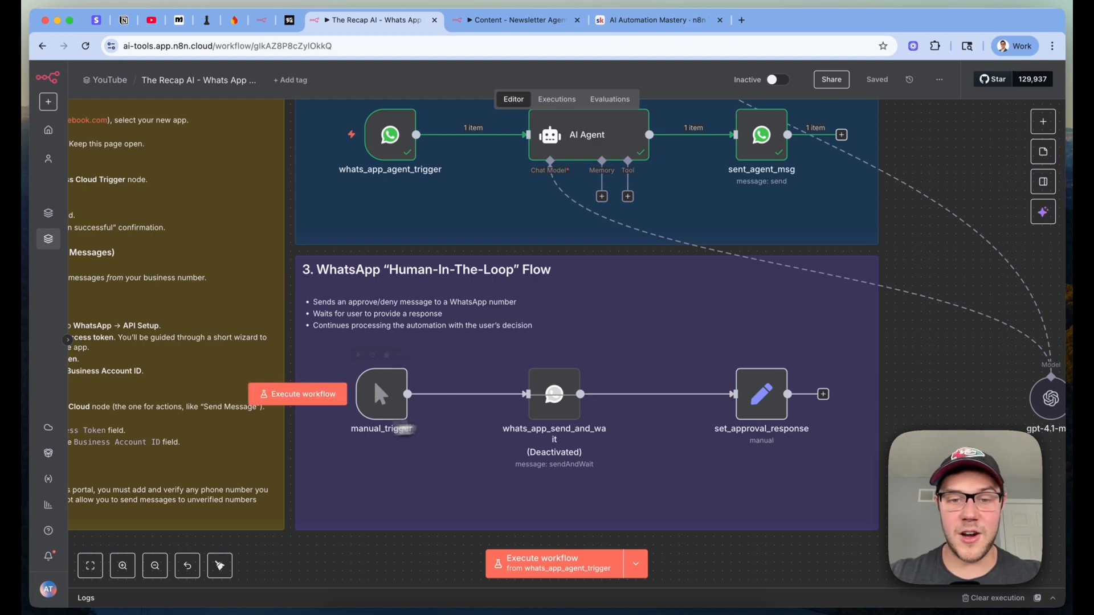
# - Set the send-and-wait step's test sender number and recipient phone number
pyautogui.click(554, 394)
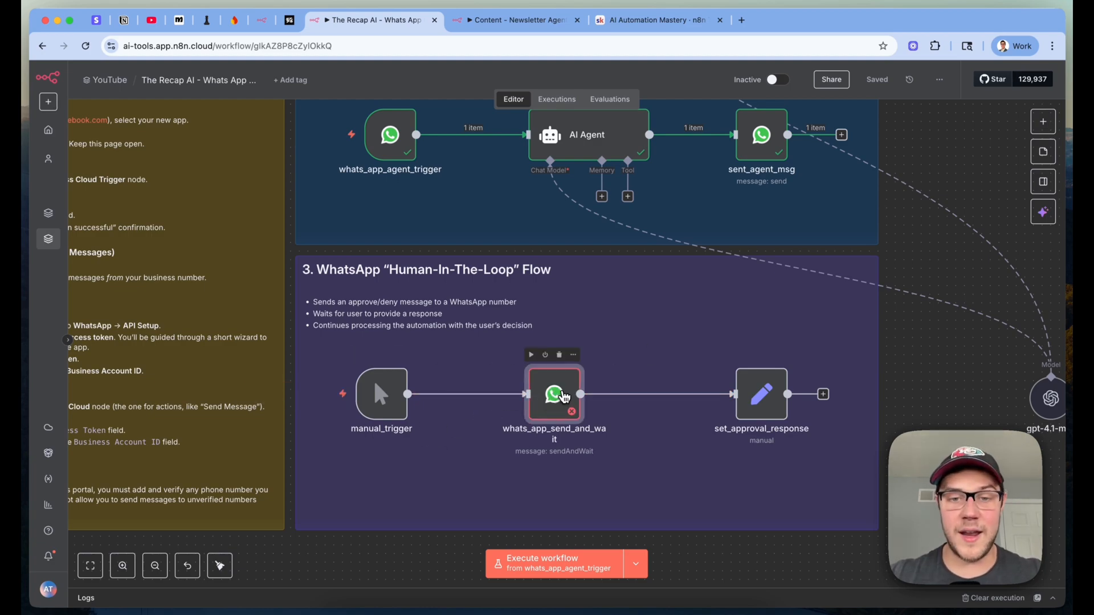
pyautogui.doubleClick(554, 394)
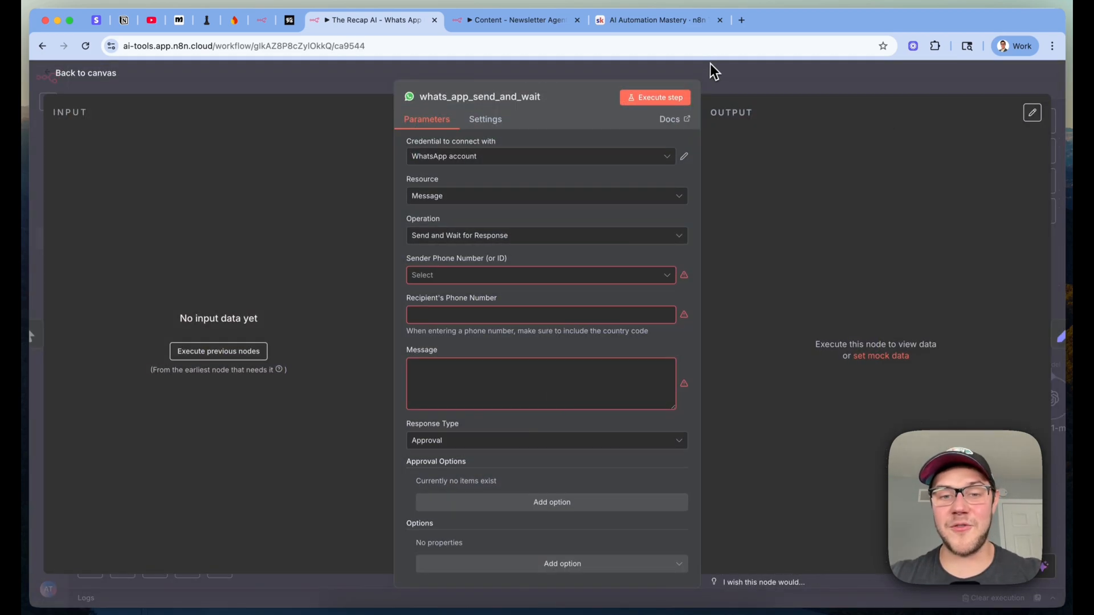
pyautogui.click(540, 275)
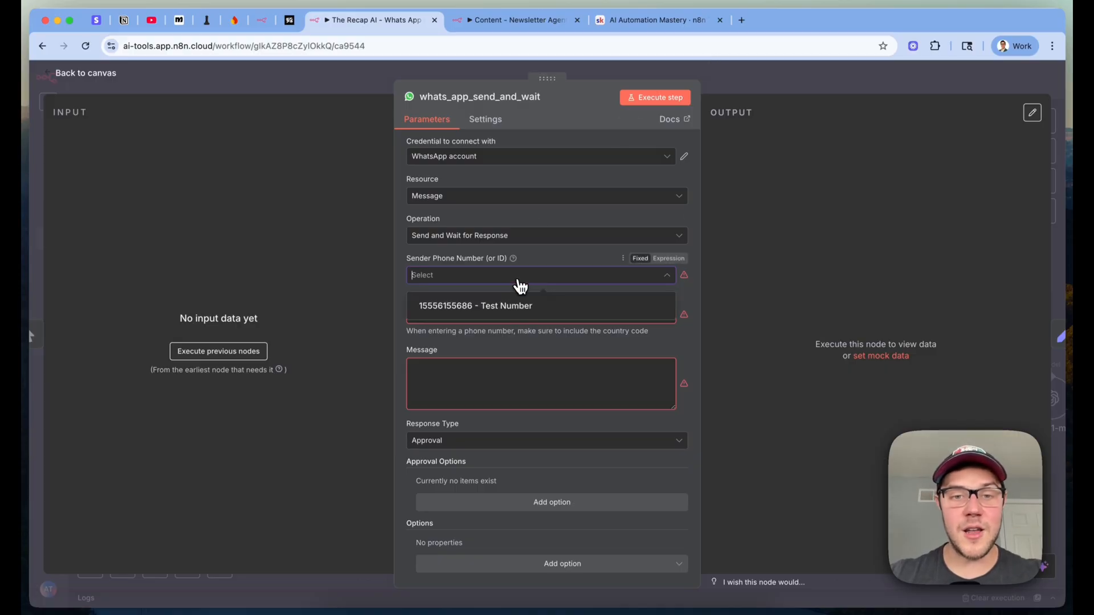
pyautogui.click(476, 306)
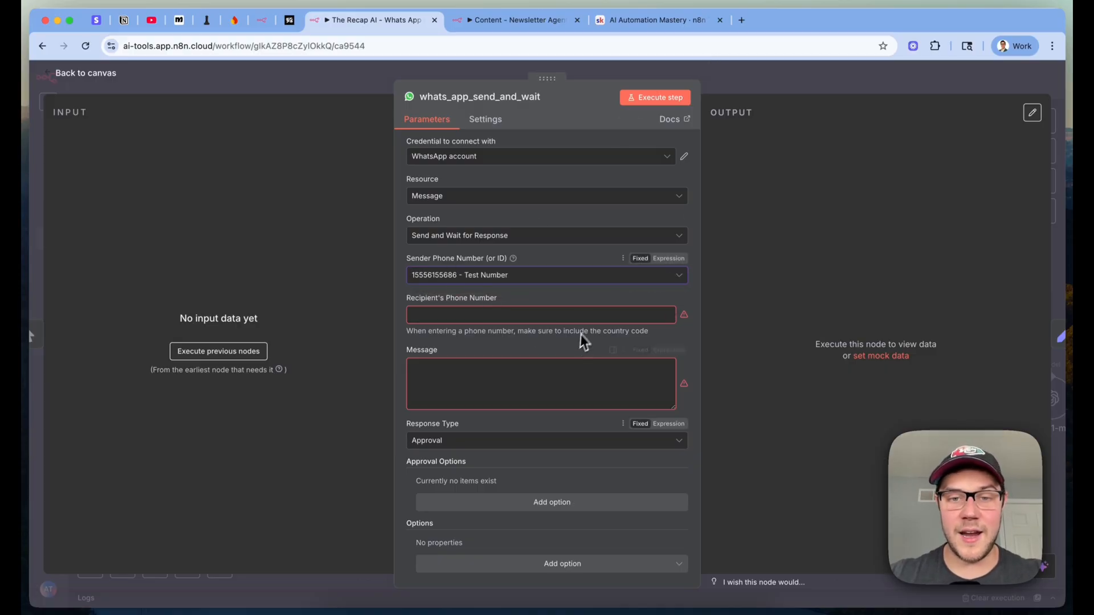
pyautogui.click(540, 314)
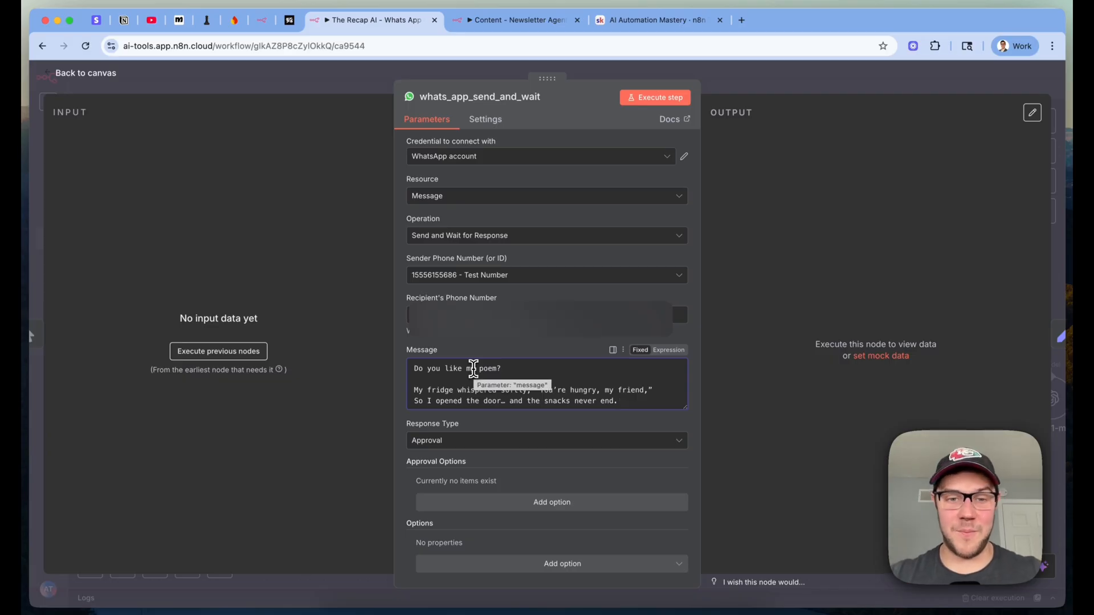
# - Enter a poem as the approval message, keep Response Type Approval and return to the canvas
pyautogui.click(546, 433)
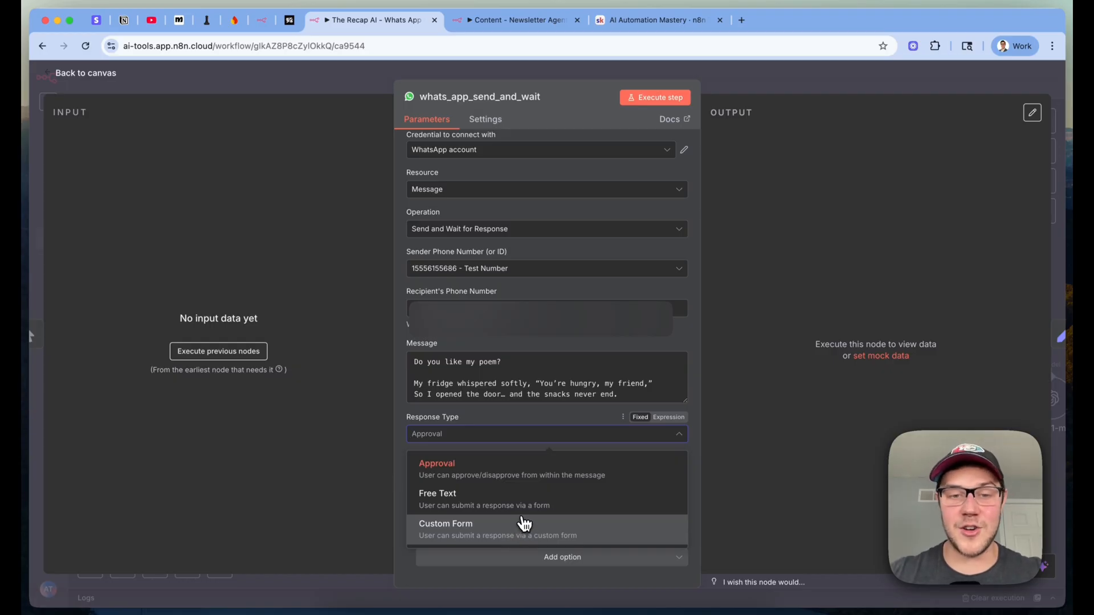
pyautogui.click(436, 463)
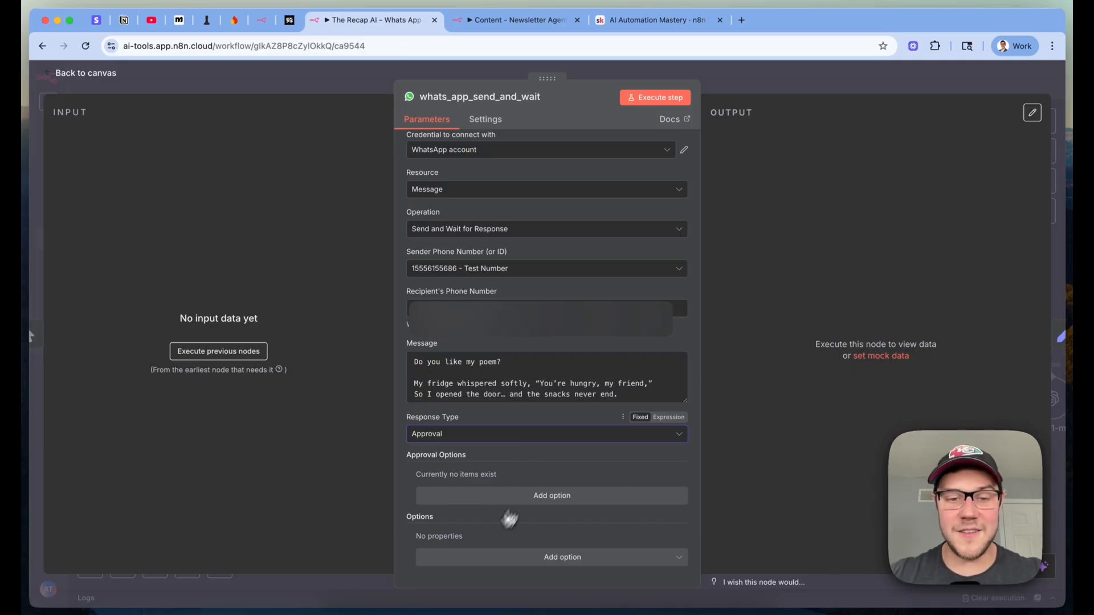
pyautogui.click(86, 72)
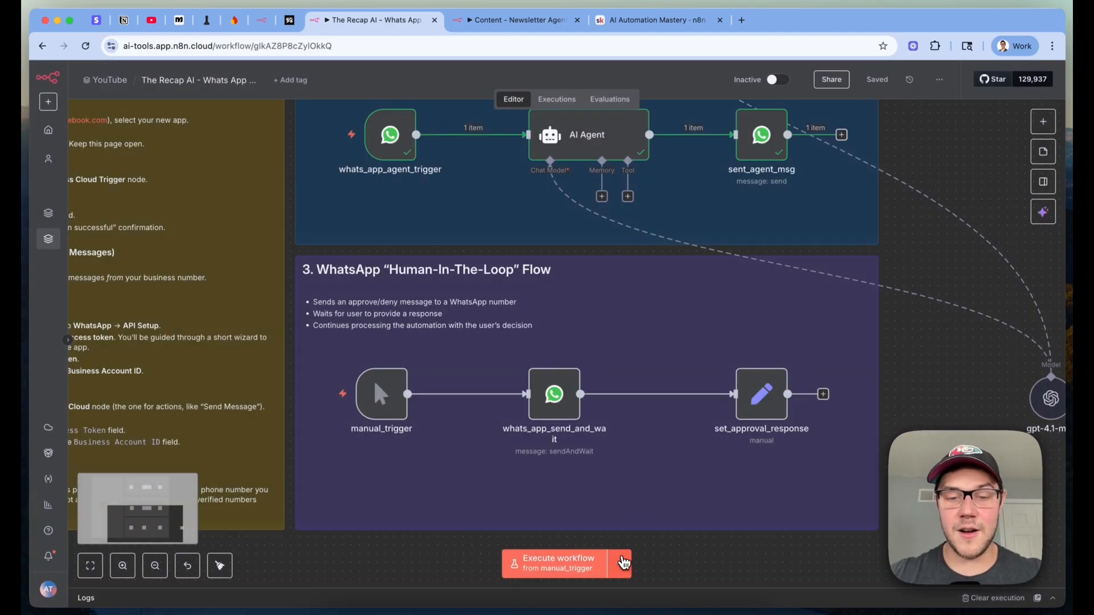
# - Execute the human-in-the-loop flow and approve the poem from the WhatsApp chat link
pyautogui.click(565, 563)
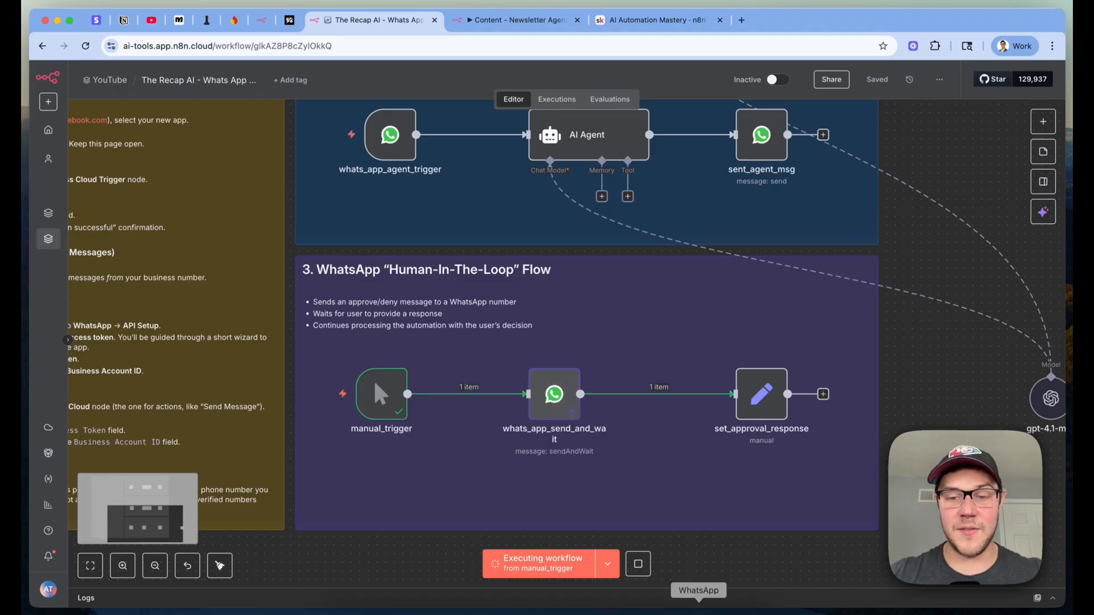
pyautogui.click(697, 590)
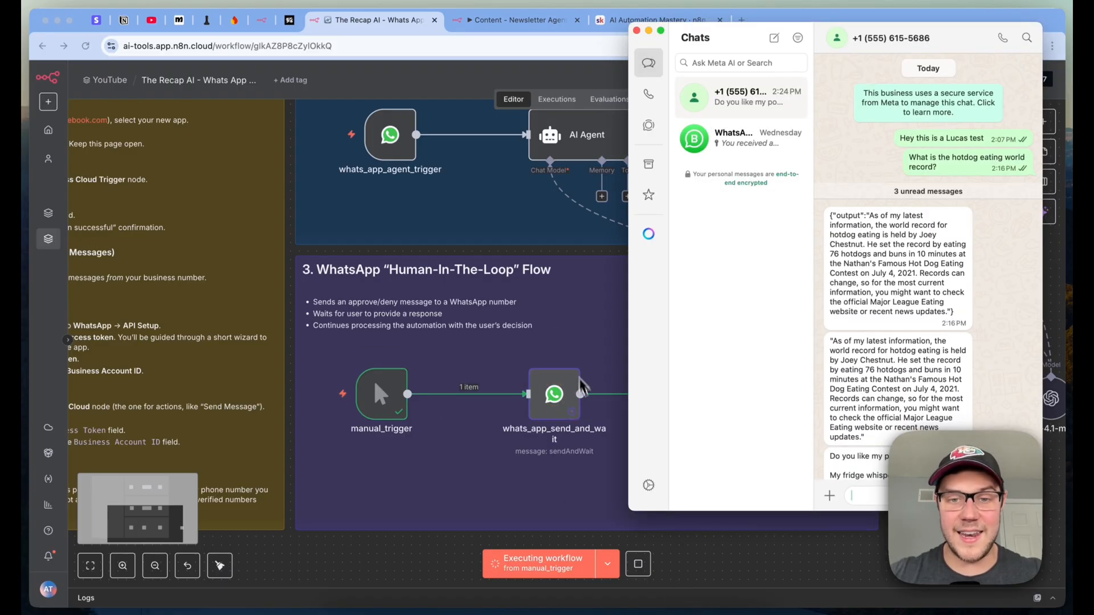
pyautogui.scroll(-3)
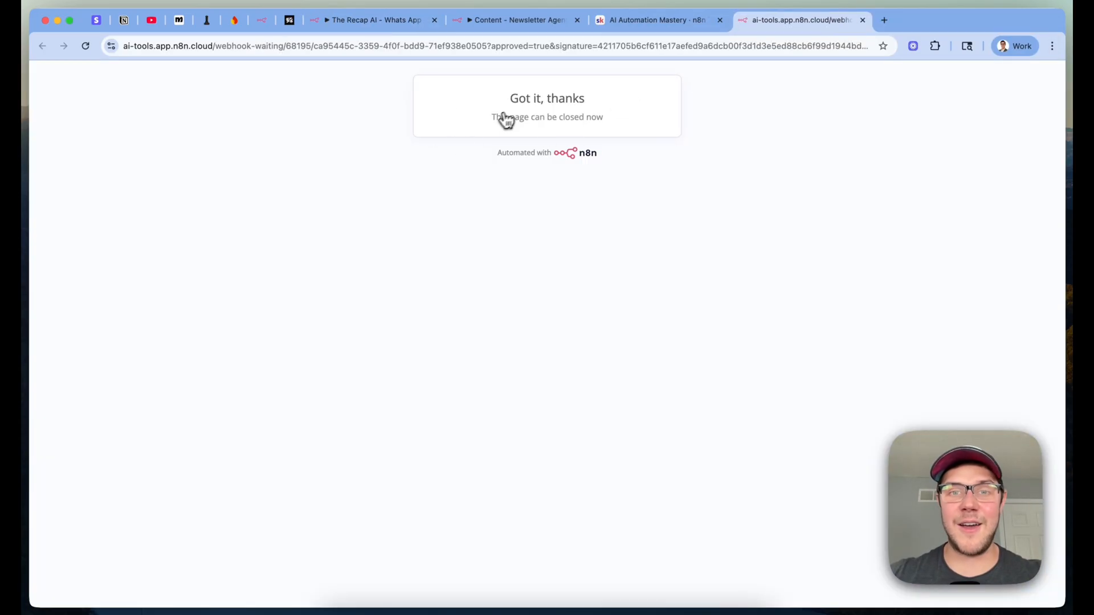
pyautogui.click(374, 20)
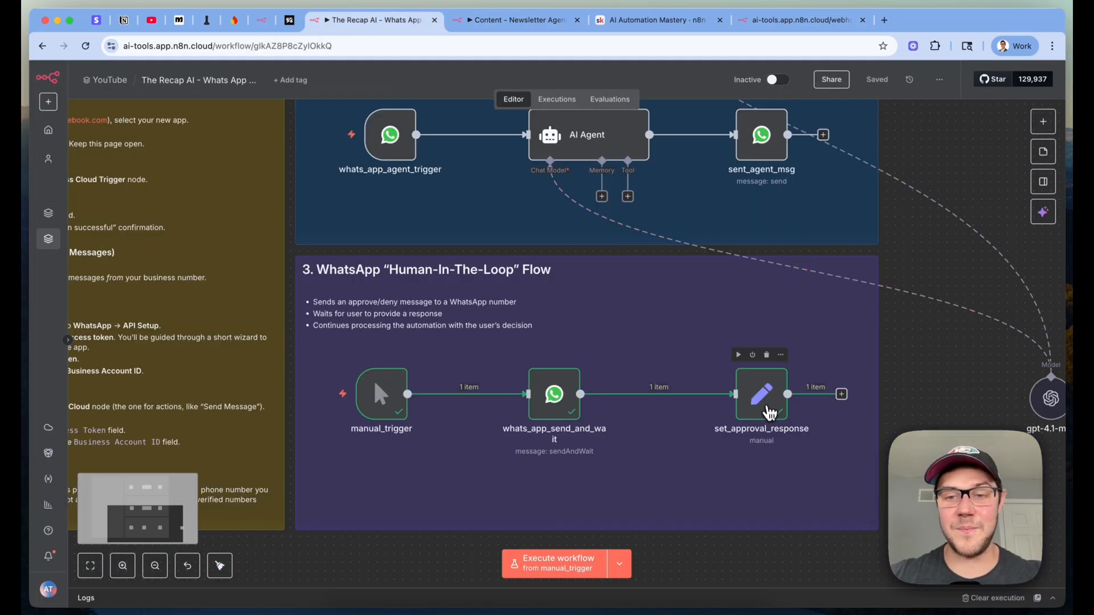
# - Execute set_approval_response alone so its JSON output shows data.approved as true
pyautogui.doubleClick(761, 394)
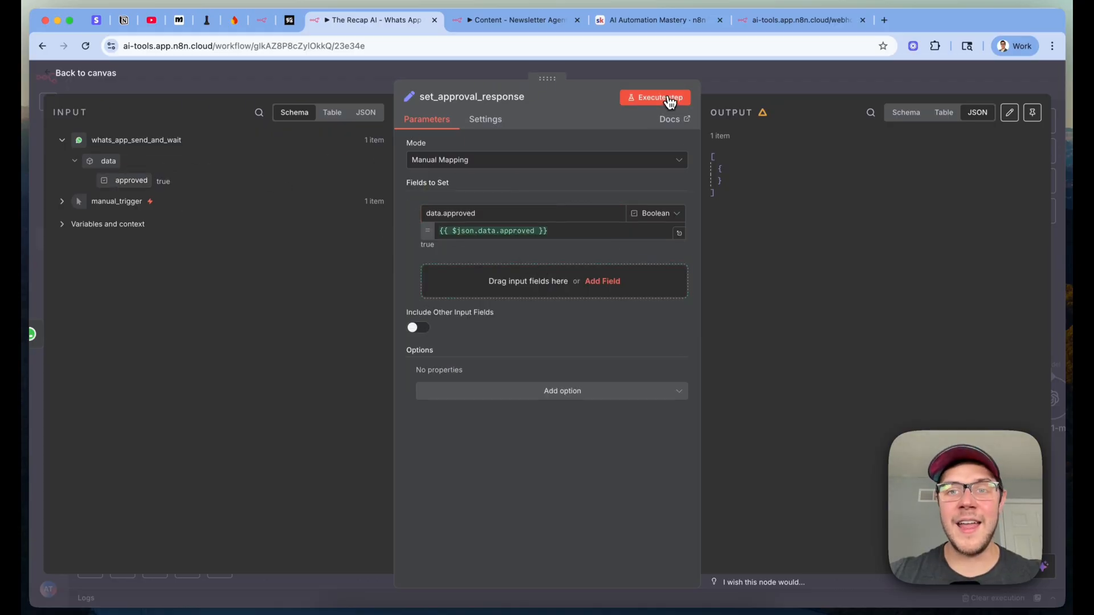
pyautogui.click(656, 97)
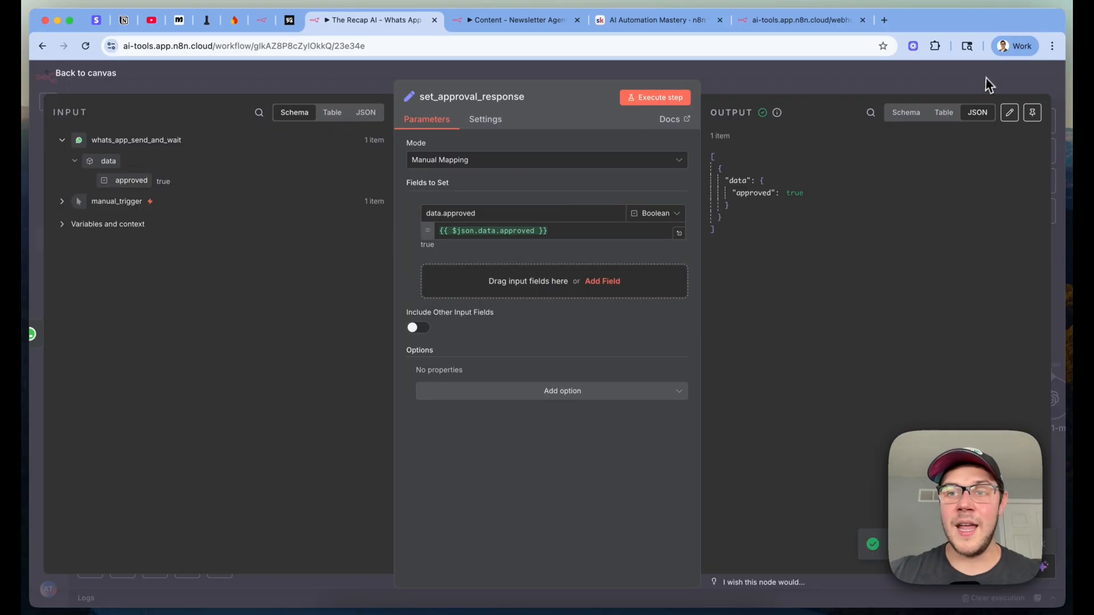
pyautogui.click(85, 73)
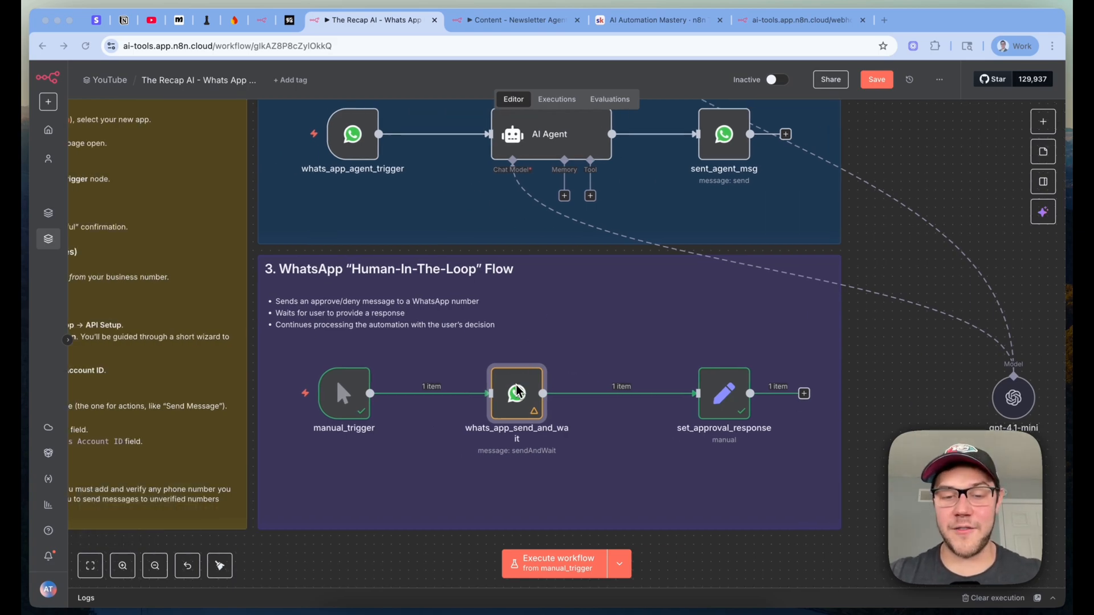
# - Set whats_app_send_and_wait approval type to Approve and Disapprove
pyautogui.doubleClick(516, 393)
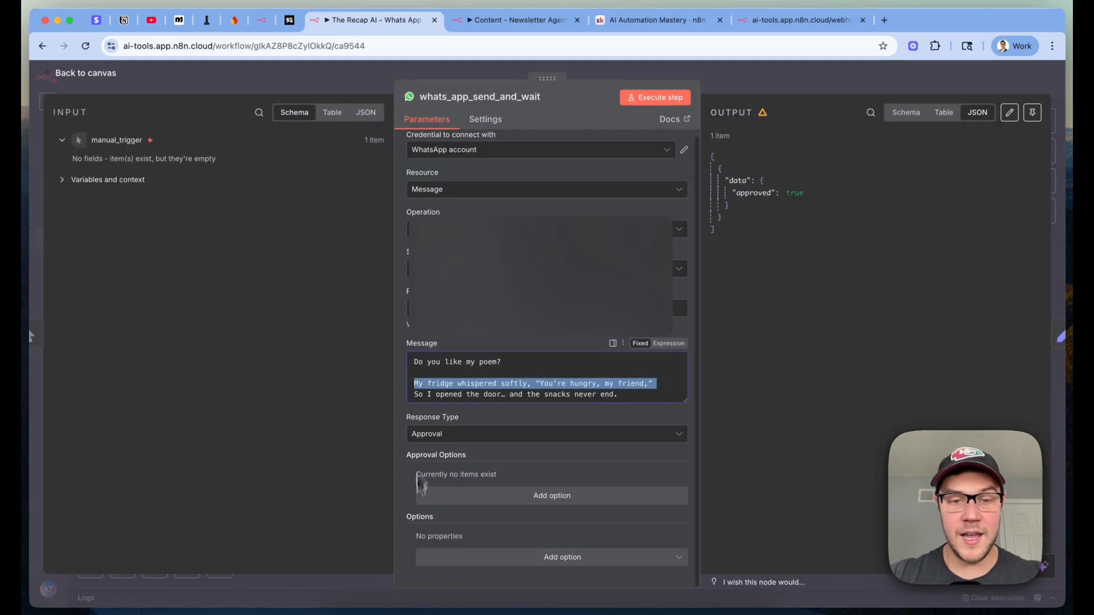
pyautogui.click(551, 496)
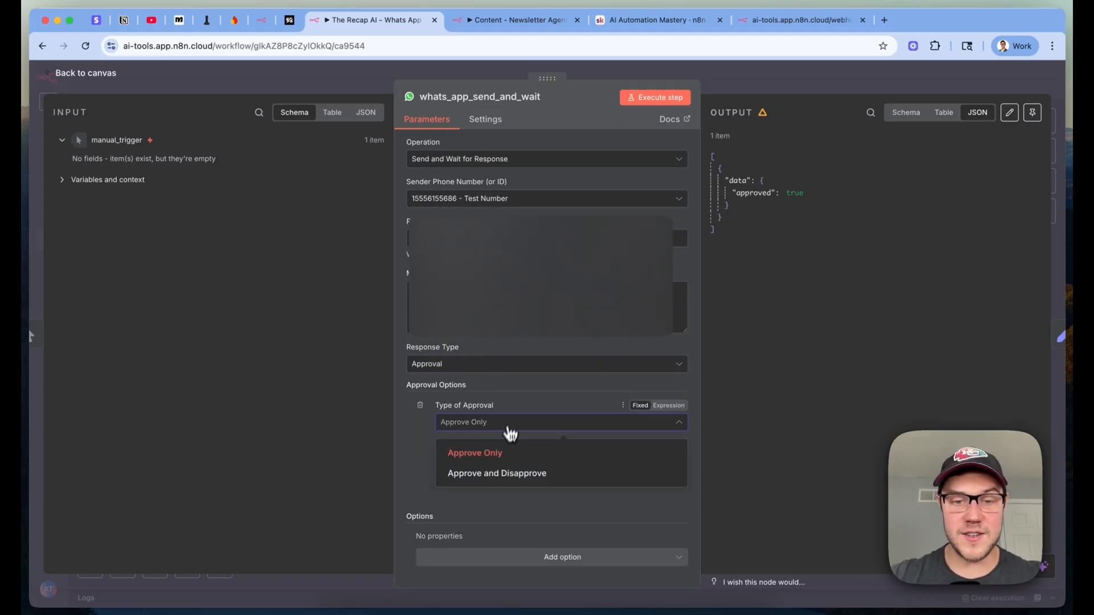
pyautogui.click(496, 473)
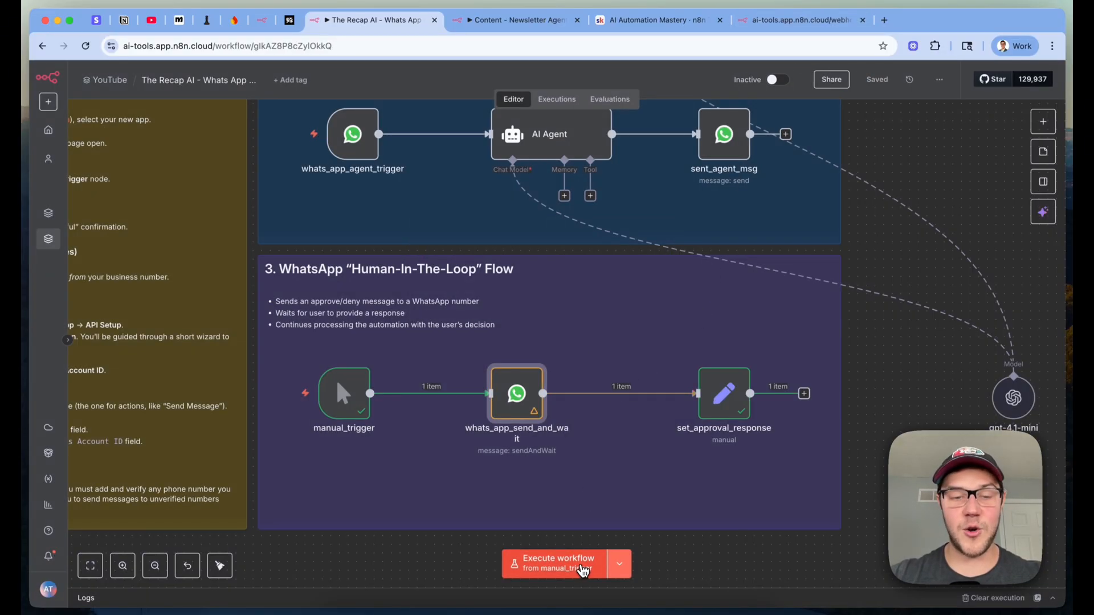
# - Execute the workflow and choose Decline from the WhatsApp message, completing all three steps
pyautogui.click(555, 563)
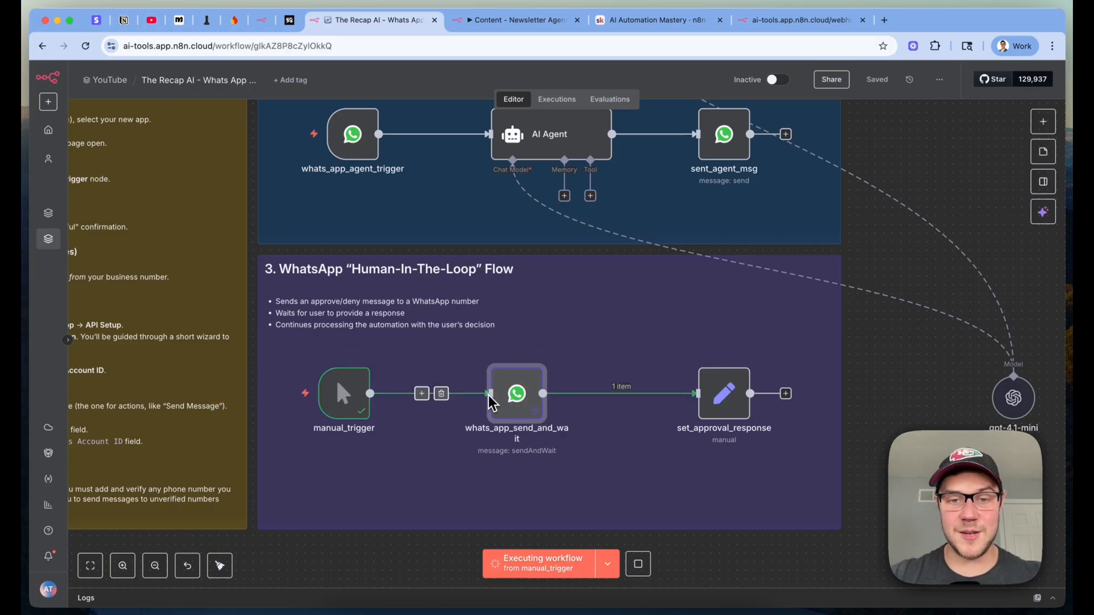
pyautogui.click(699, 590)
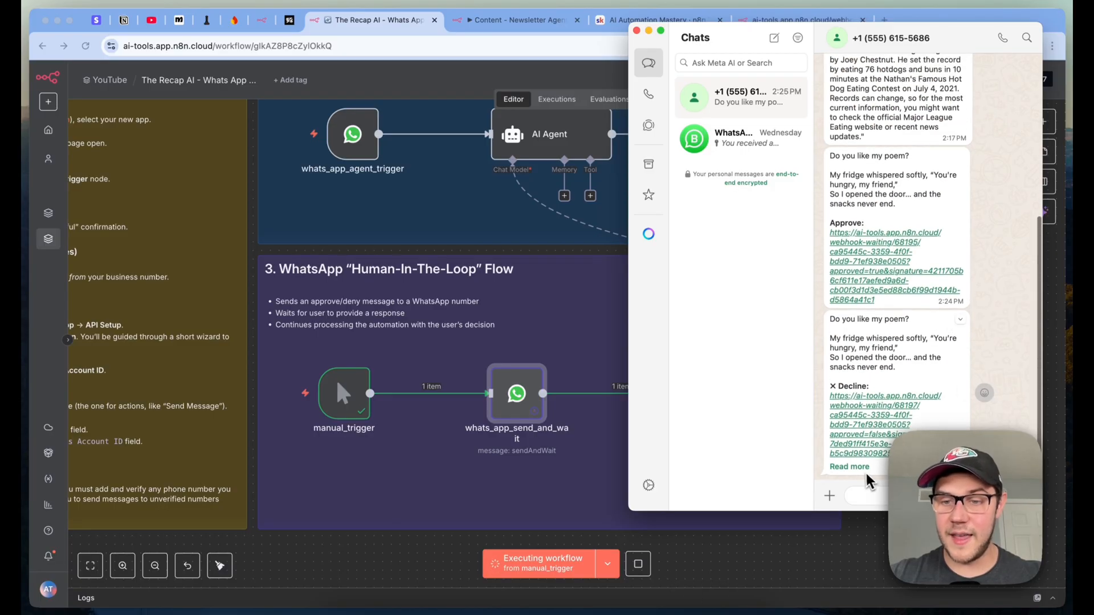
pyautogui.scroll(-3)
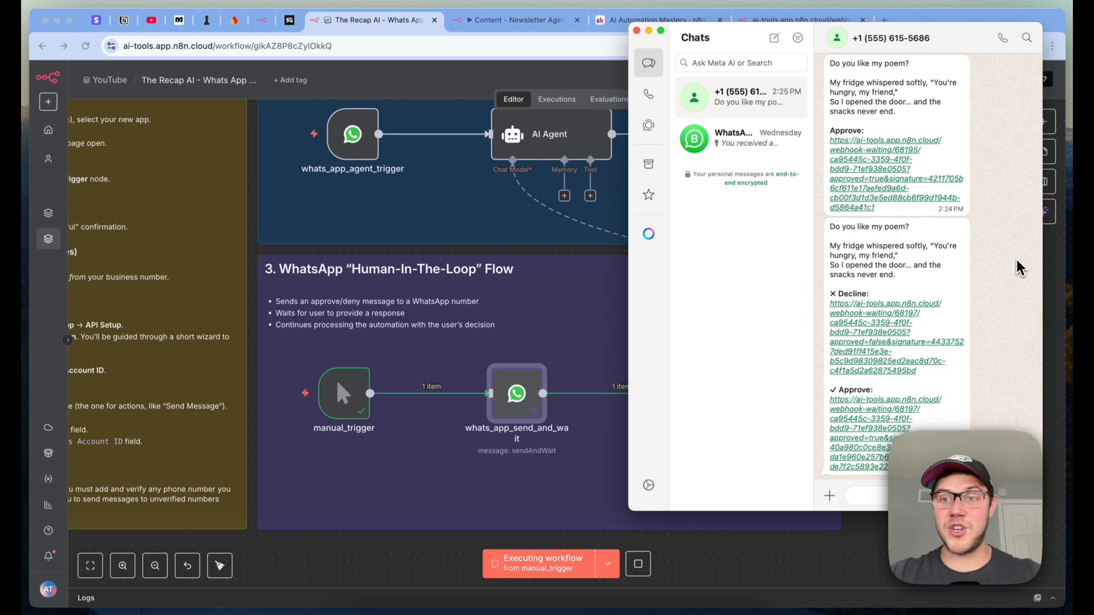
pyautogui.click(884, 333)
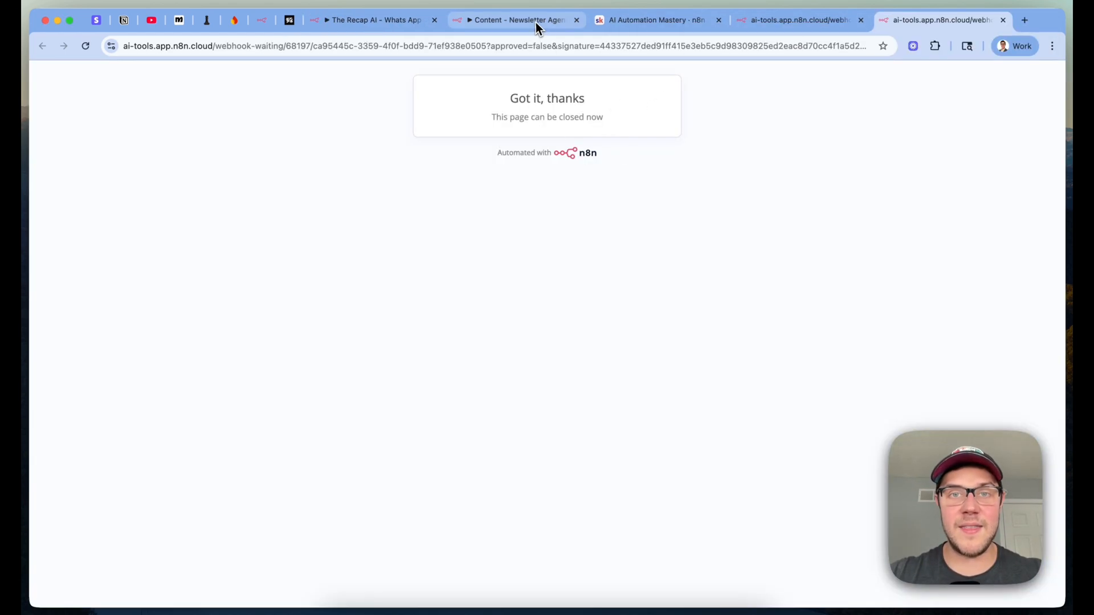
pyautogui.click(374, 19)
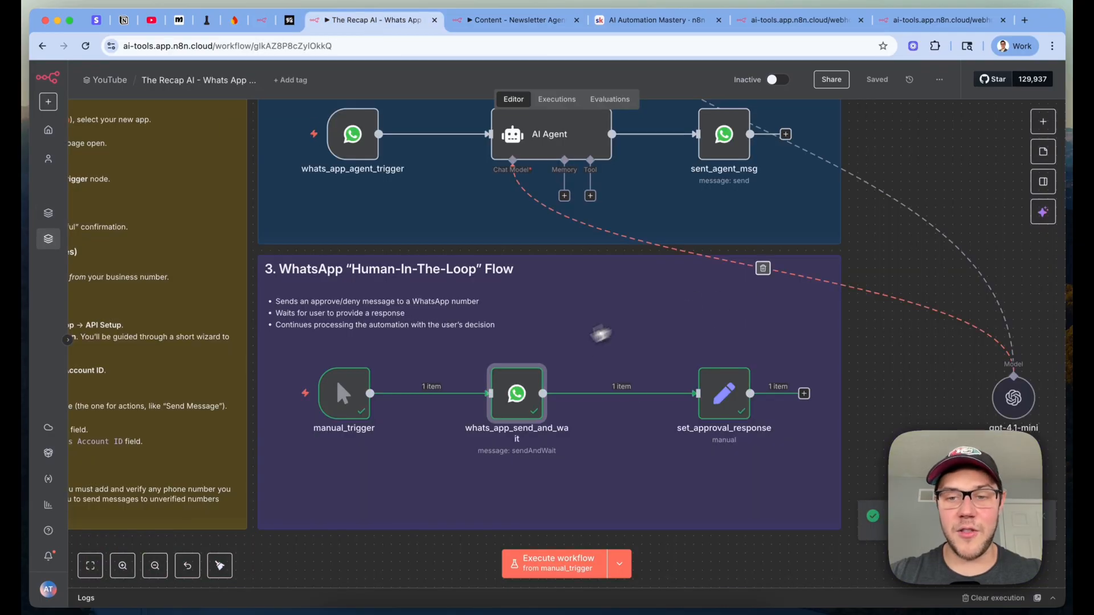
# - Insert an If node after set_approval_response with its first condition field selected
pyautogui.doubleClick(723, 393)
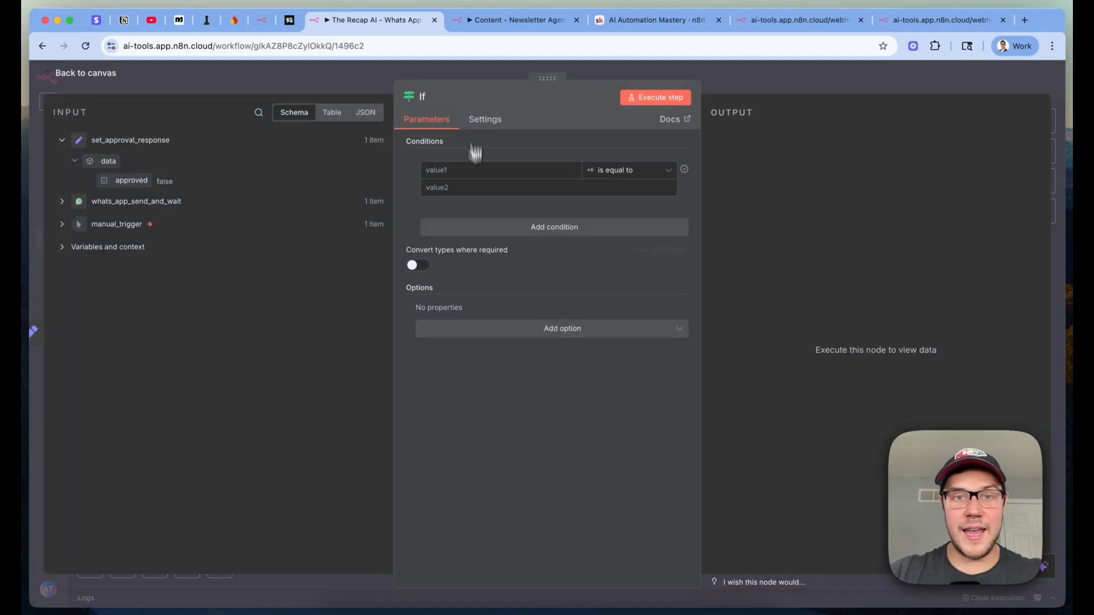
pyautogui.click(501, 170)
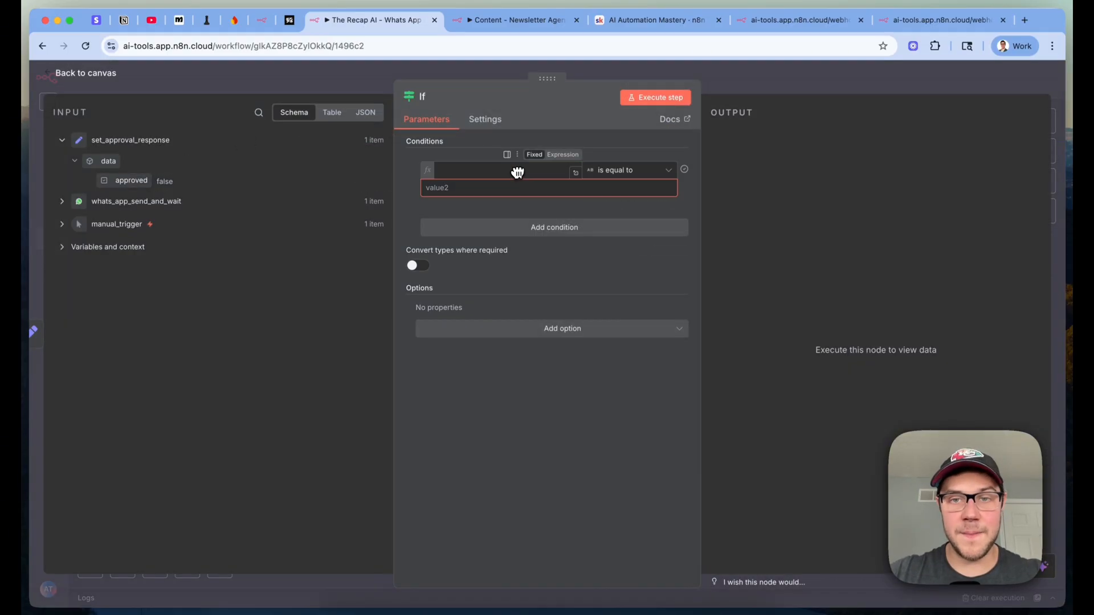
pyautogui.click(625, 170)
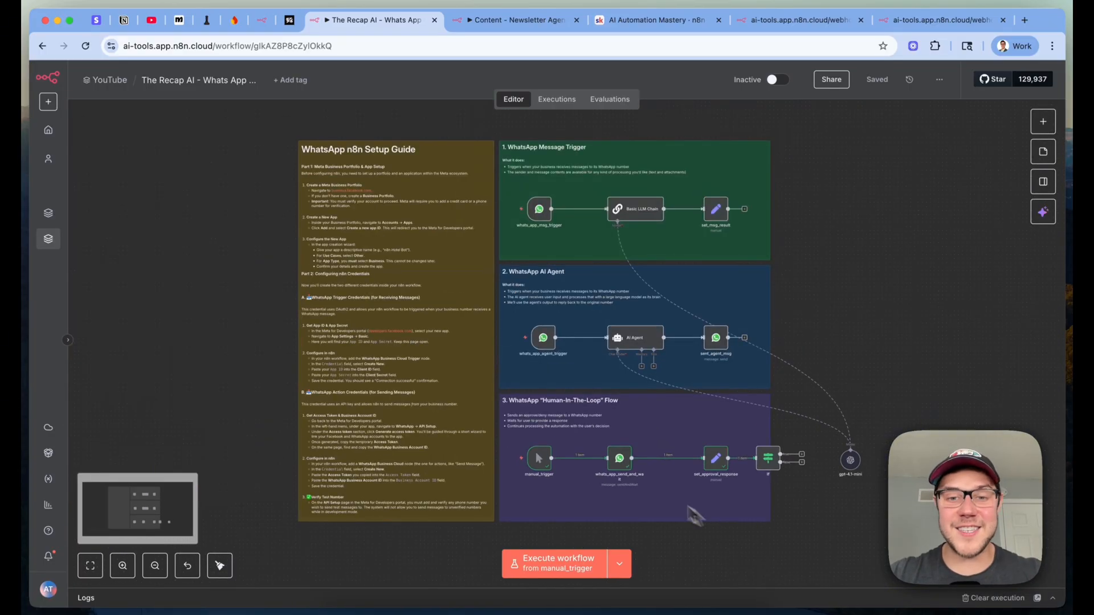
pyautogui.scroll(-3)
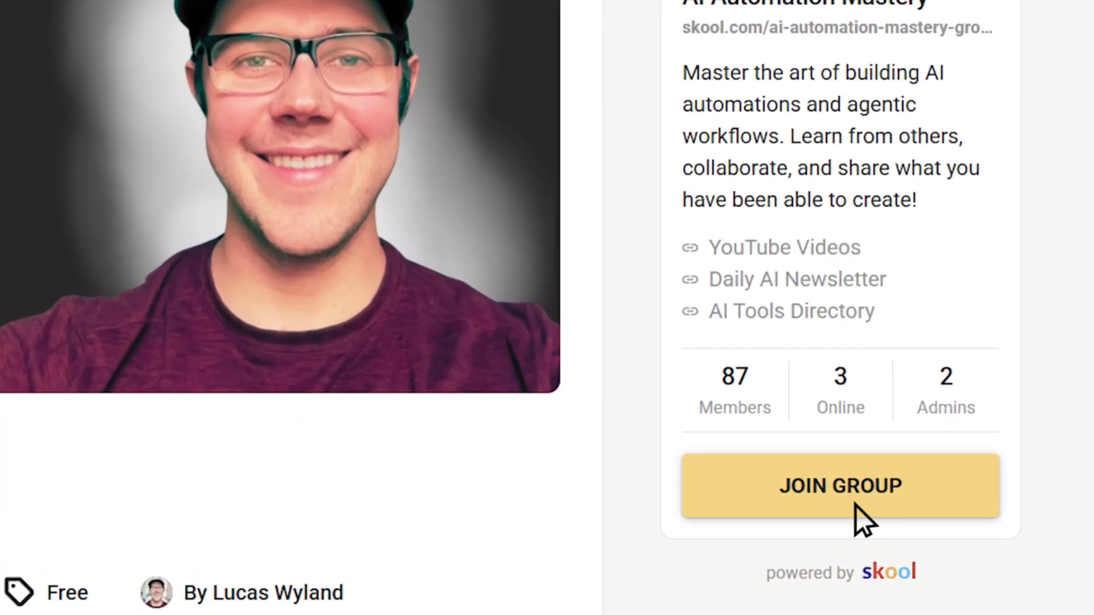
# - Join AI Automation Mastery and filter its feed to YouTube n8n Resources posts
pyautogui.click(839, 486)
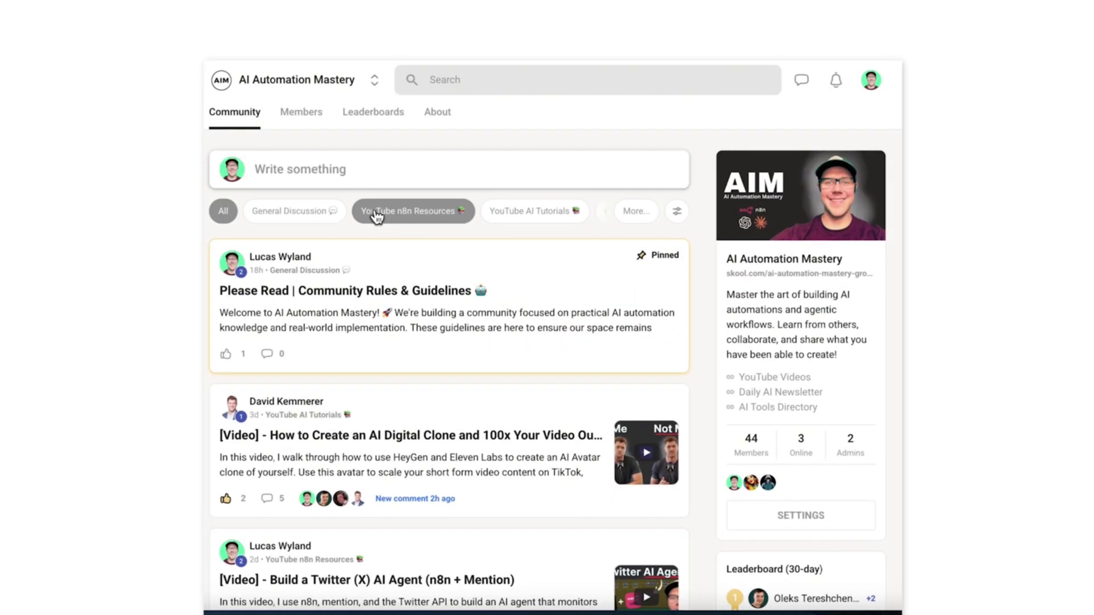
pyautogui.click(413, 211)
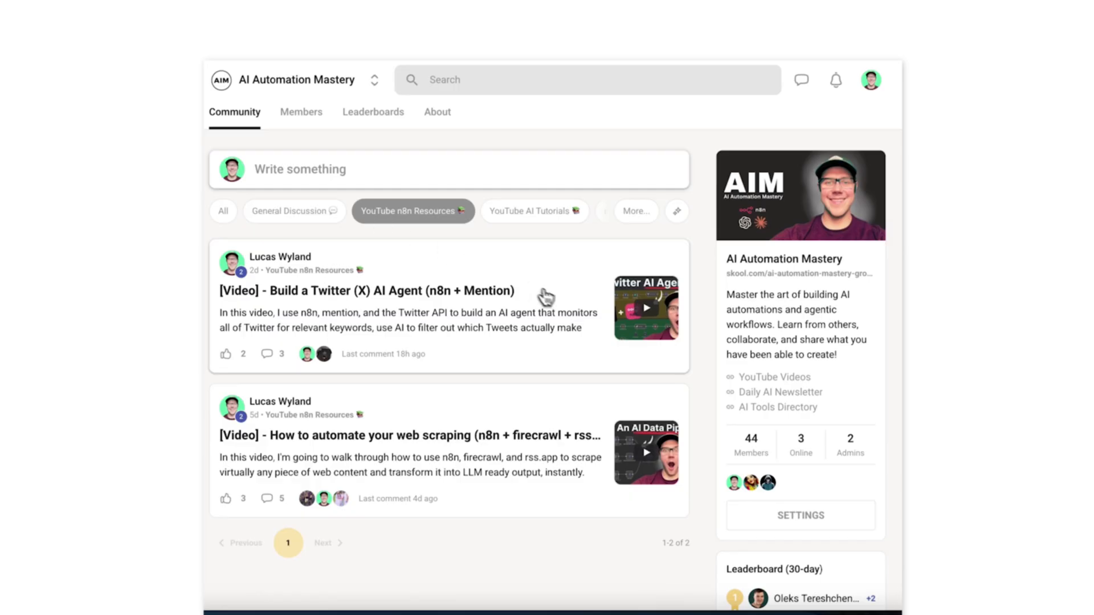